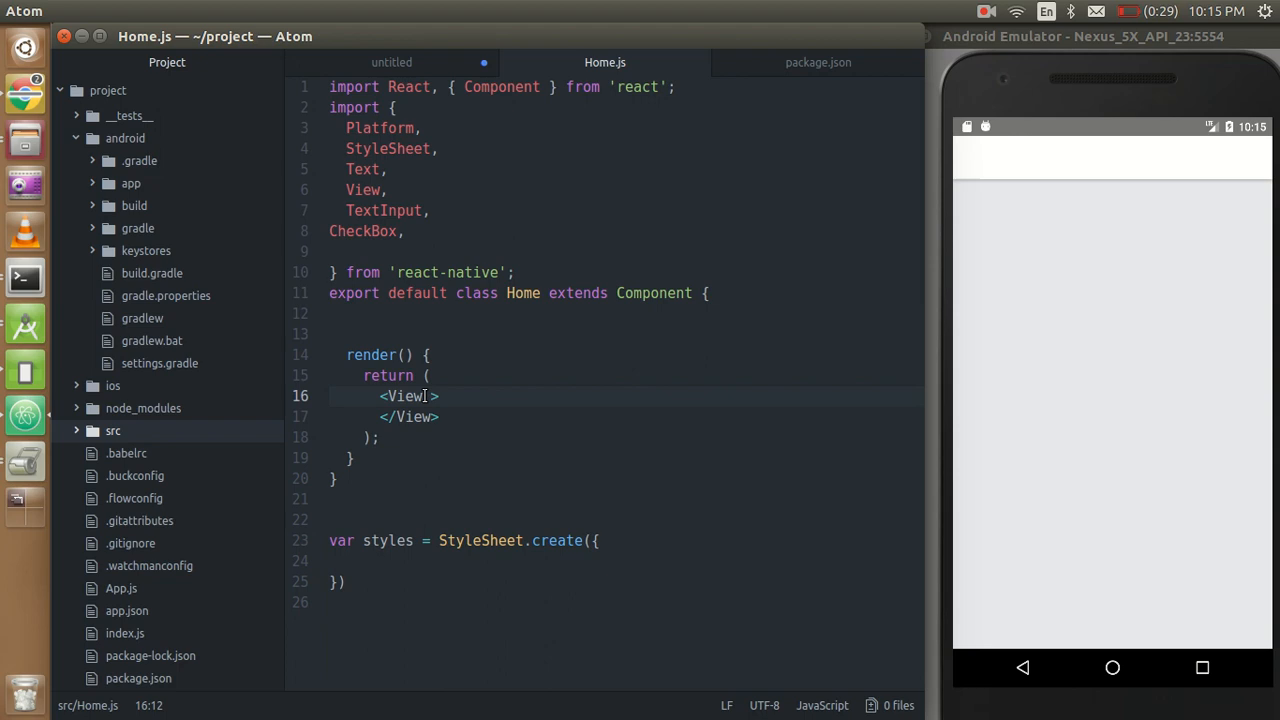
Write a self-closing child <View style={styles.box1} /> inside the outer View in render().
key("Return")
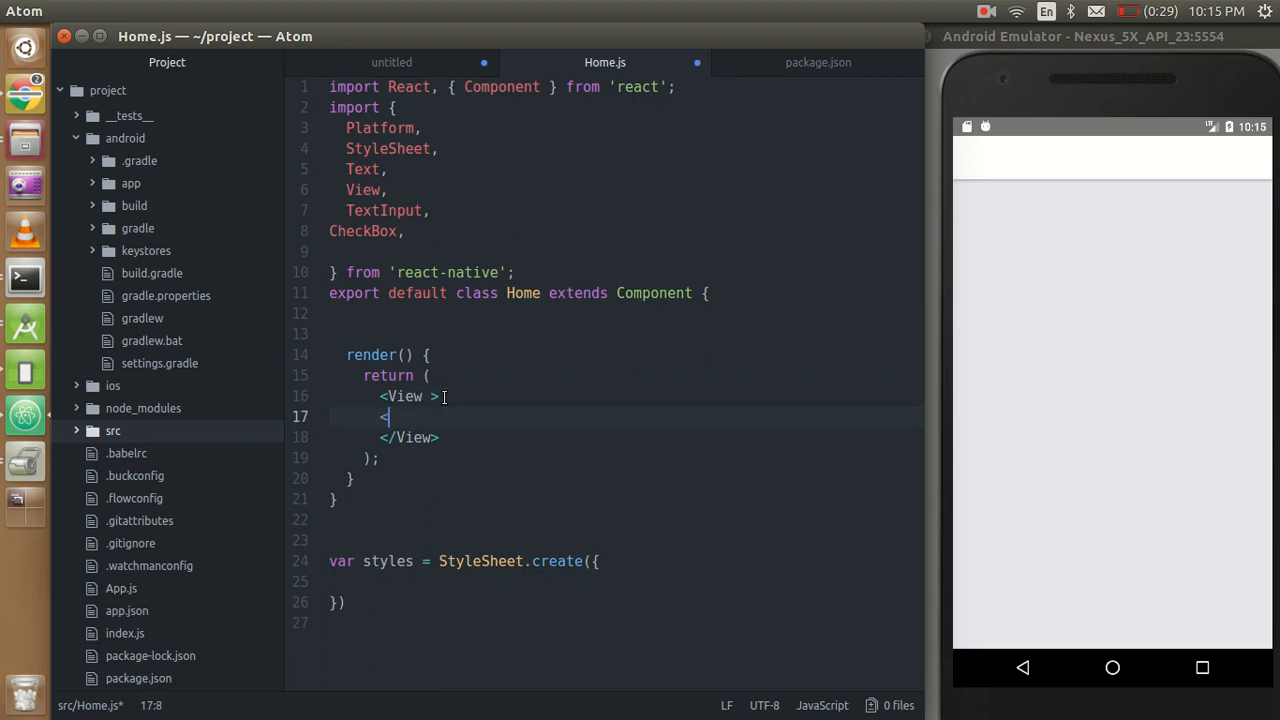
type("View")
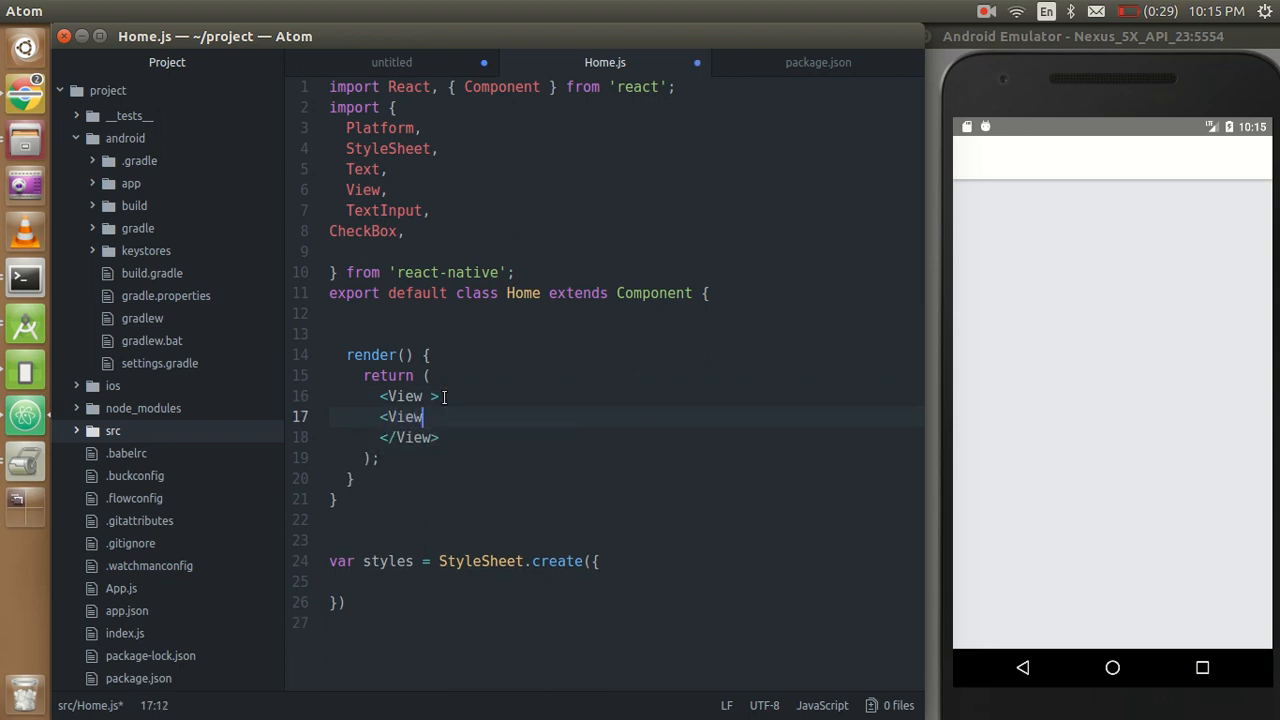
type(">")
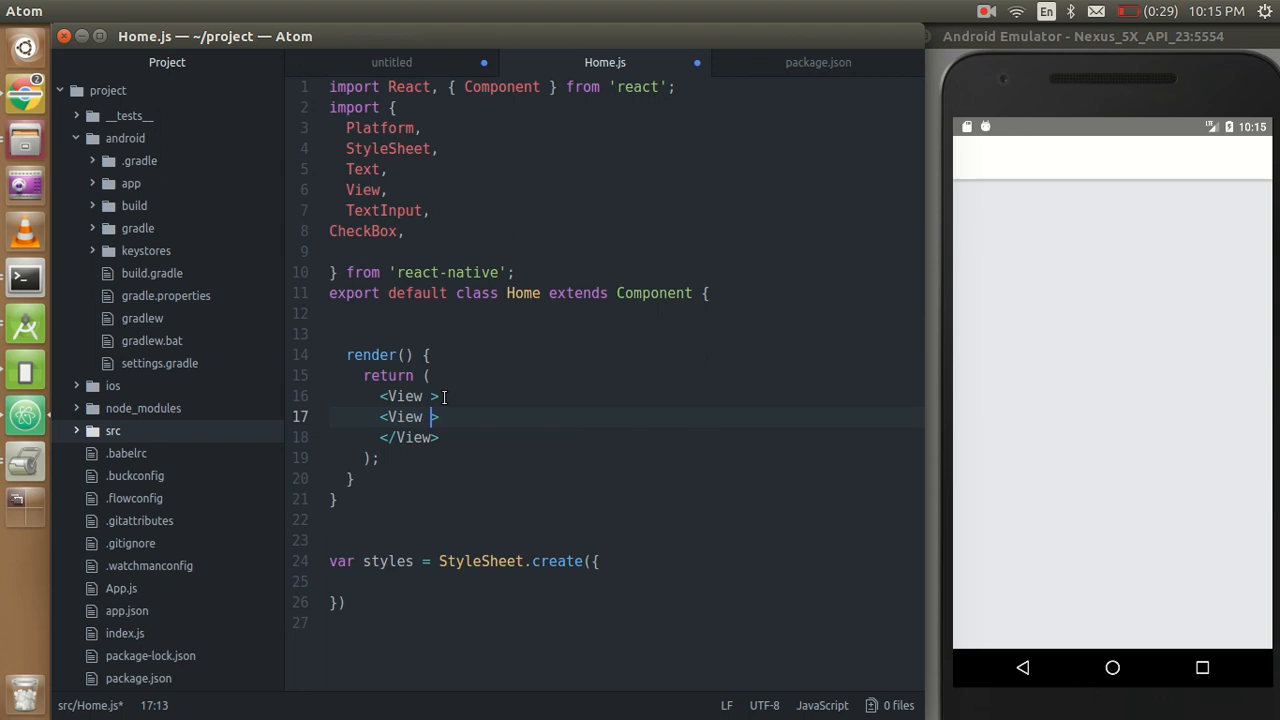
type("/>")
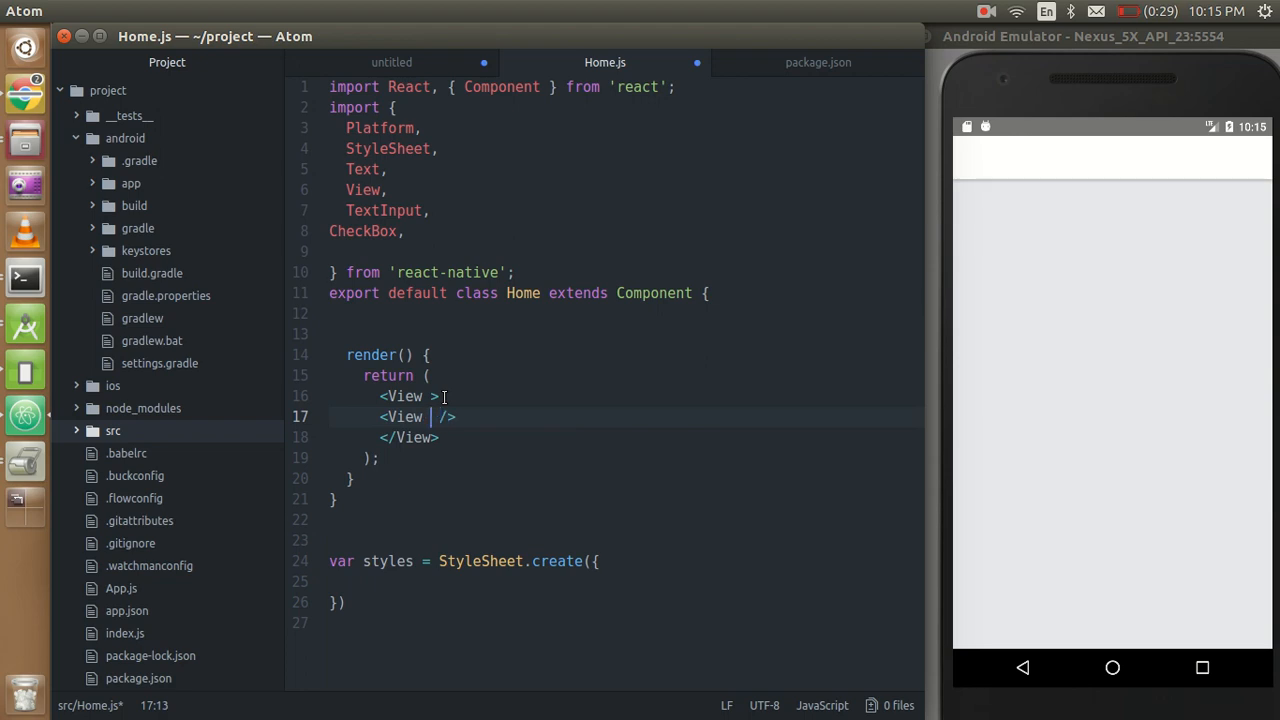
type("style")
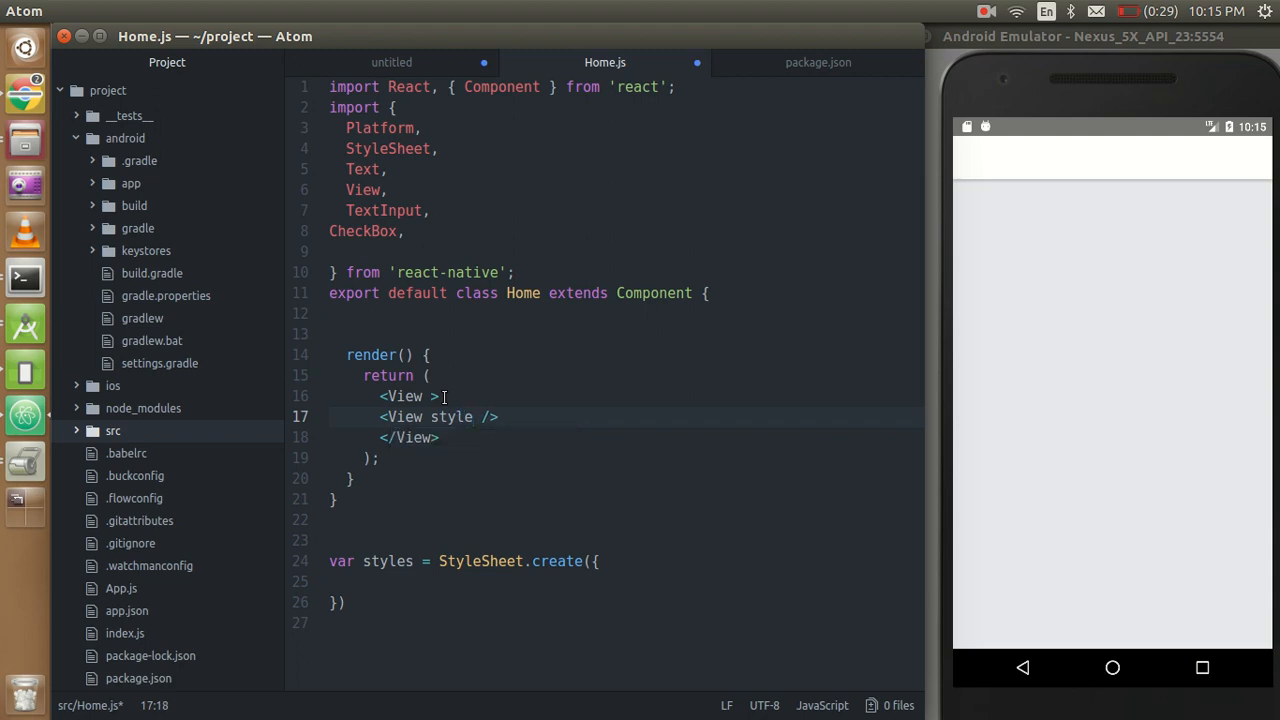
type("={st")
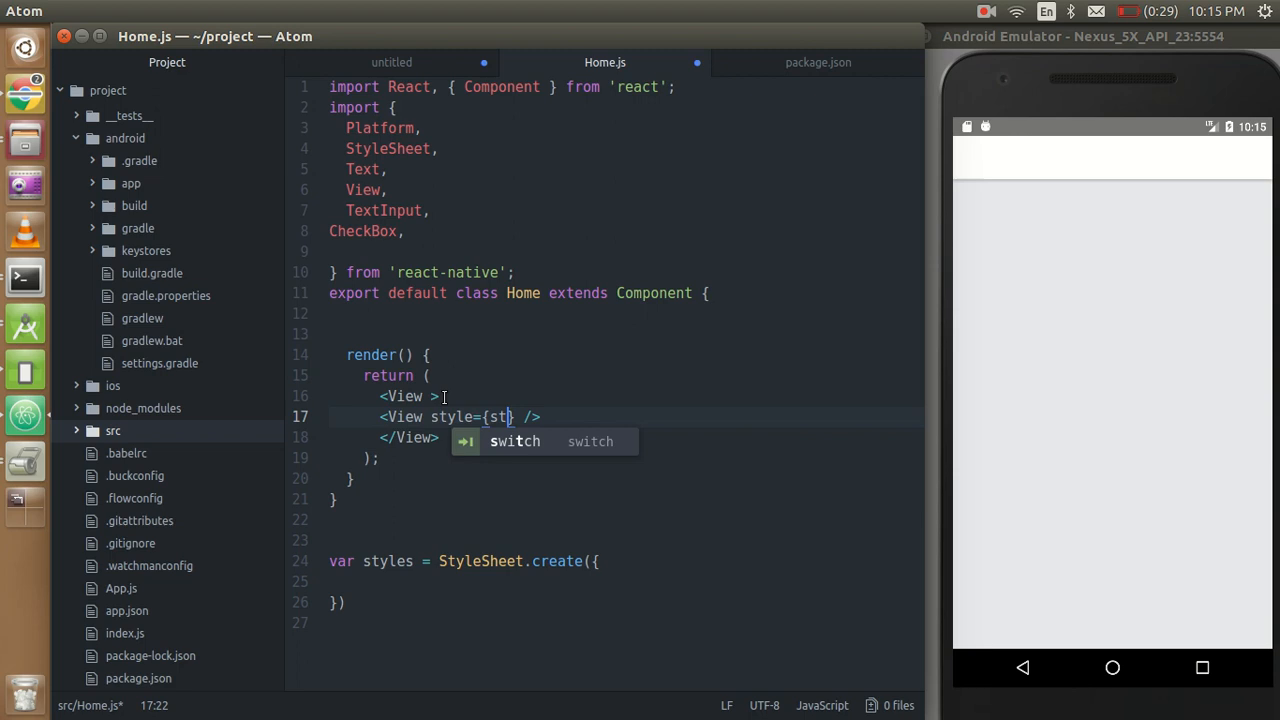
type("yles")
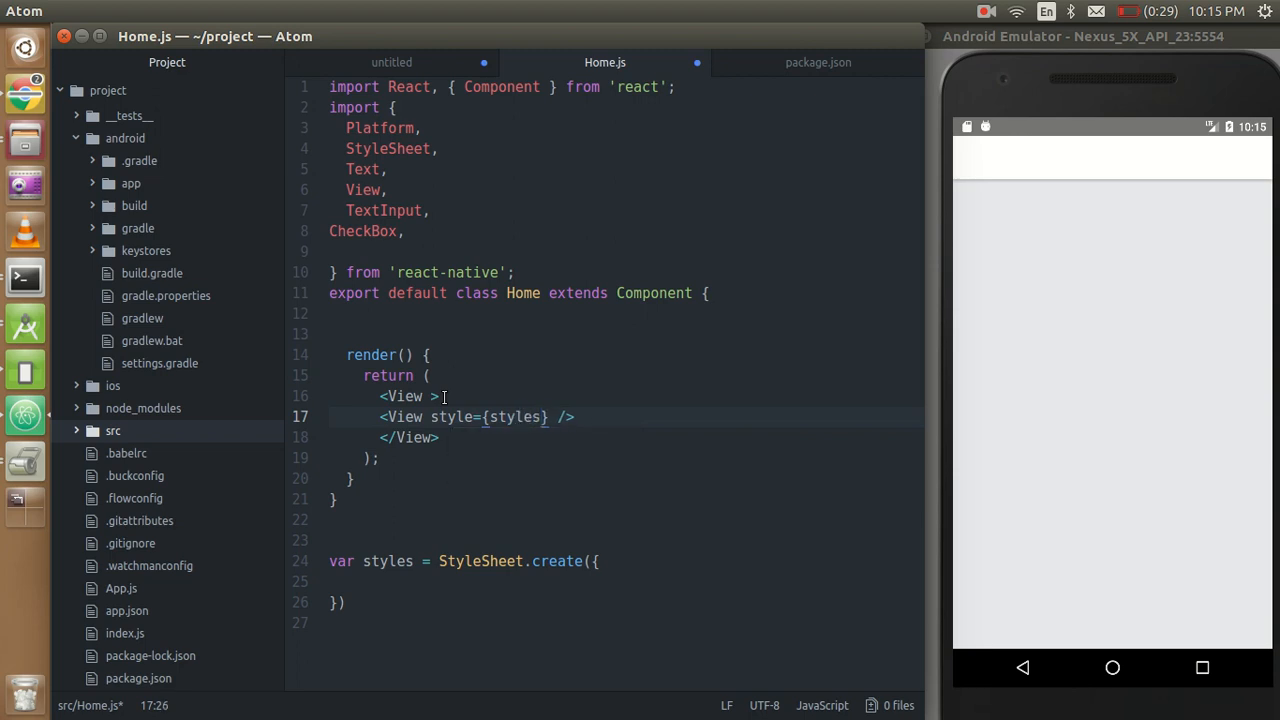
type(".b")
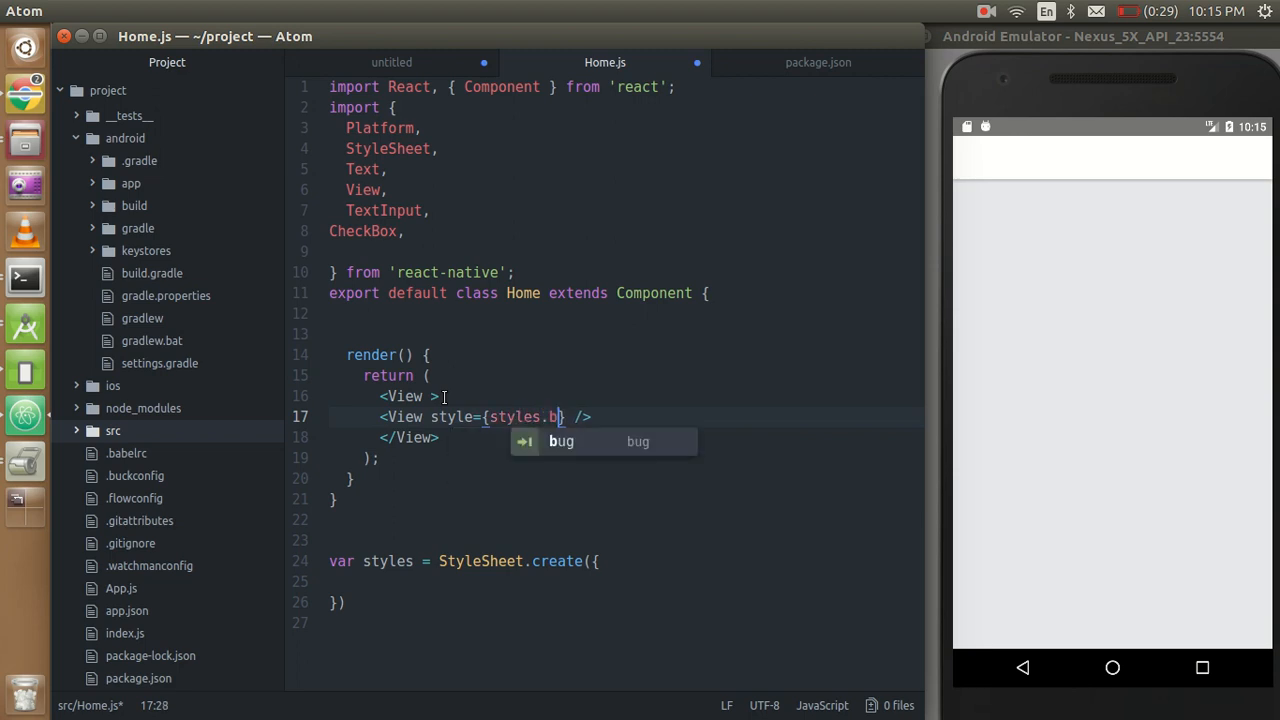
type("ox1")
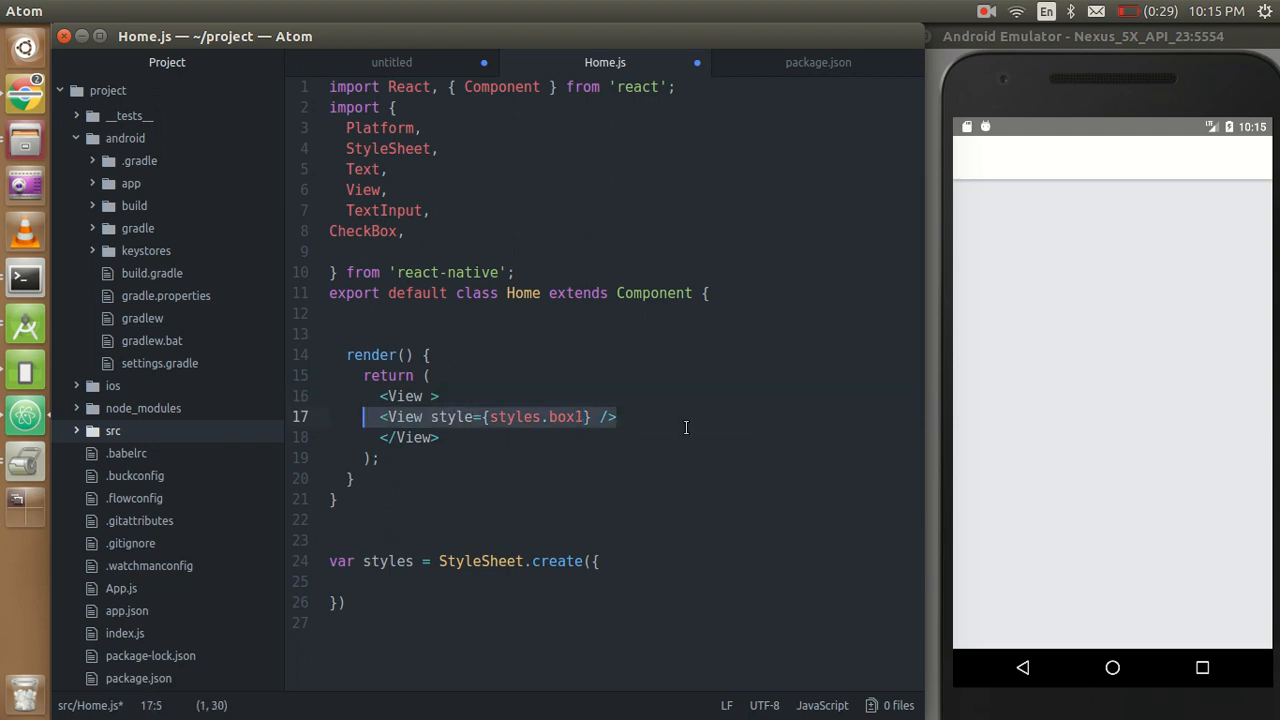
Duplicate the child View line twice so three styled boxes are rendered.
type("<View style={styles.box1} />")
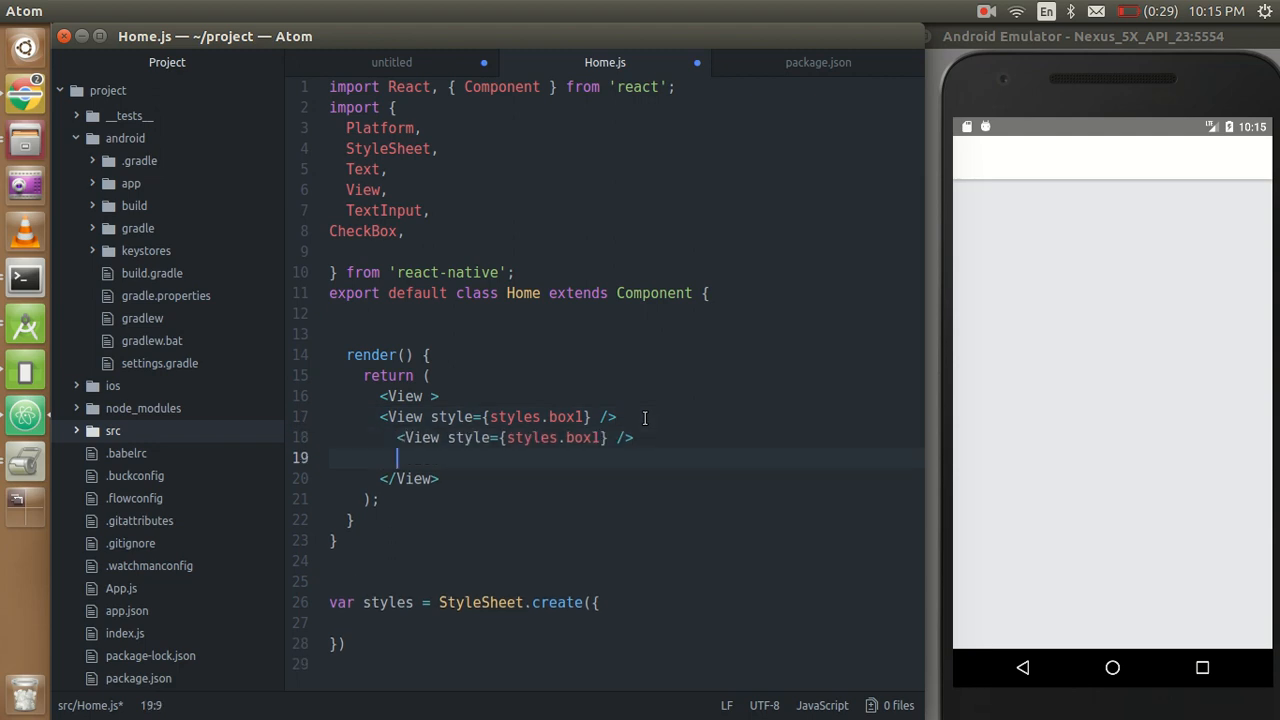
type("<View style={styles.box1} />")
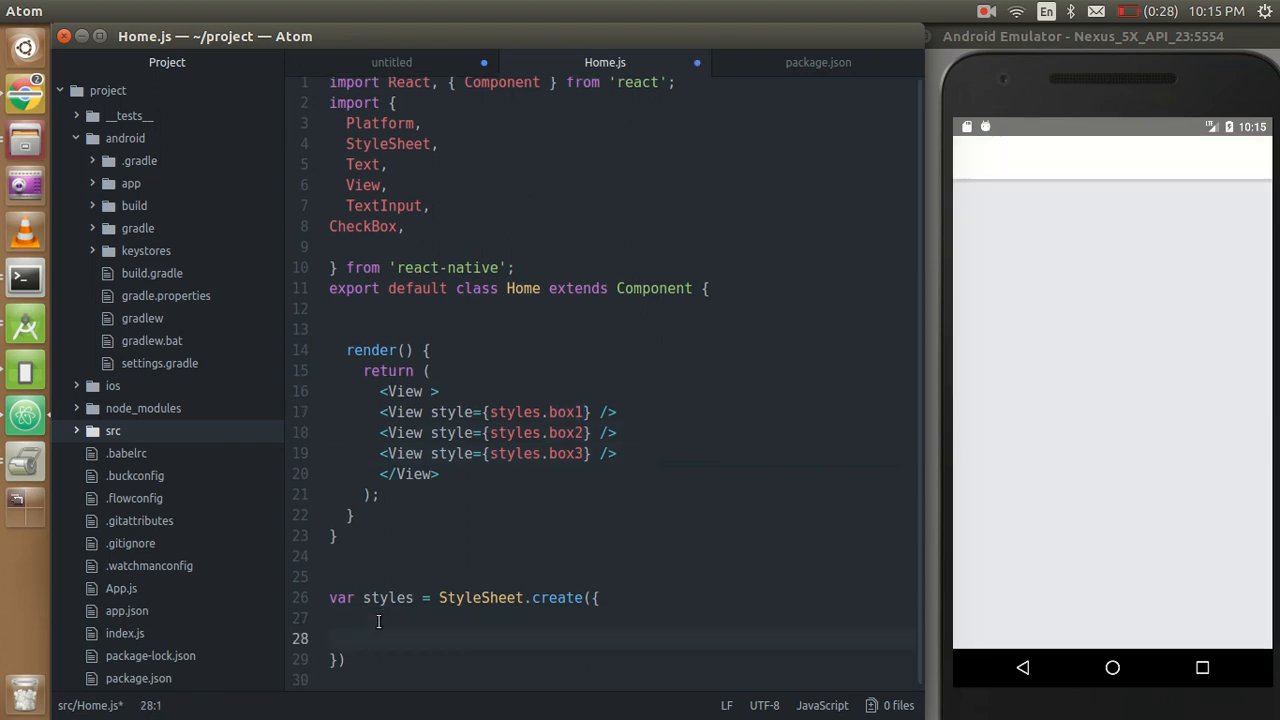
Define box1 in StyleSheet.create with backgroundColor 'red', height 50 and width 50.
type("box1:{")
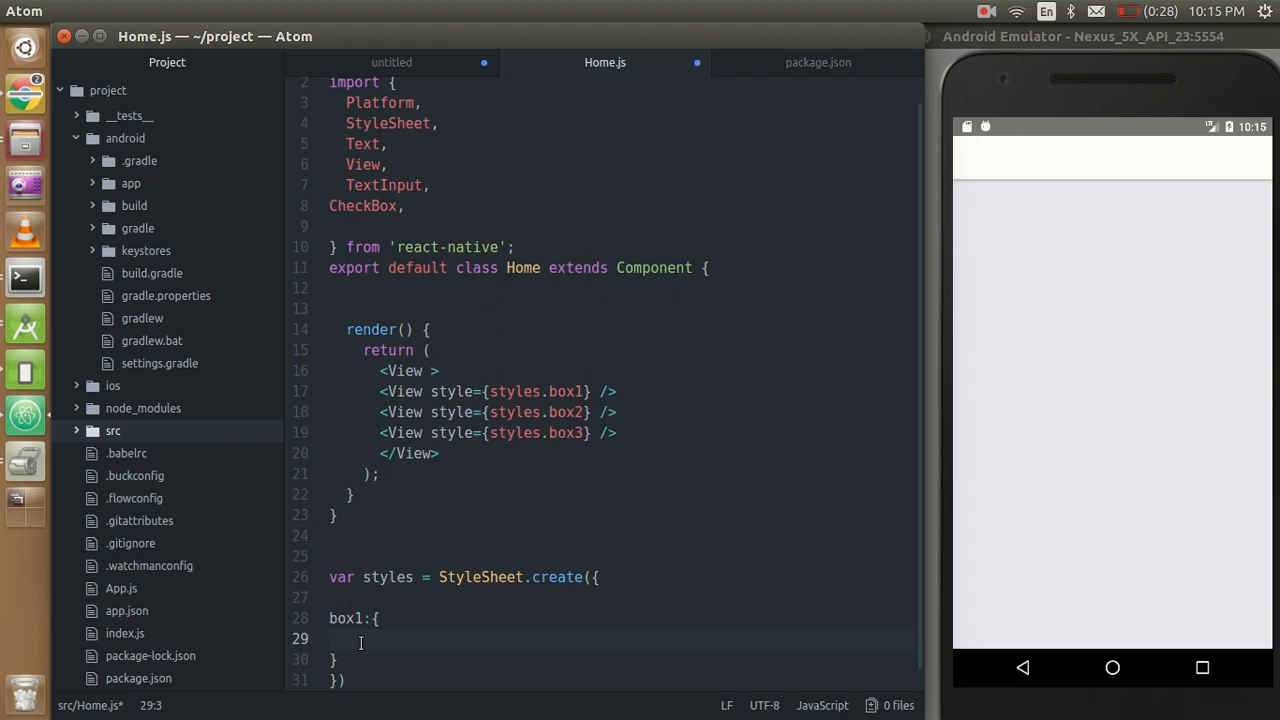
type("back")
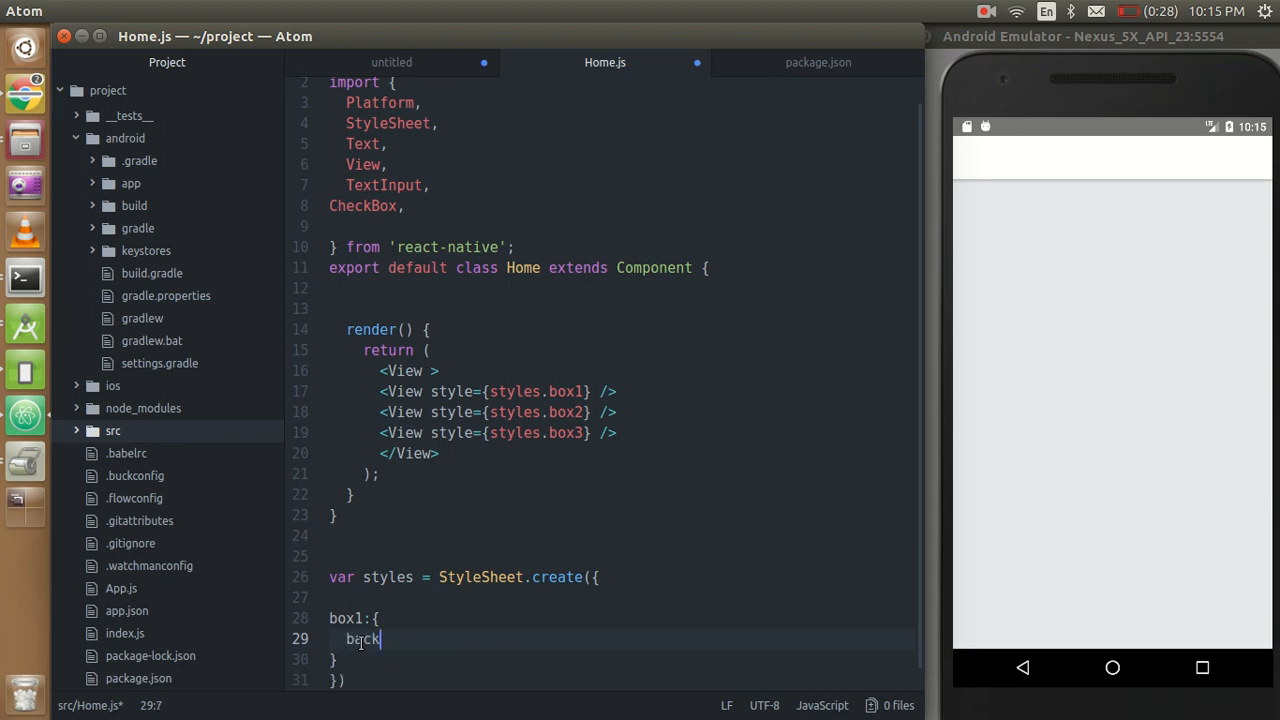
type("gro")
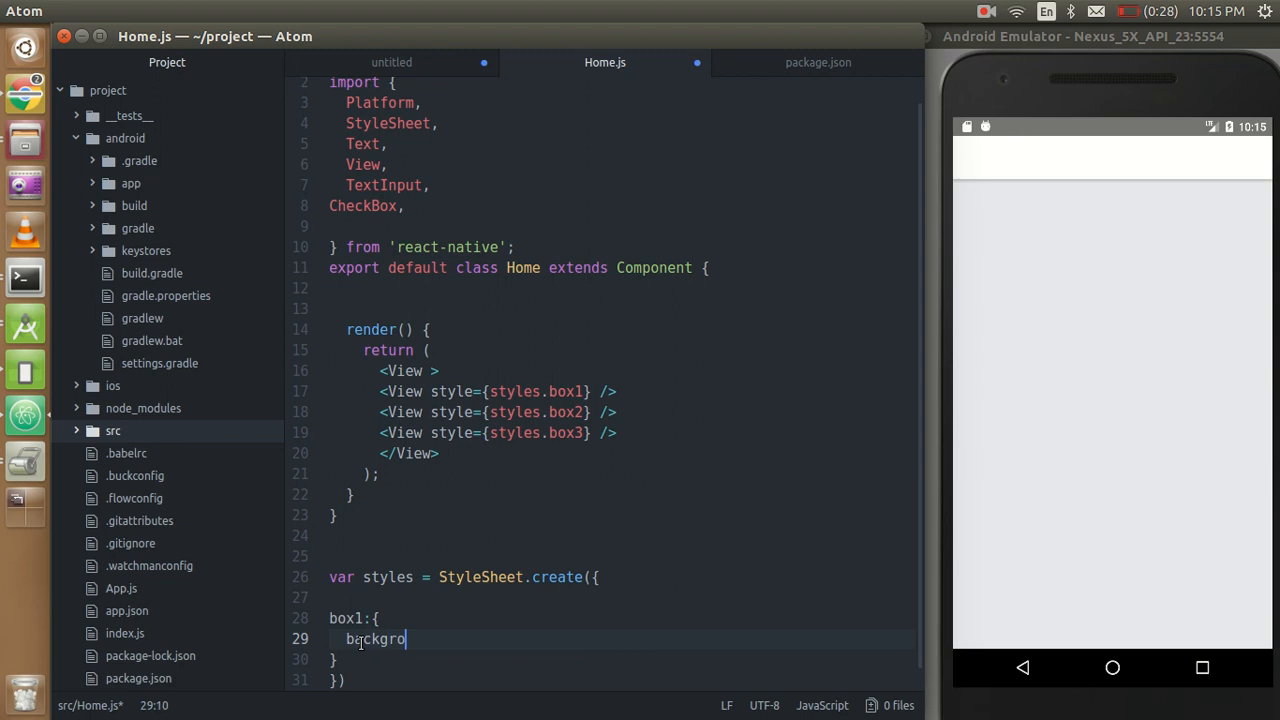
type("undColor:'red',")
type("h")
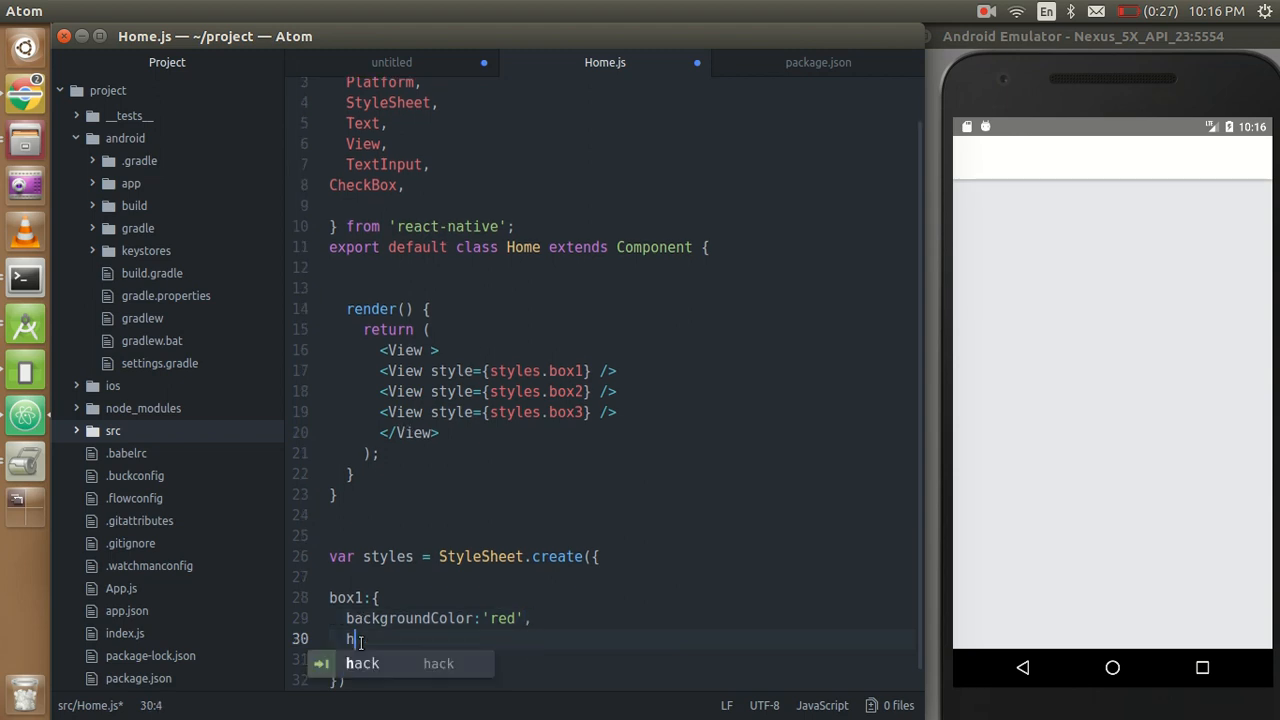
type("eight")
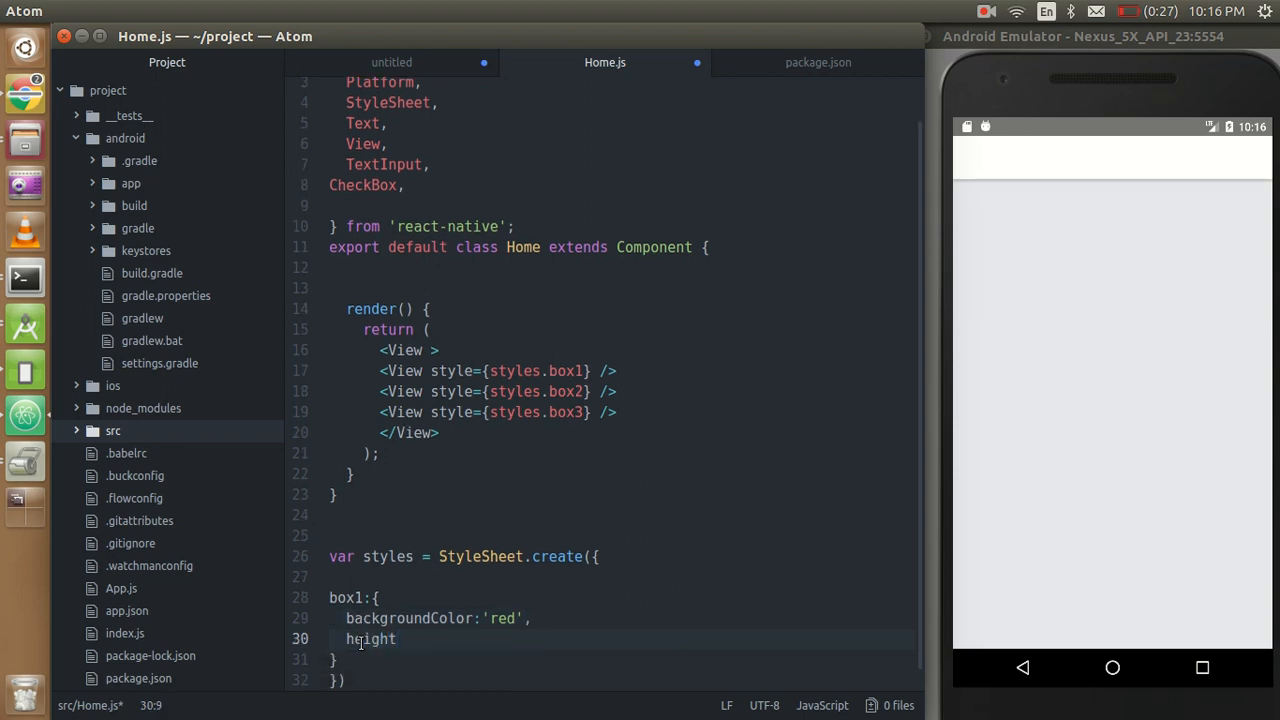
type(":")
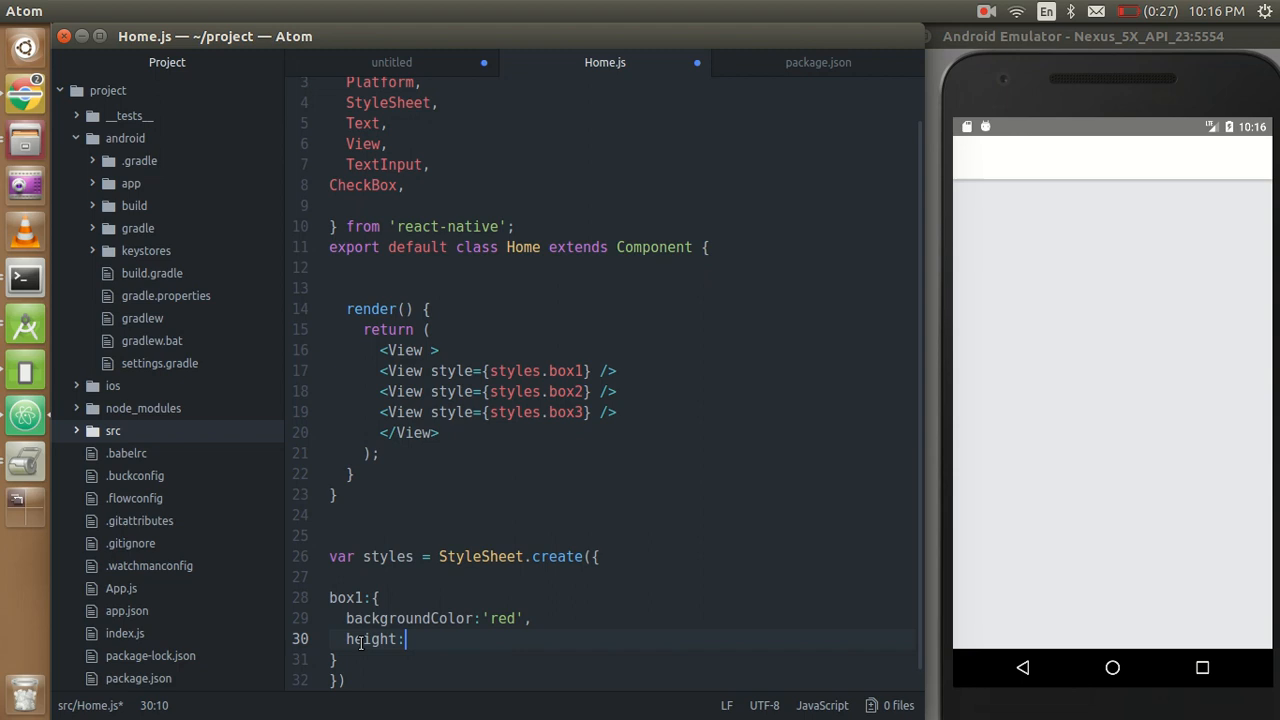
type("50,")
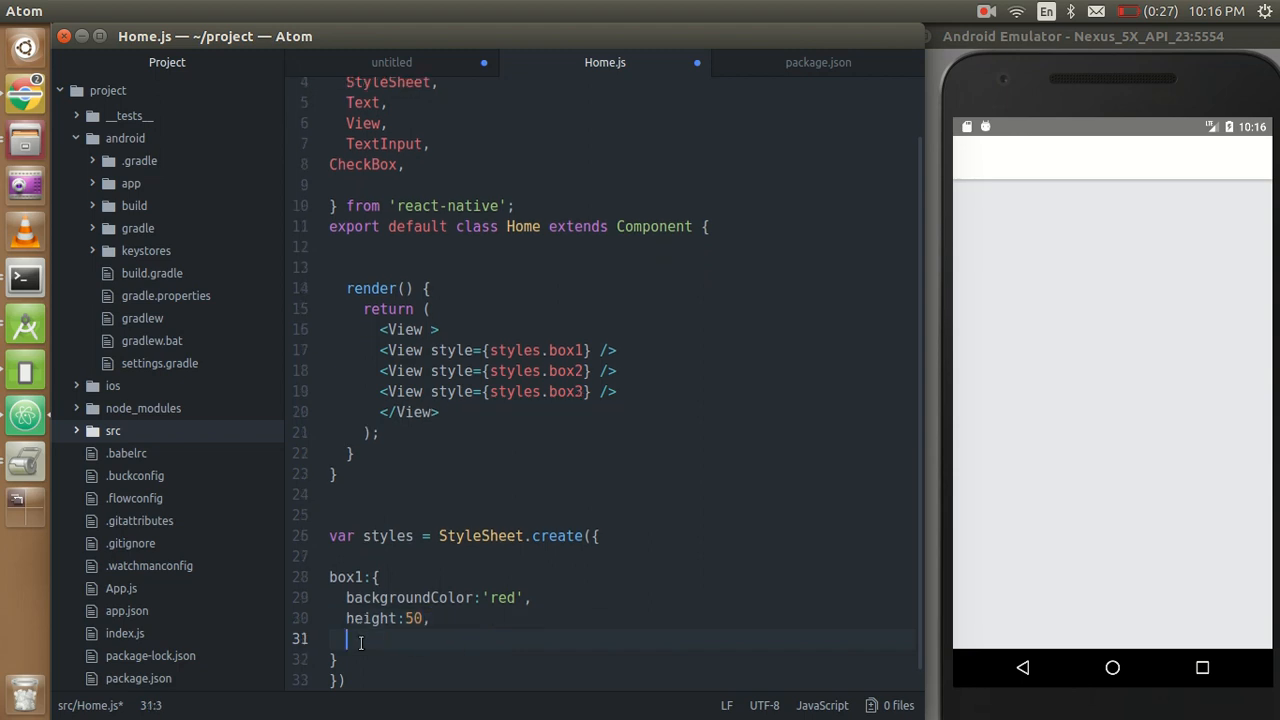
type("width")
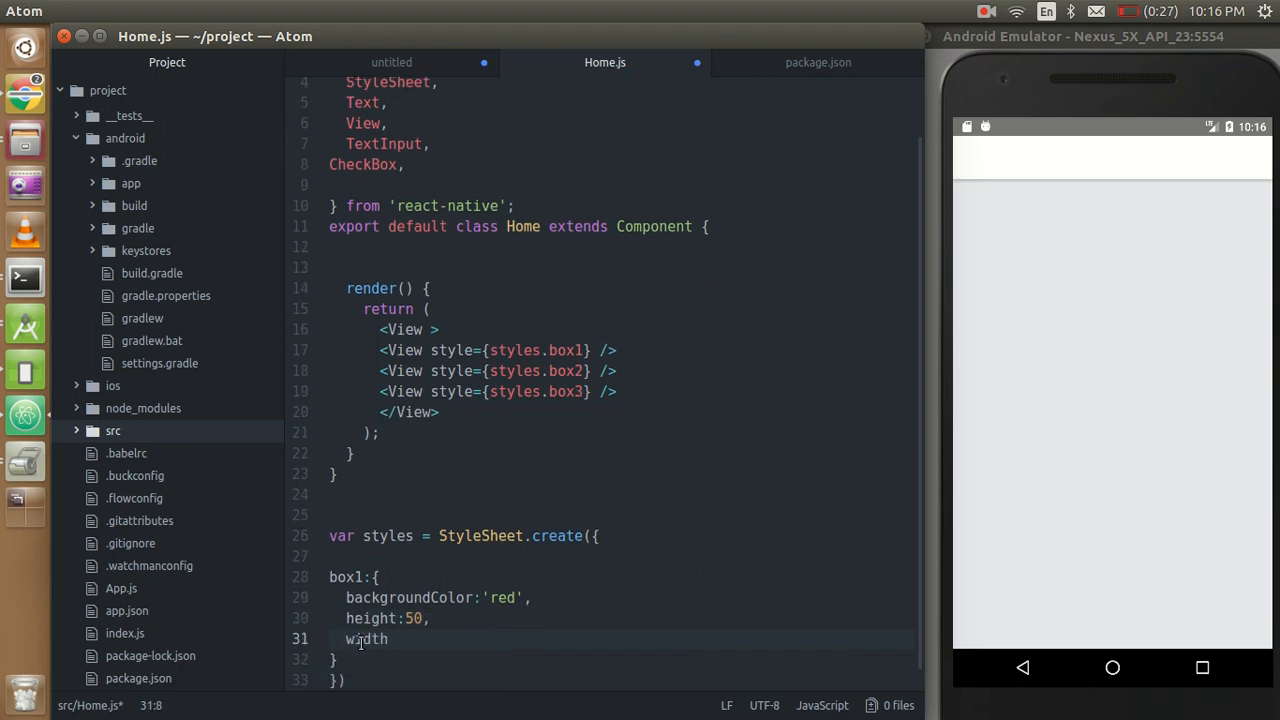
type(":50")
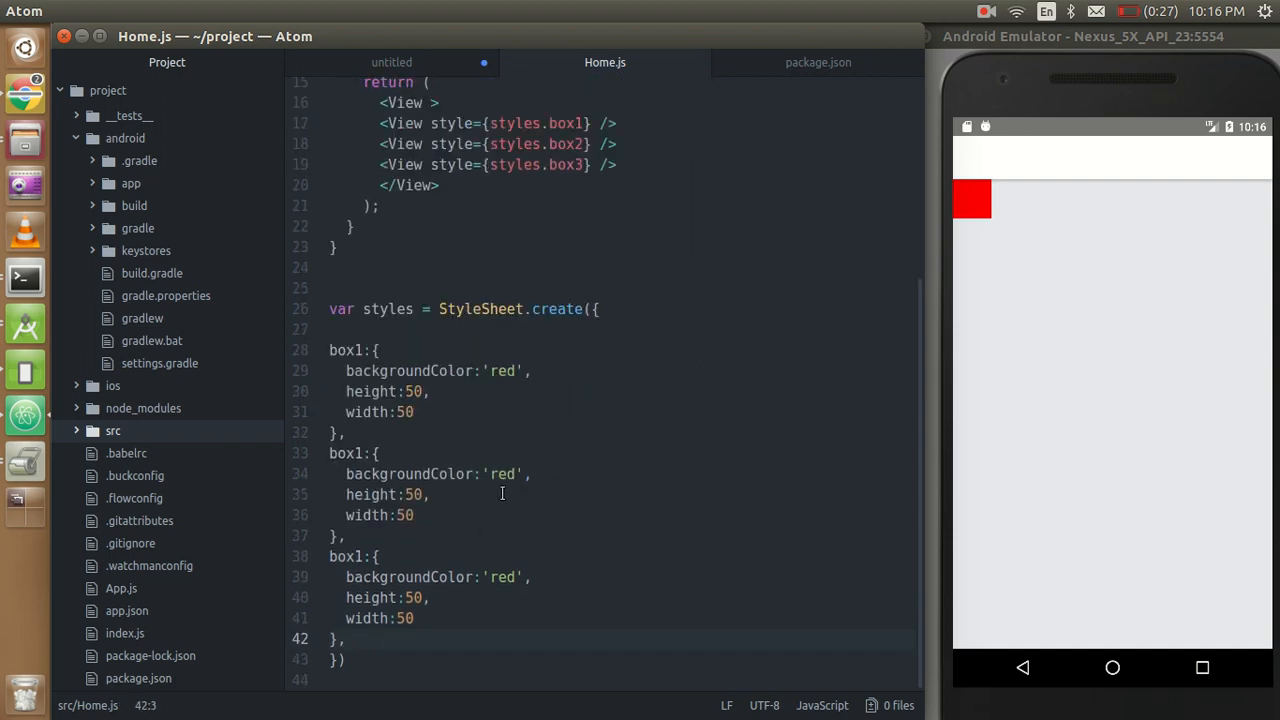
Change the copied box styles' backgrounds from red to green and blue.
double_click(500, 474)
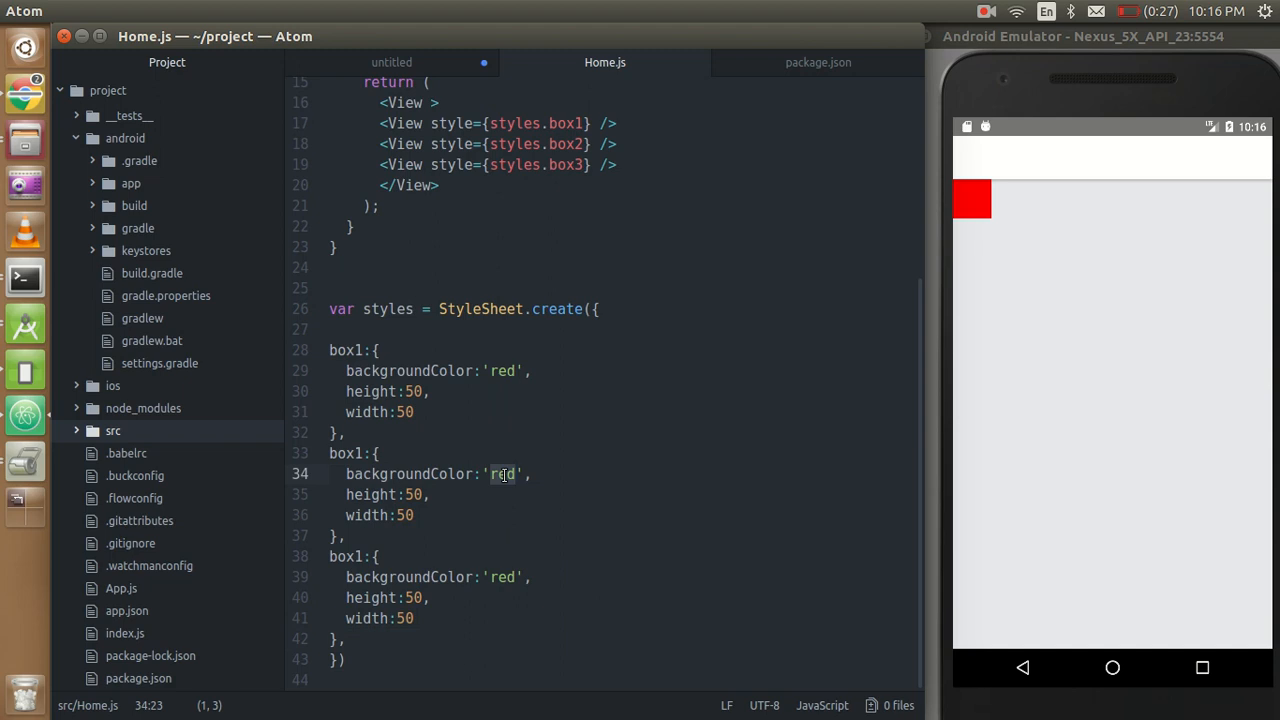
type("green")
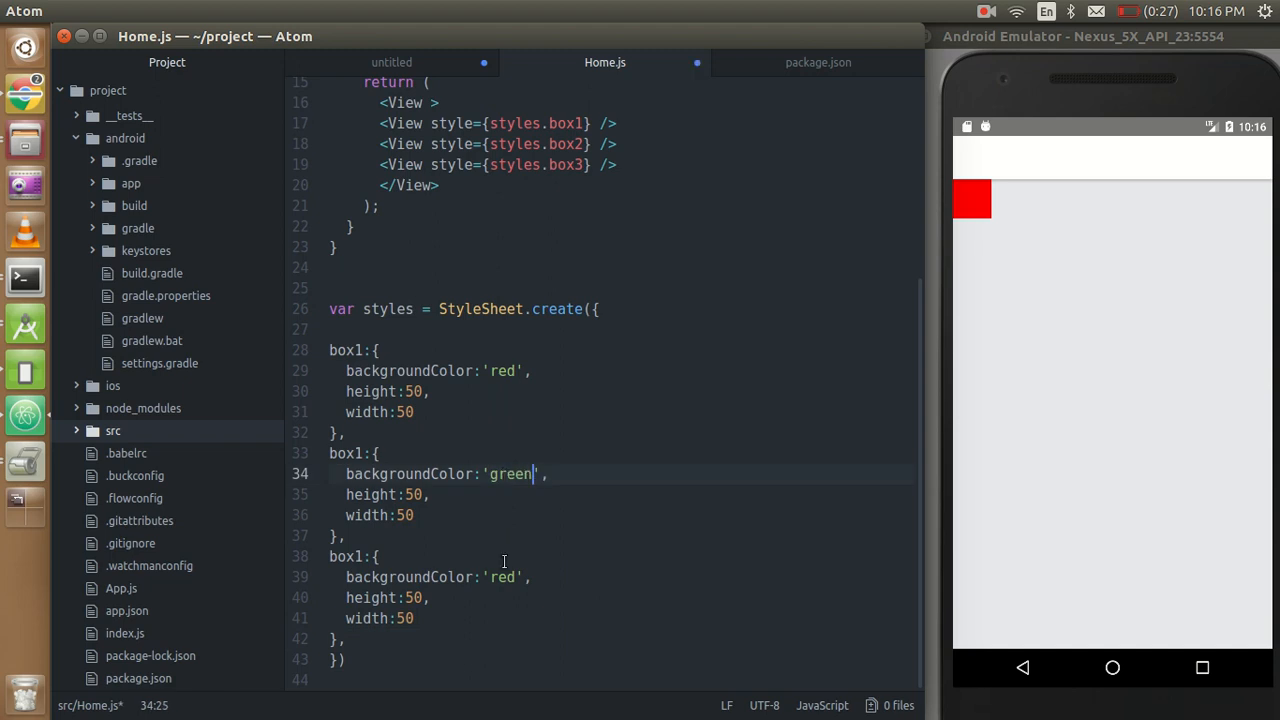
type("blu")
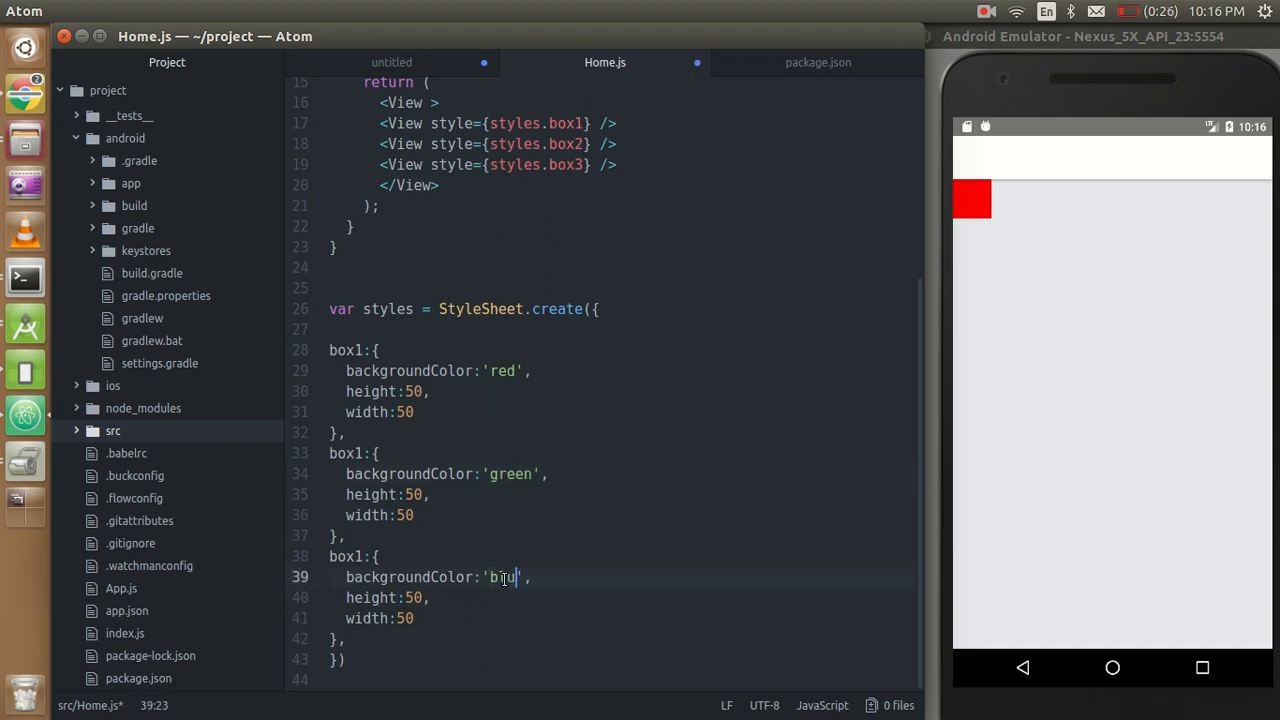
type("e")
left_click(622, 102)
type("style= ")
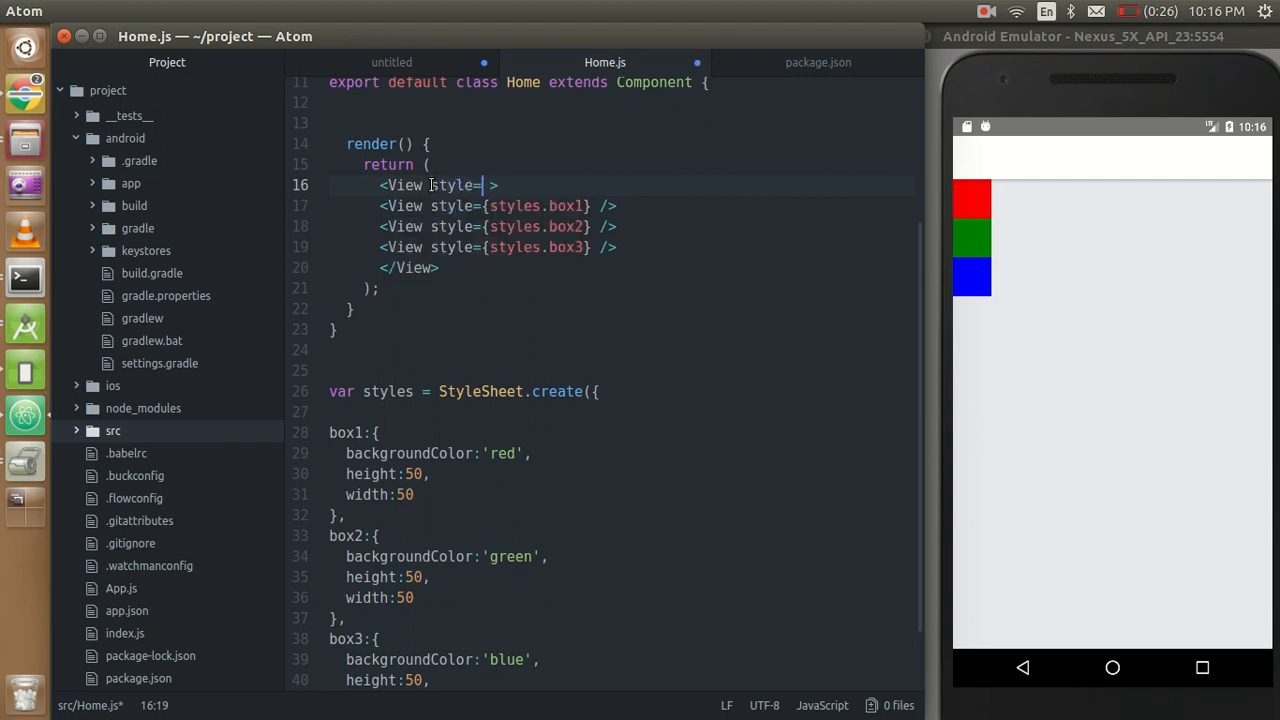
Style the outer View with styles.container and add an empty container entry to the stylesheet.
type("{styles")
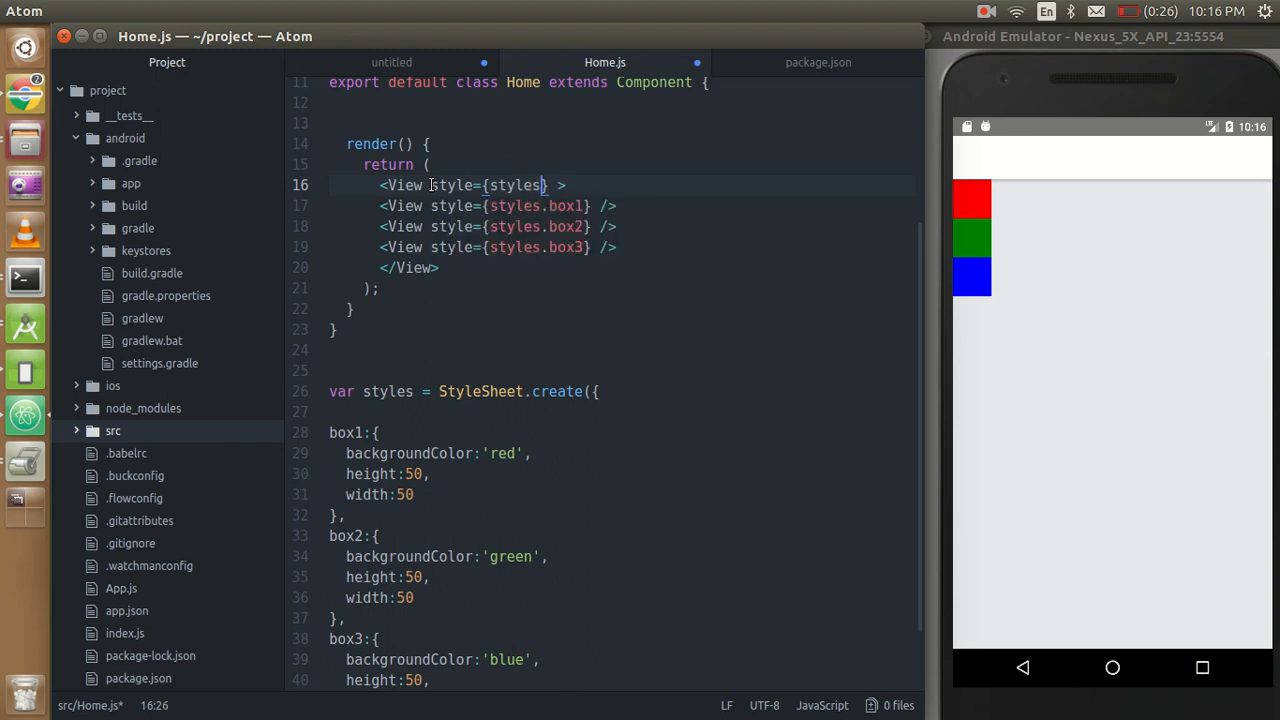
type(".cont")
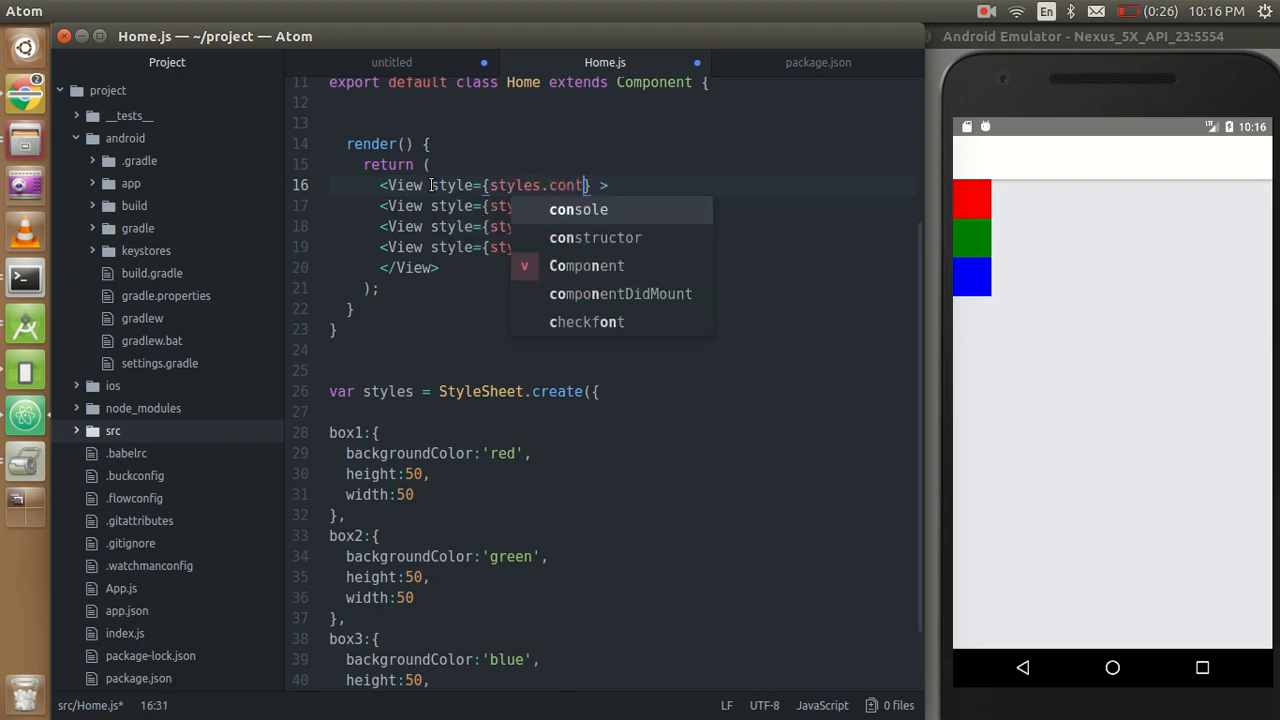
type("ainer")
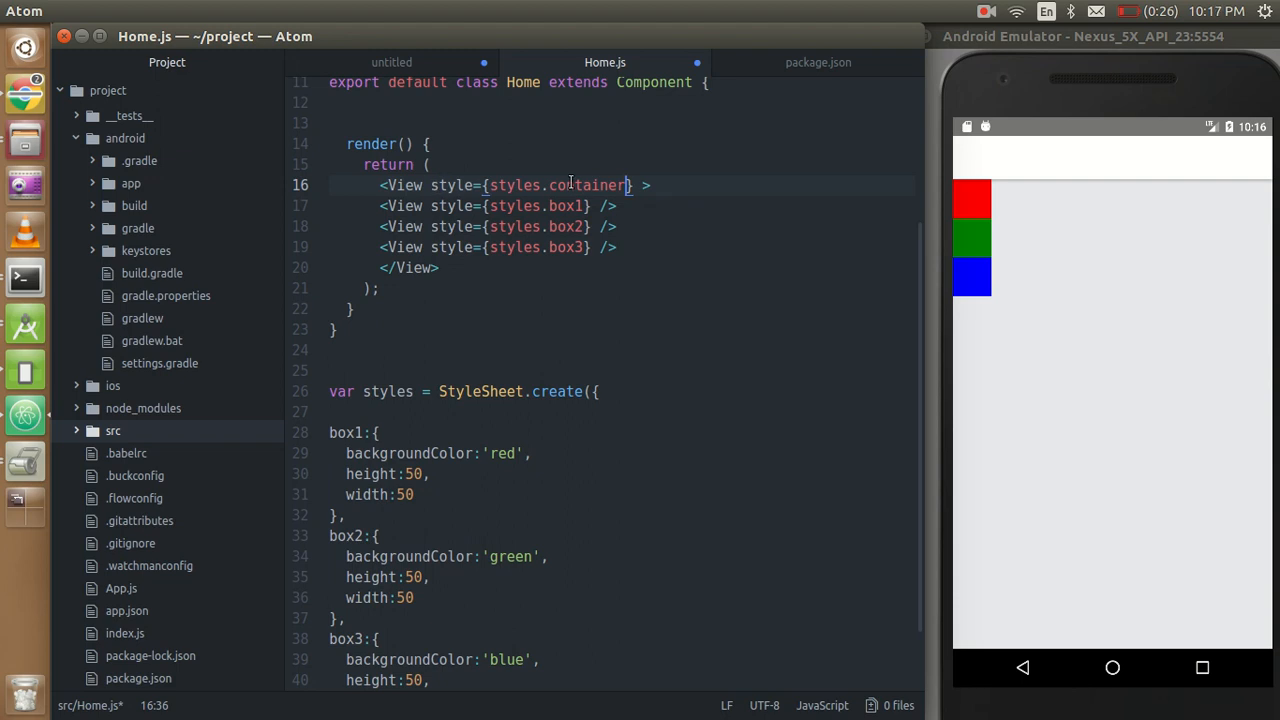
left_click(363, 412)
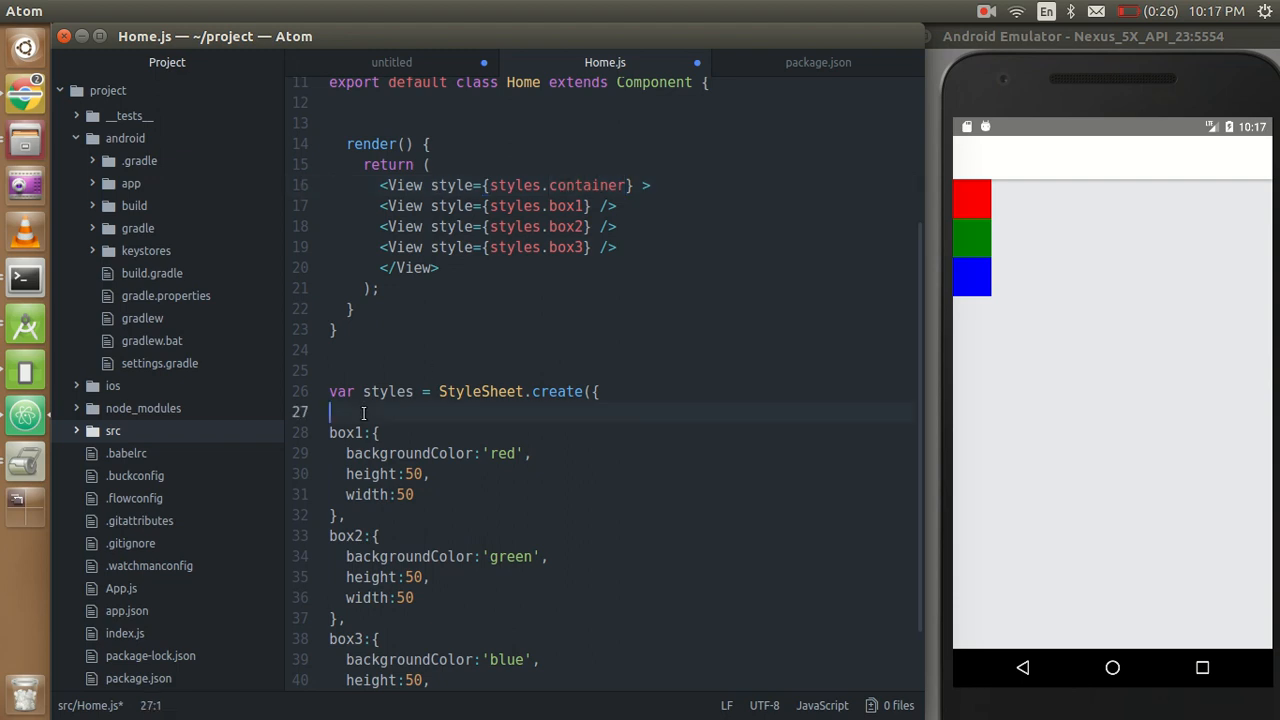
type("container:")
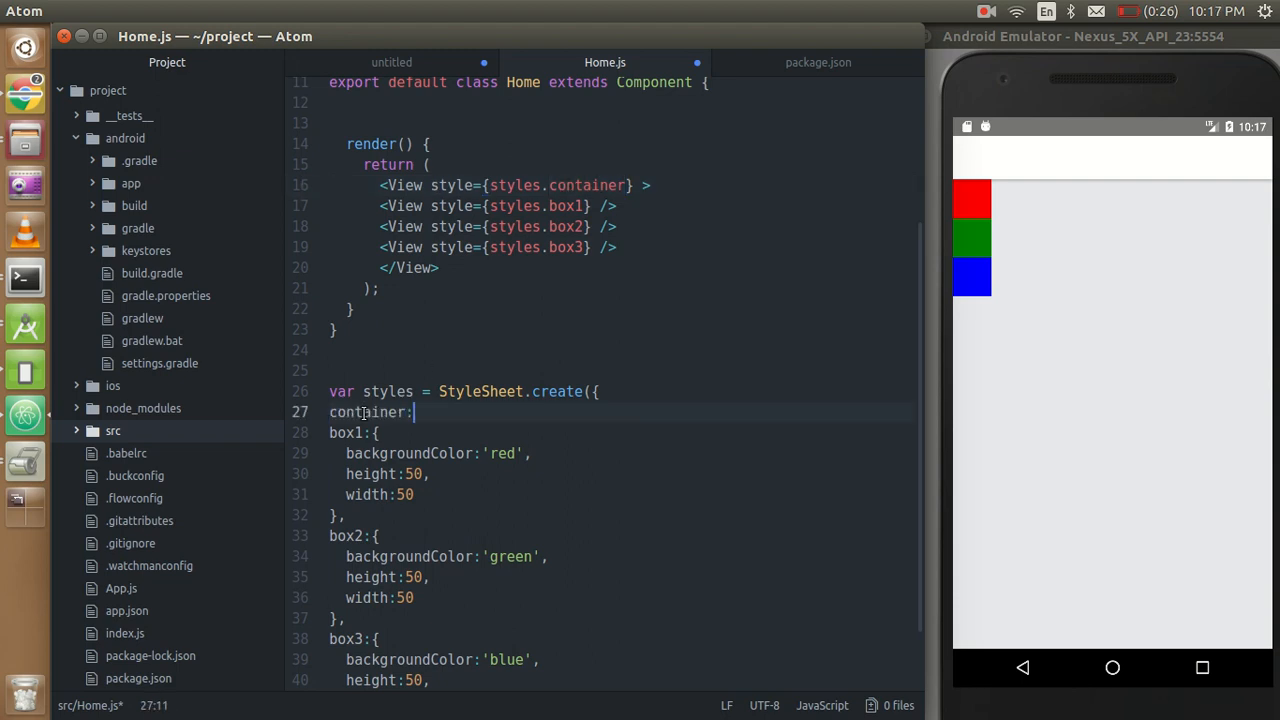
type("{},")
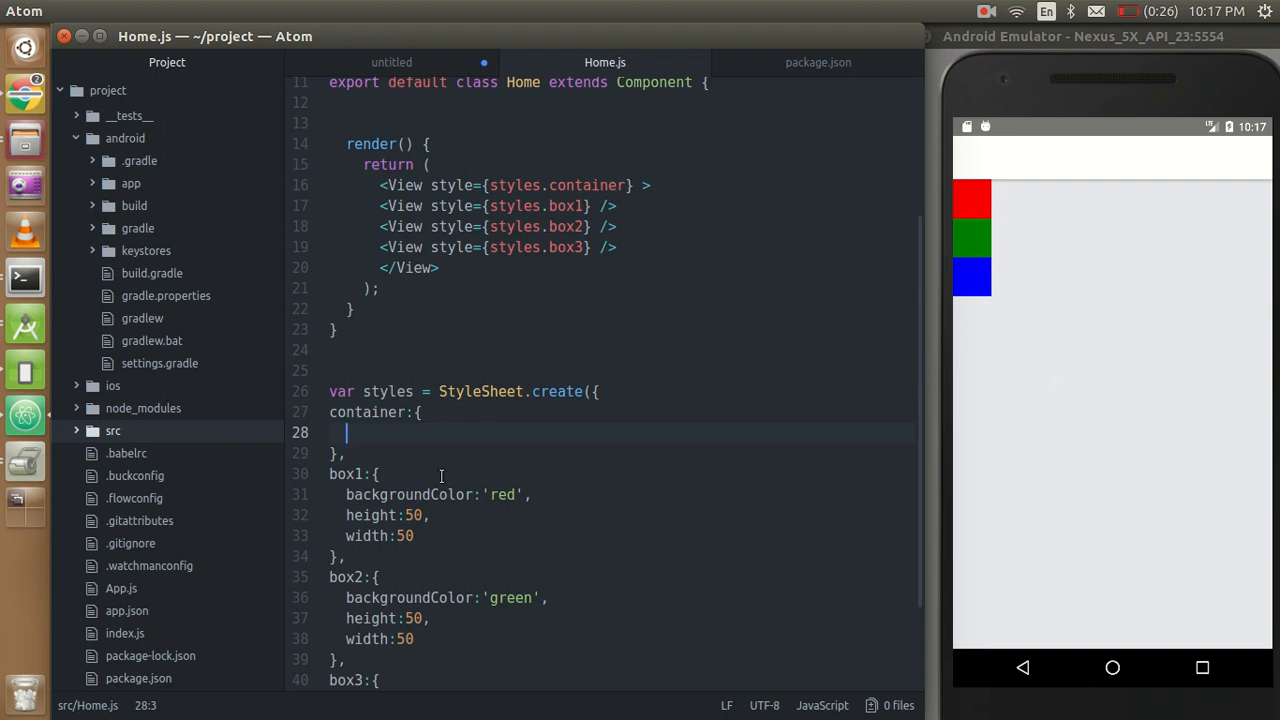
Set flexDirection:'row' in the container style, correcting the mistyped property name.
type("fle")
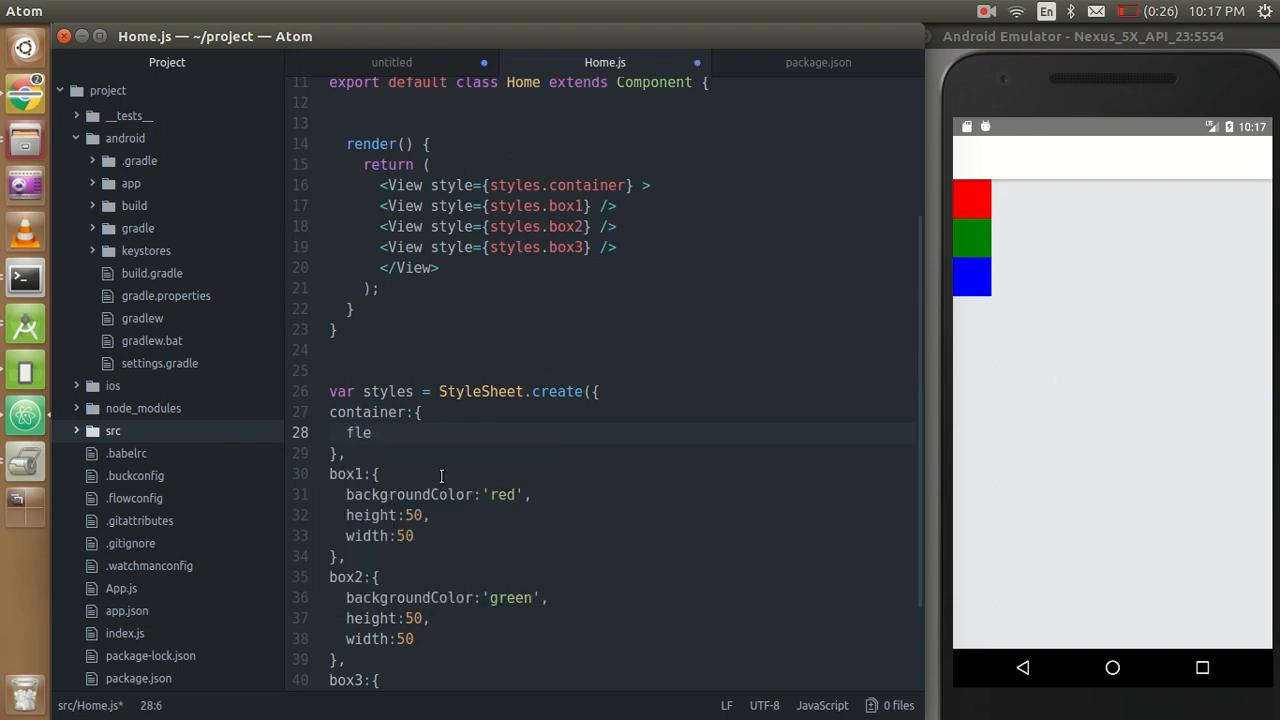
type("xDirecto")
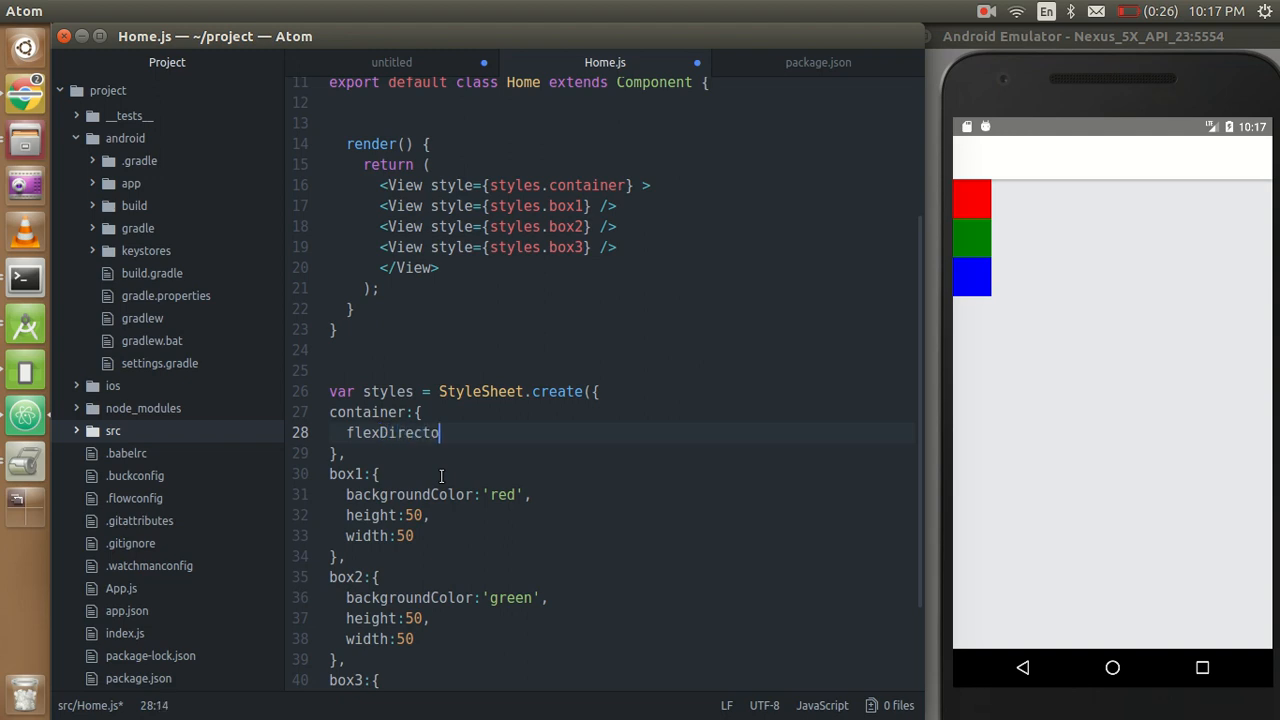
key("Backspace")
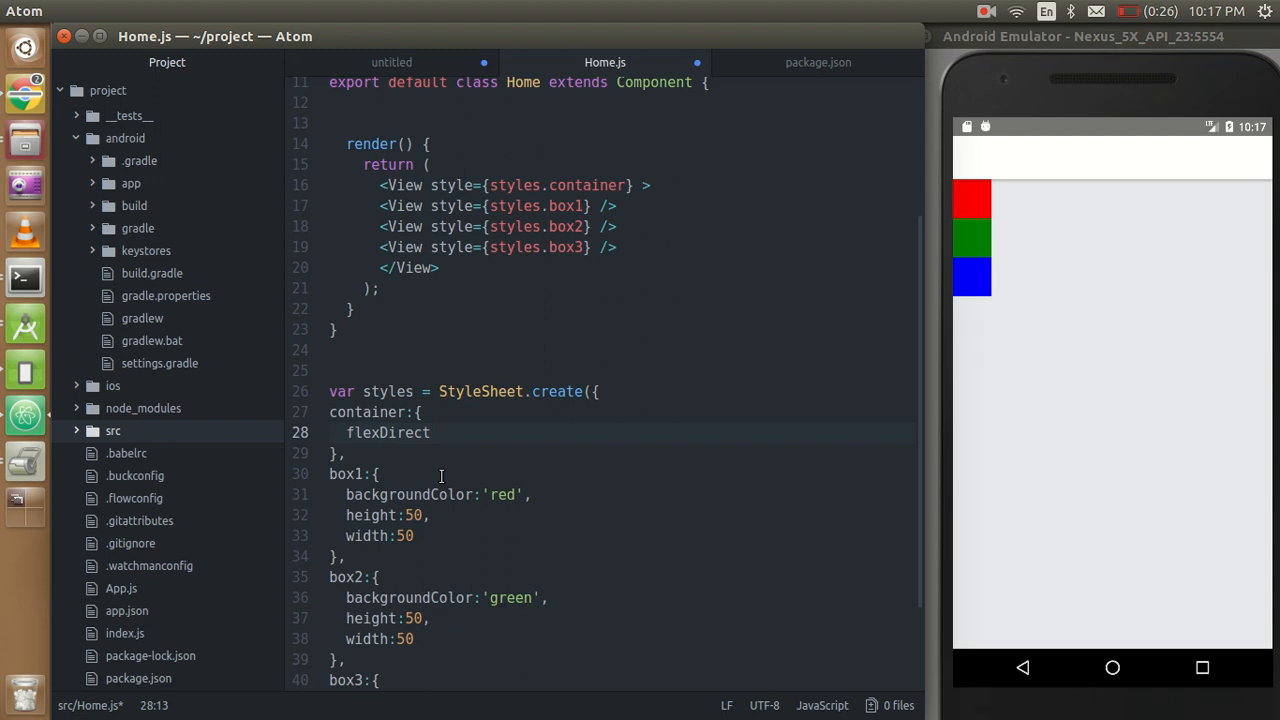
type("ion:''")
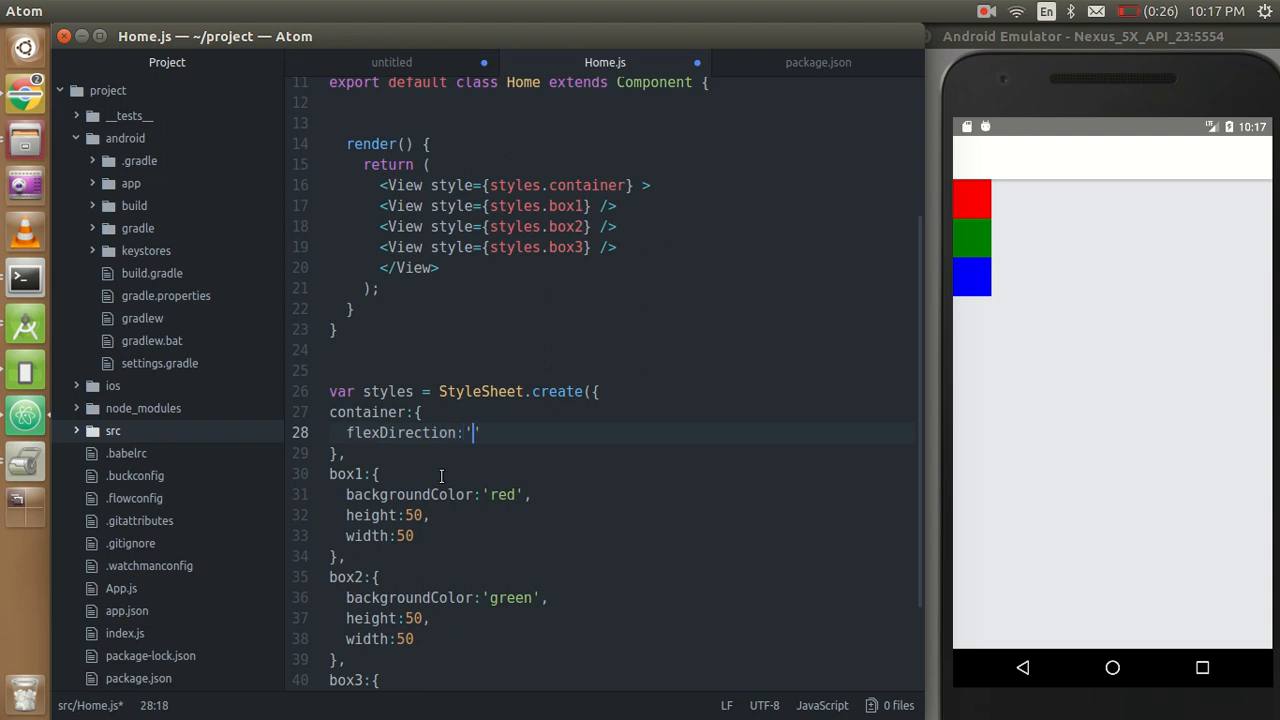
type("row")
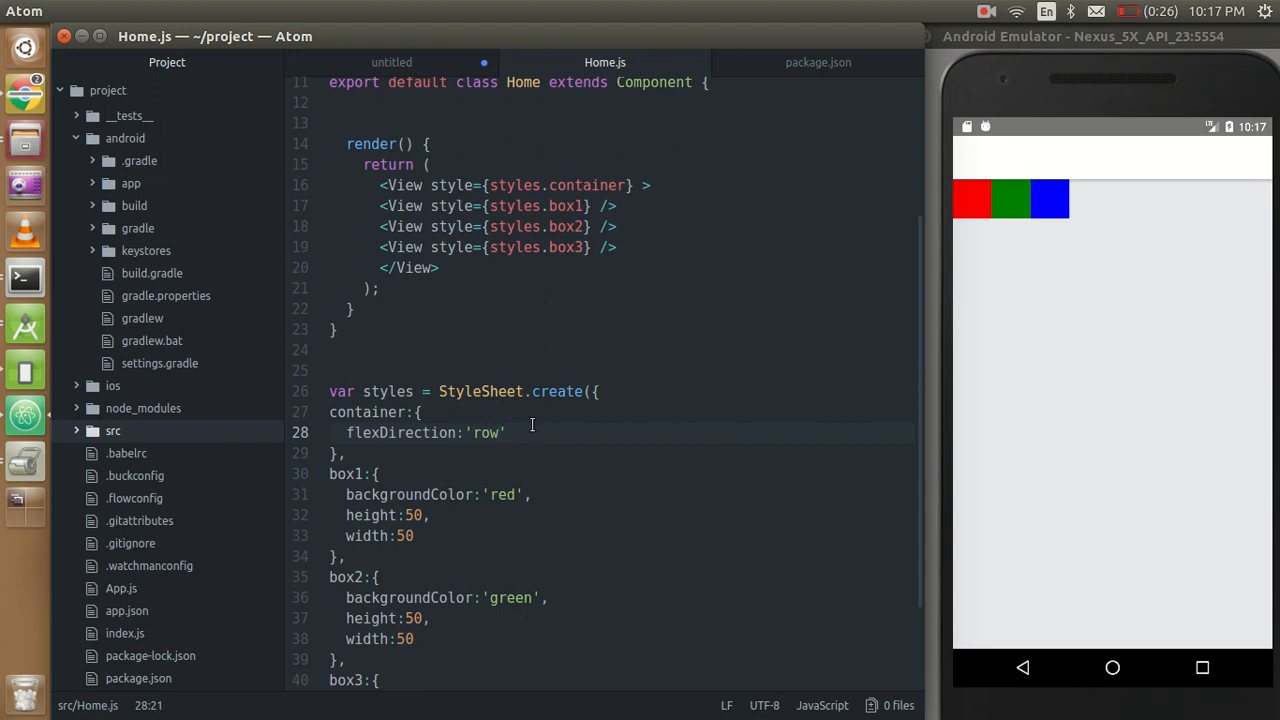
Add alignItems:'center' to the container style.
type(",")
key("enter")
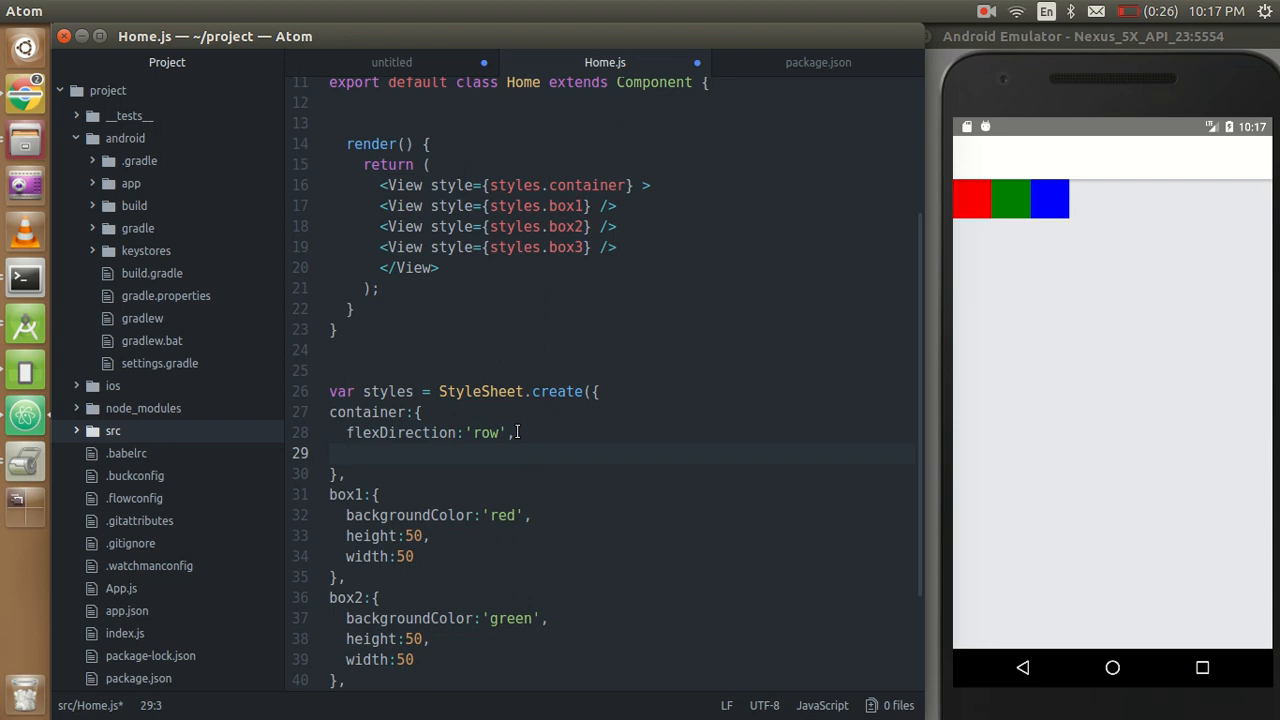
type("alignI")
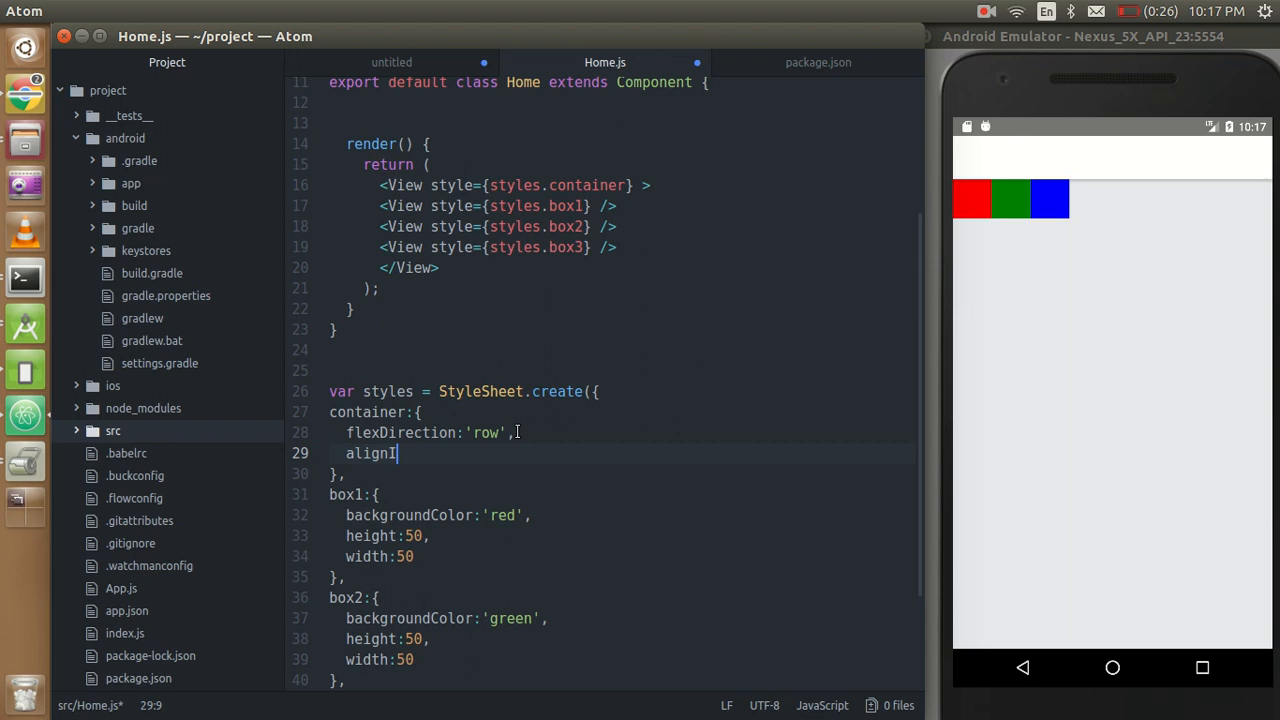
type("tems:'cente")
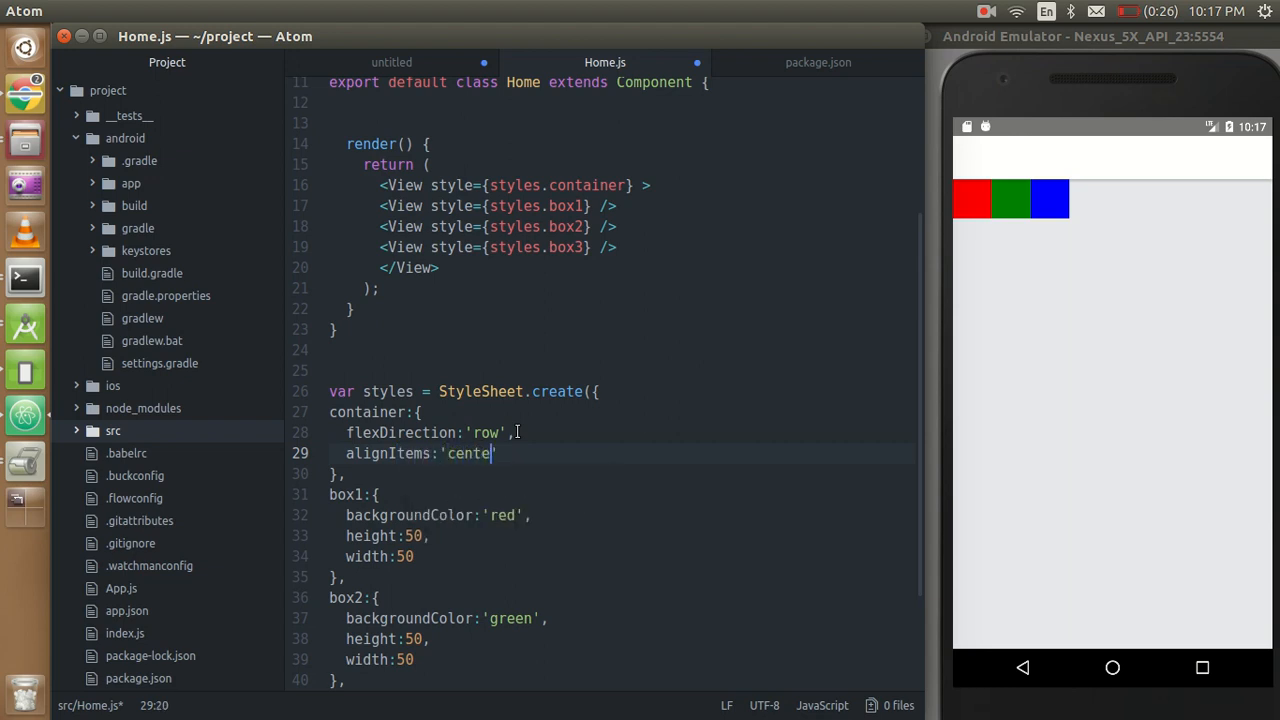
type("r")
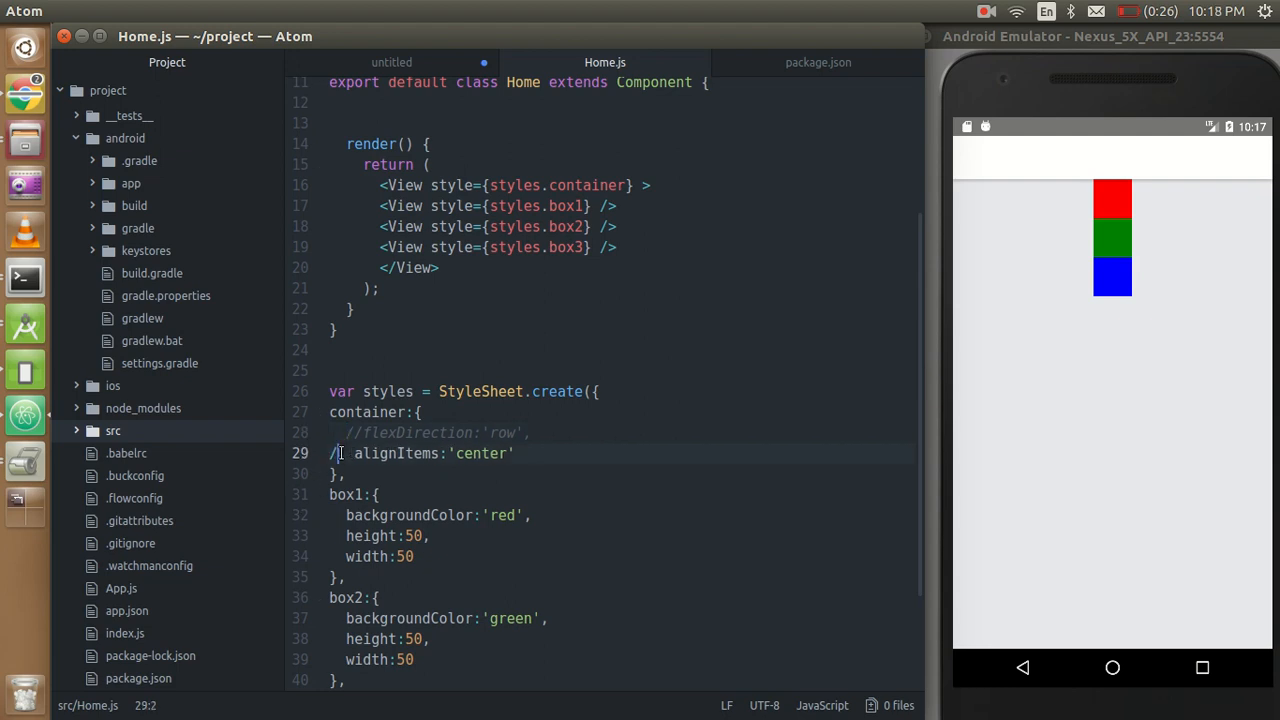
Comment out flexDirection to compare the layout, then restore it.
type("/")
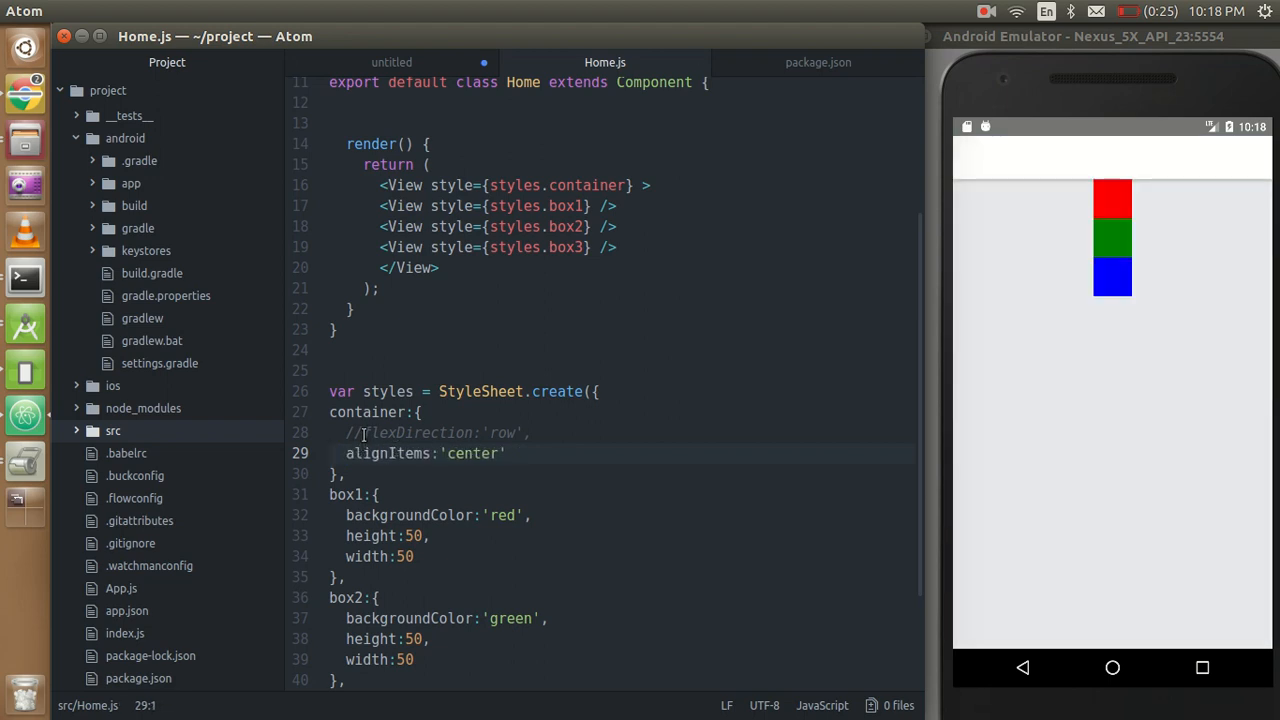
left_click(363, 432)
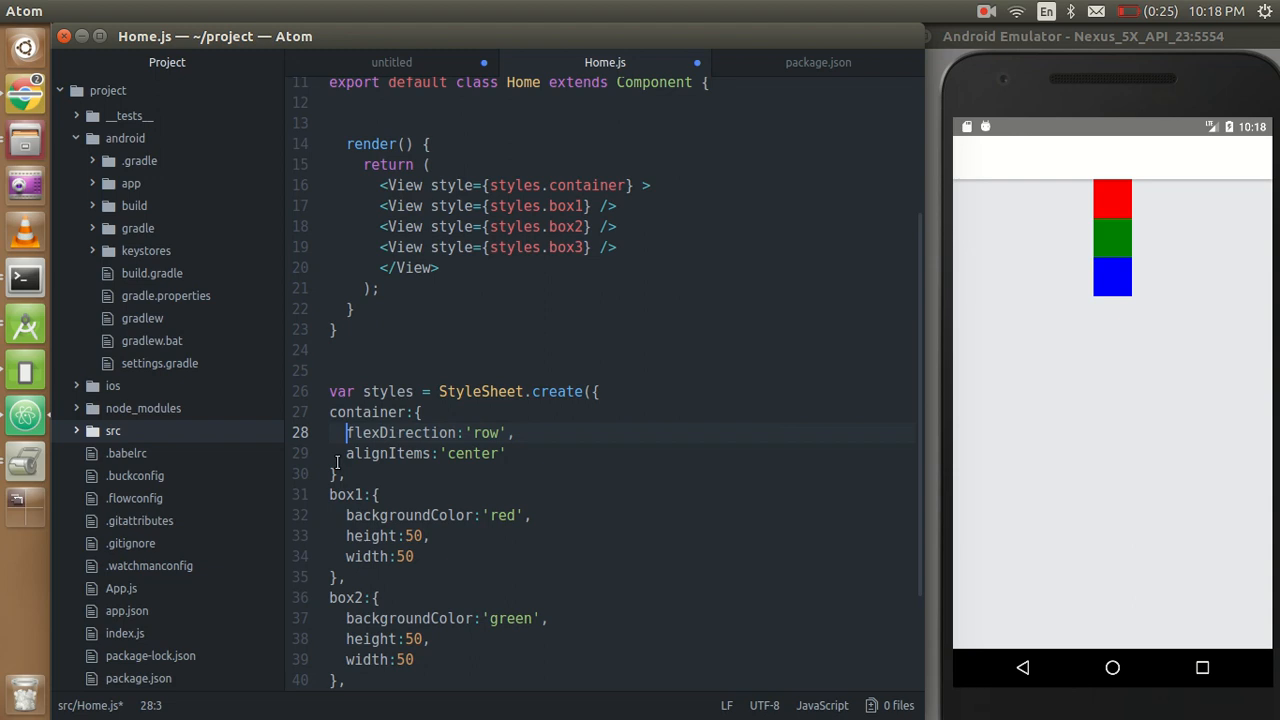
type("//")
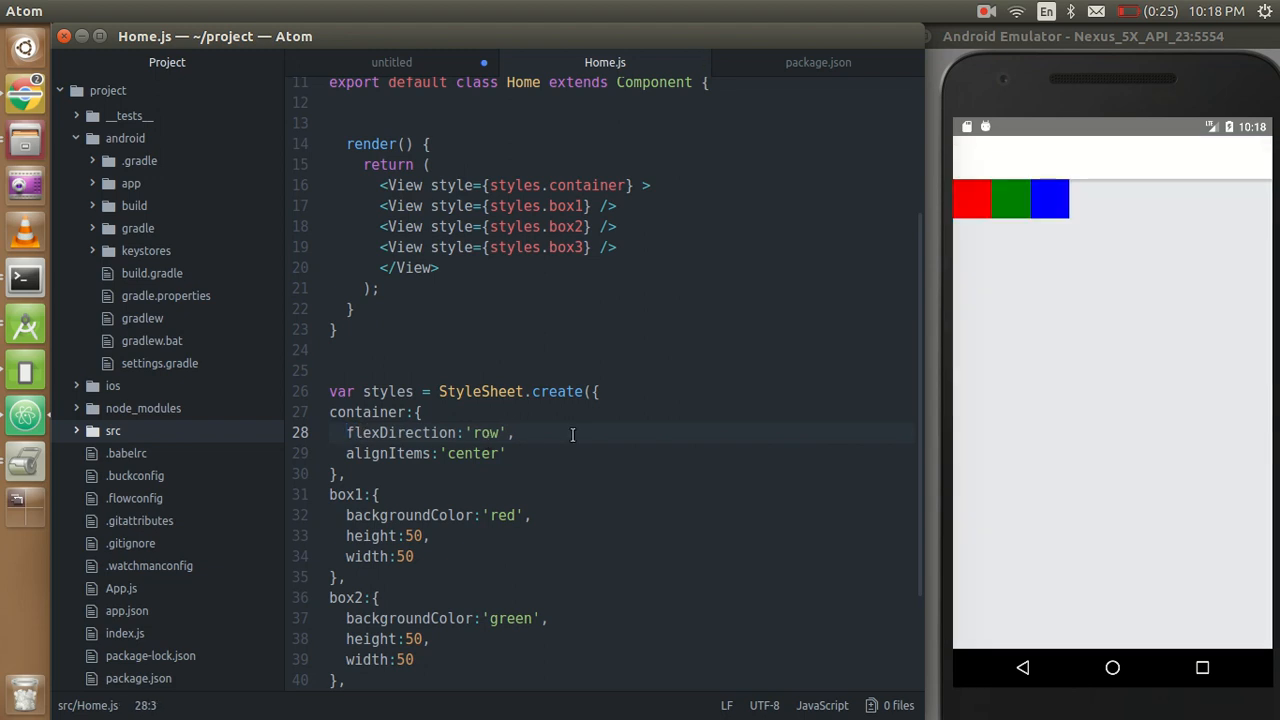
left_click(450, 411)
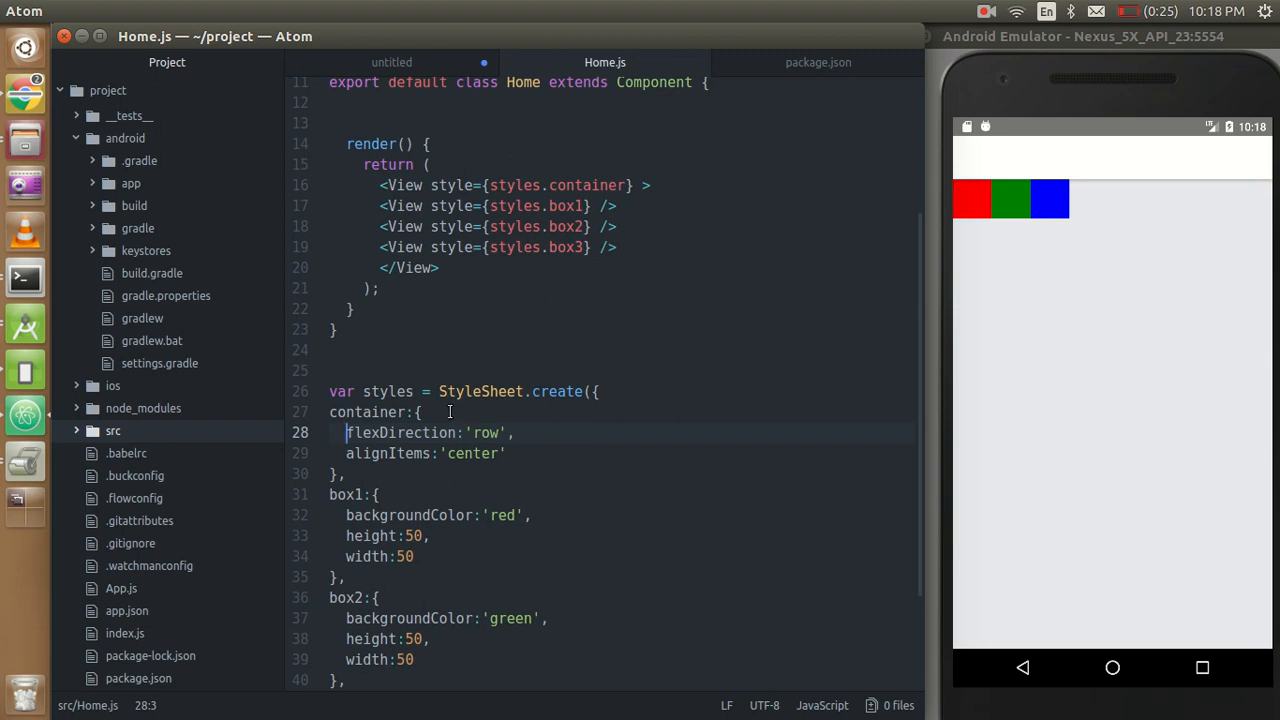
Insert flex:1 at the top of the container style and select the alignItems value 'center'.
type("flex:'")
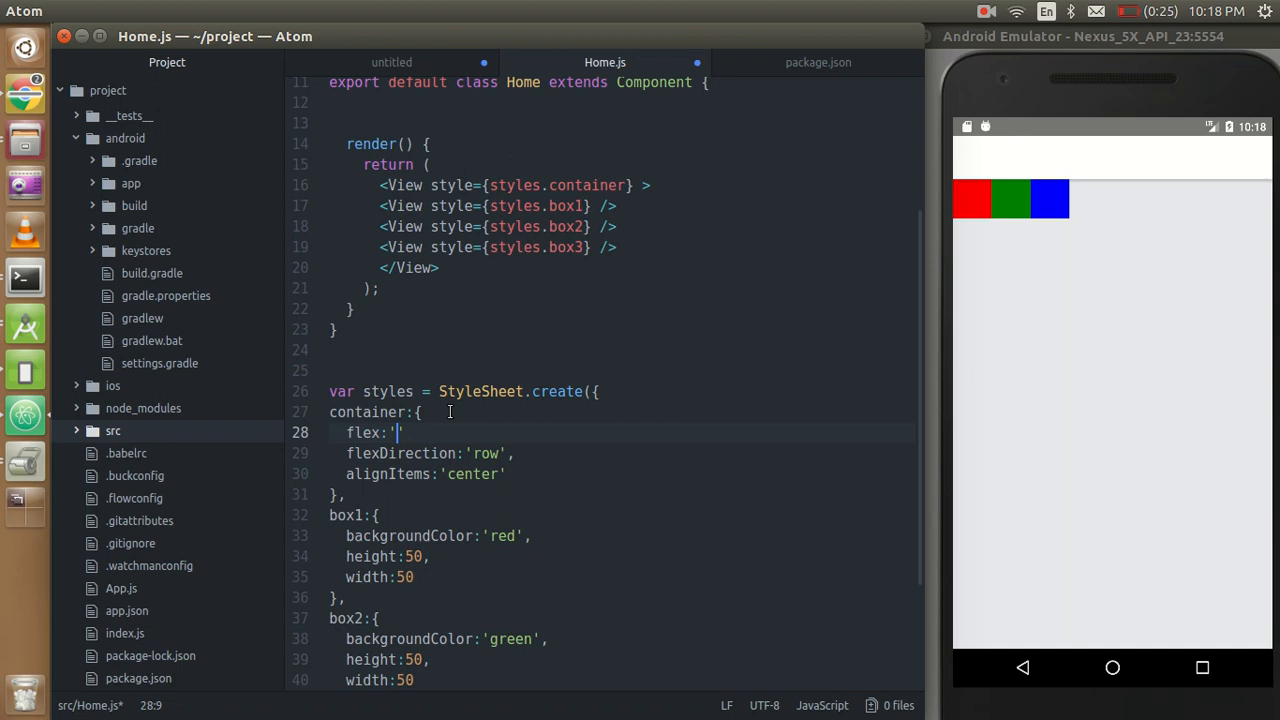
type("1,")
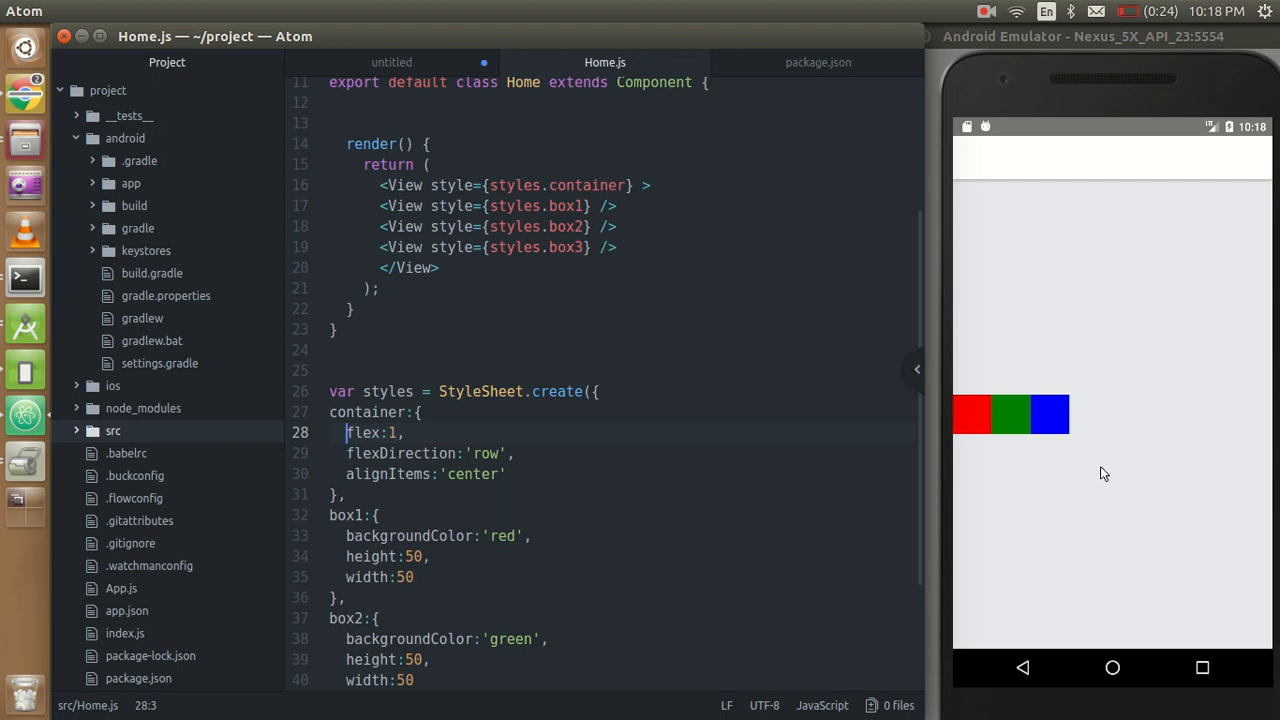
mouse_move(1149, 437)
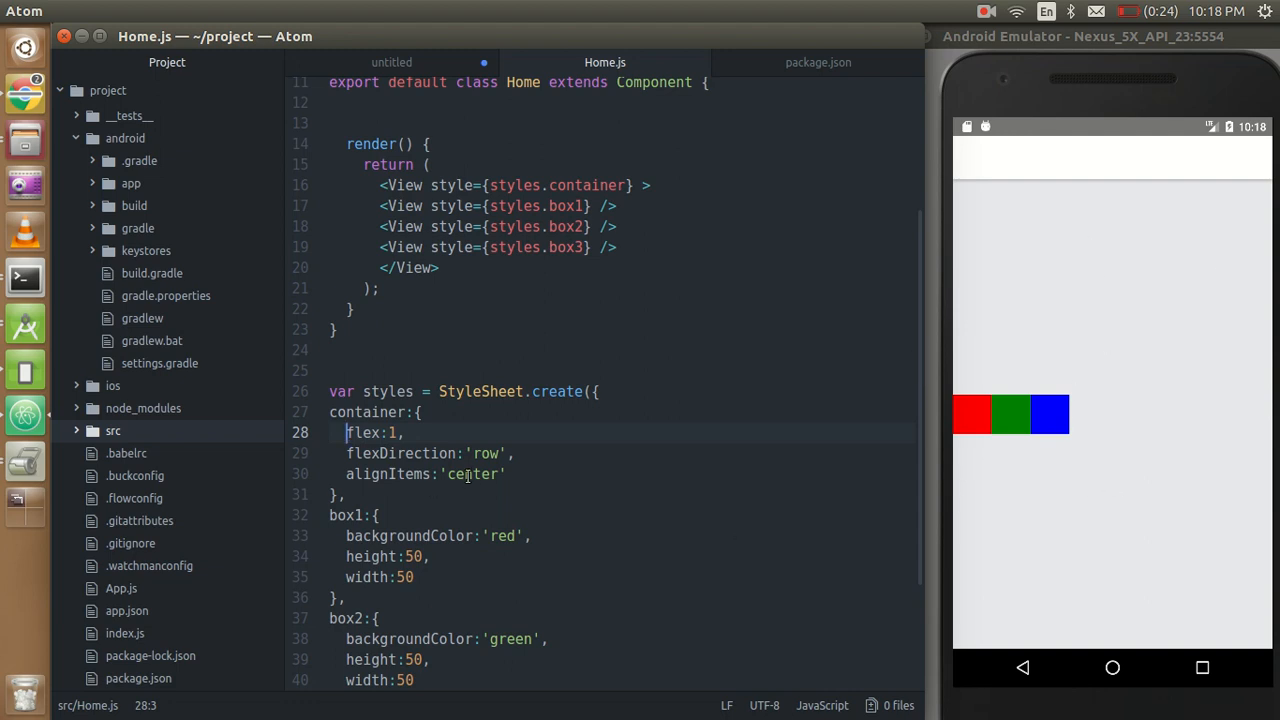
double_click(475, 474)
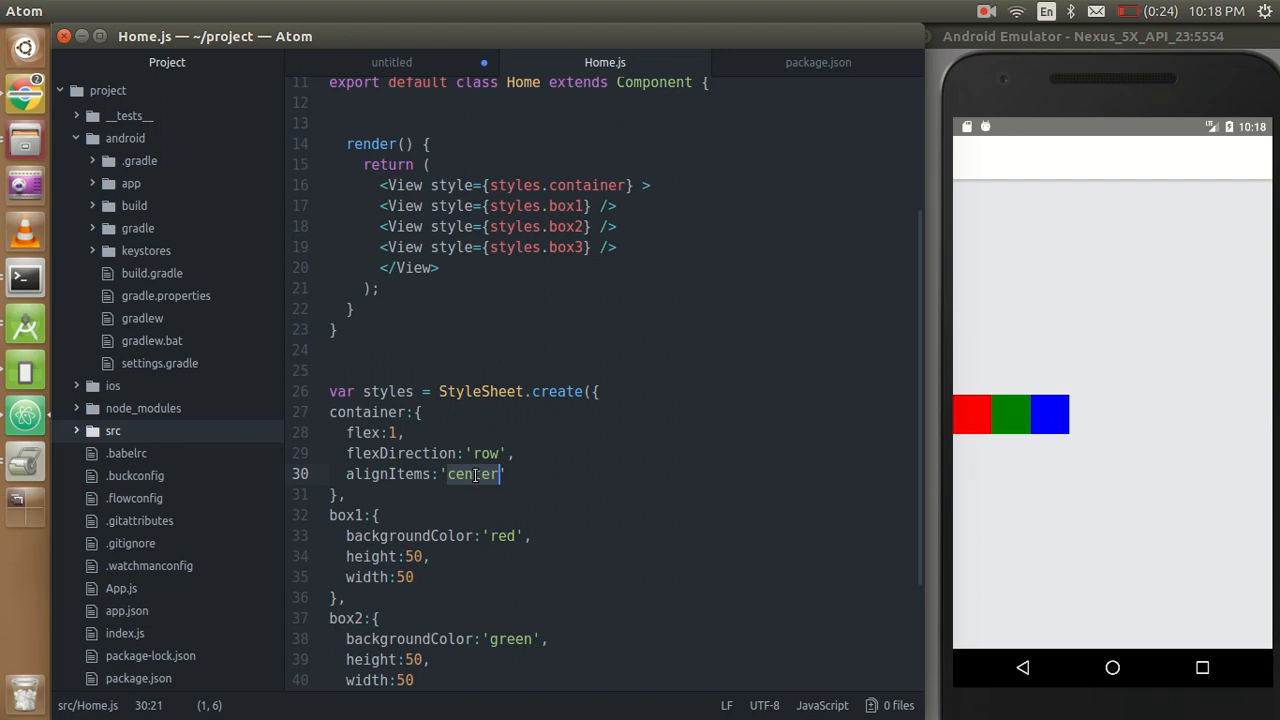
Replace the alignItems value 'center' with 'flex-end'.
type("flex-end")
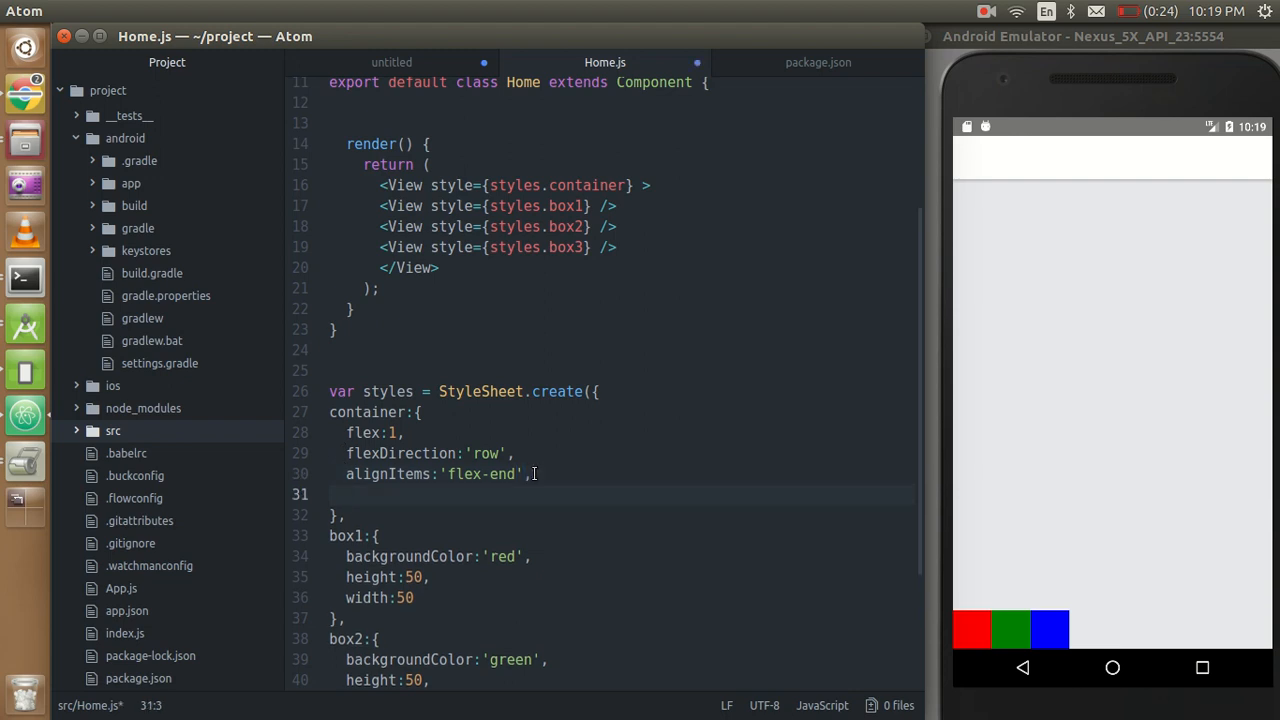
Add justifyContent:'center' to the container style, fixing the 'cnet' typo.
type("just")
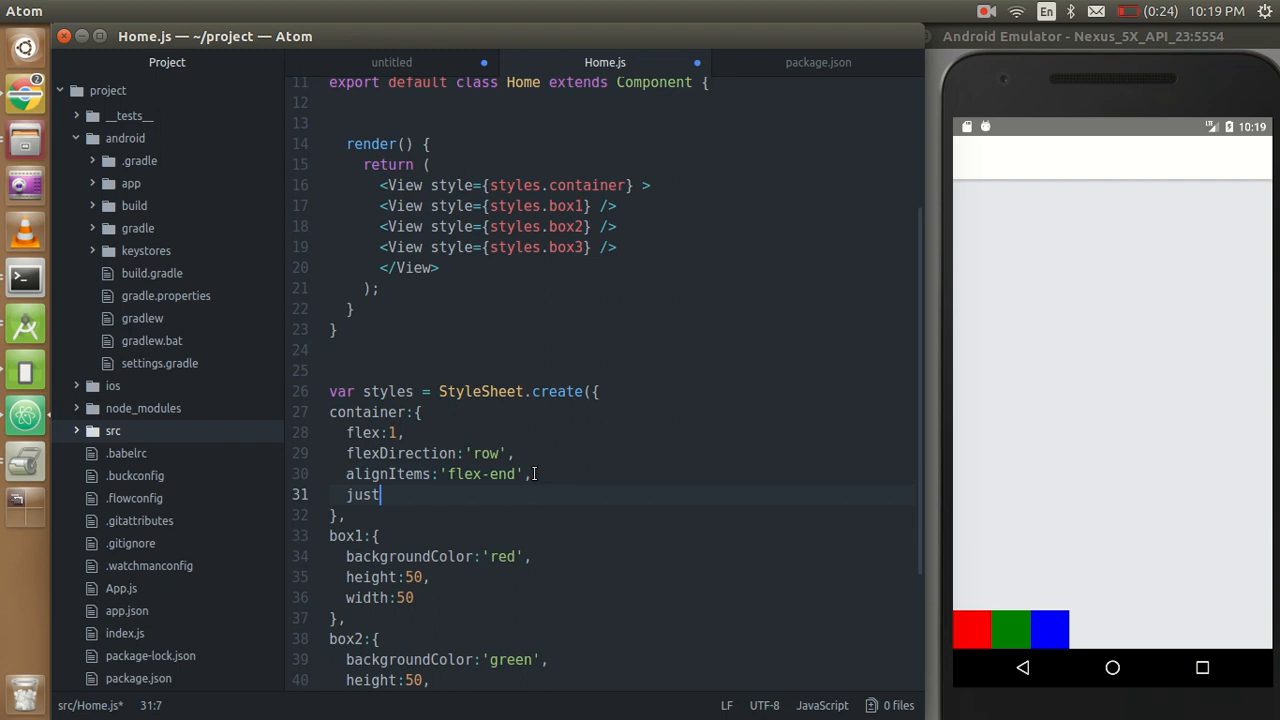
type("ifyC")
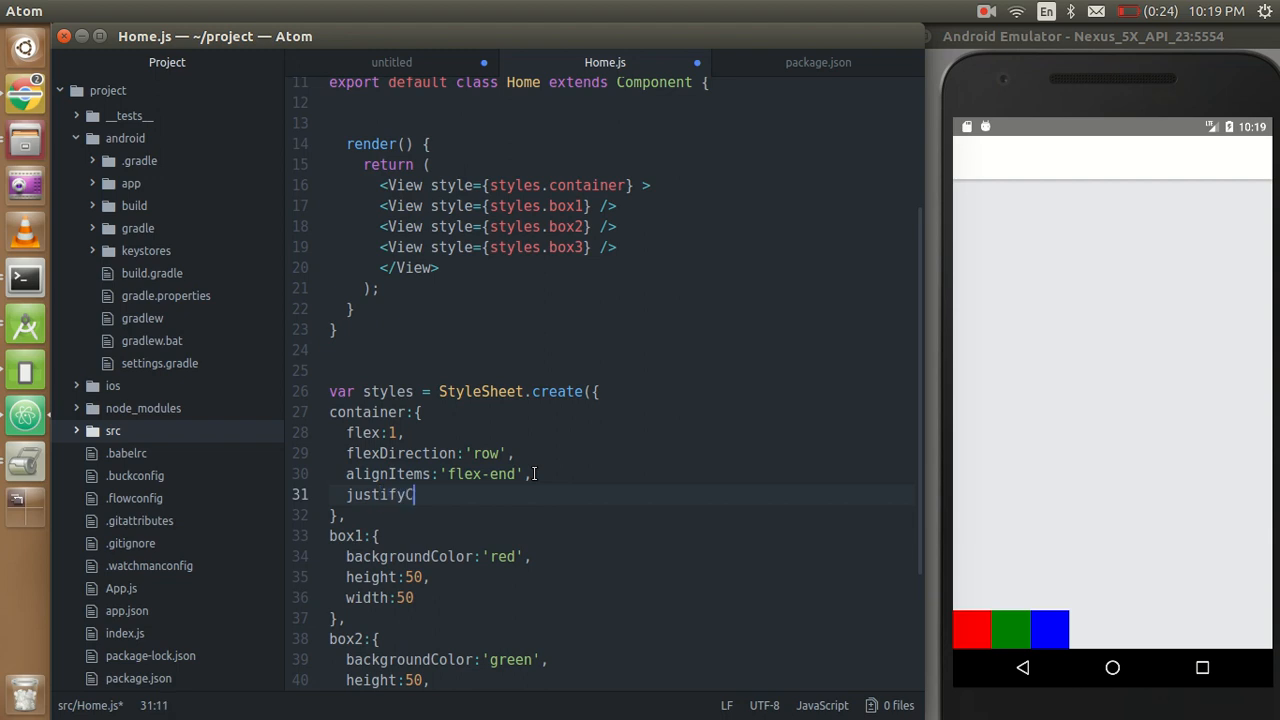
type("ontent")
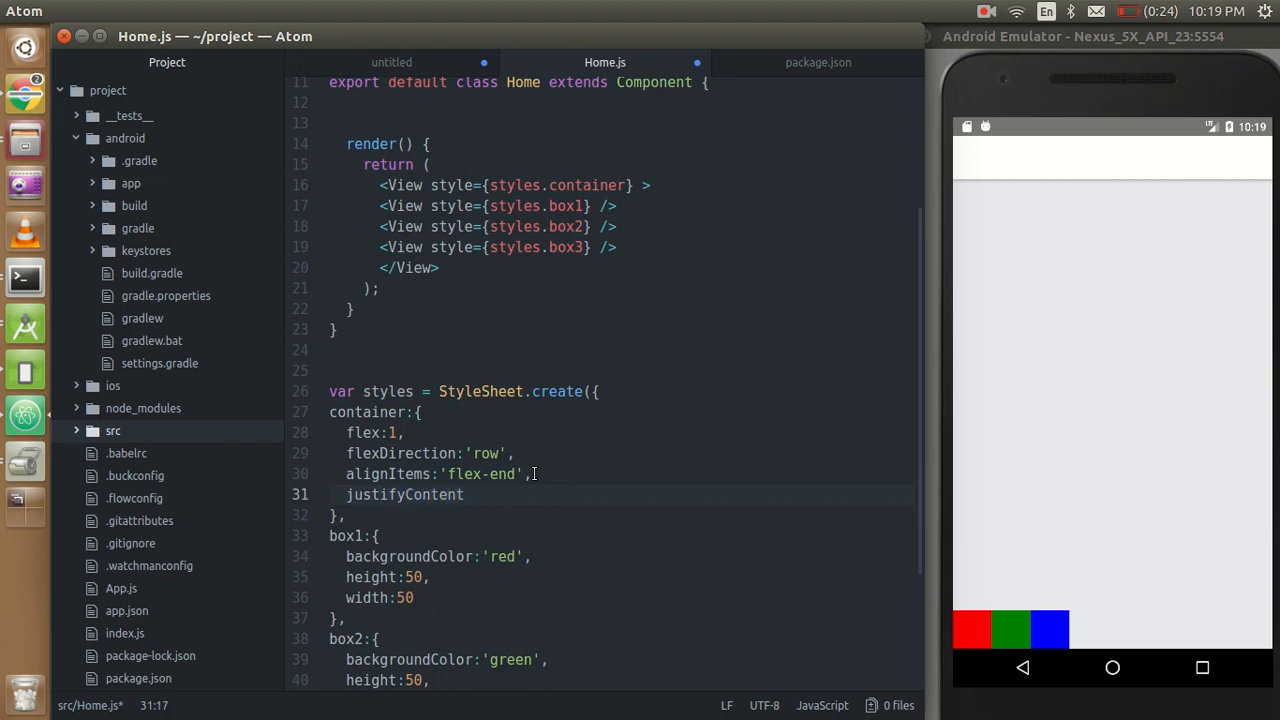
type(":''")
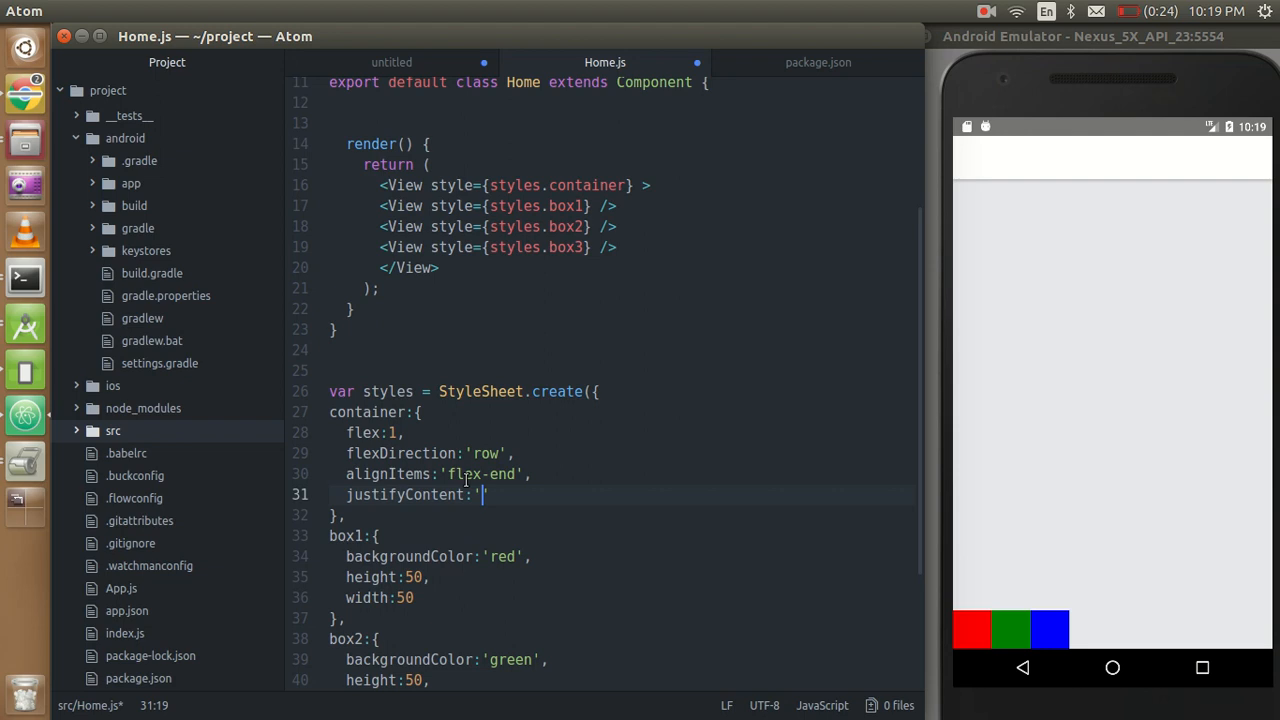
type("cnet")
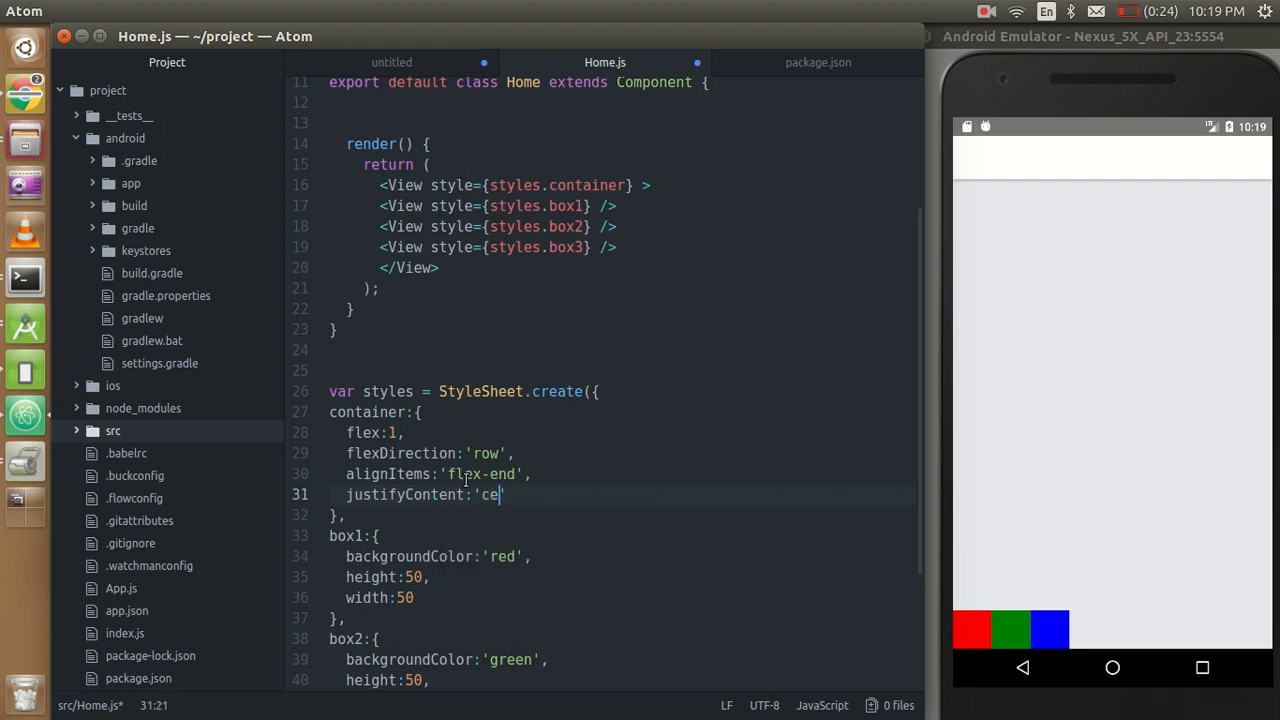
type("nter")
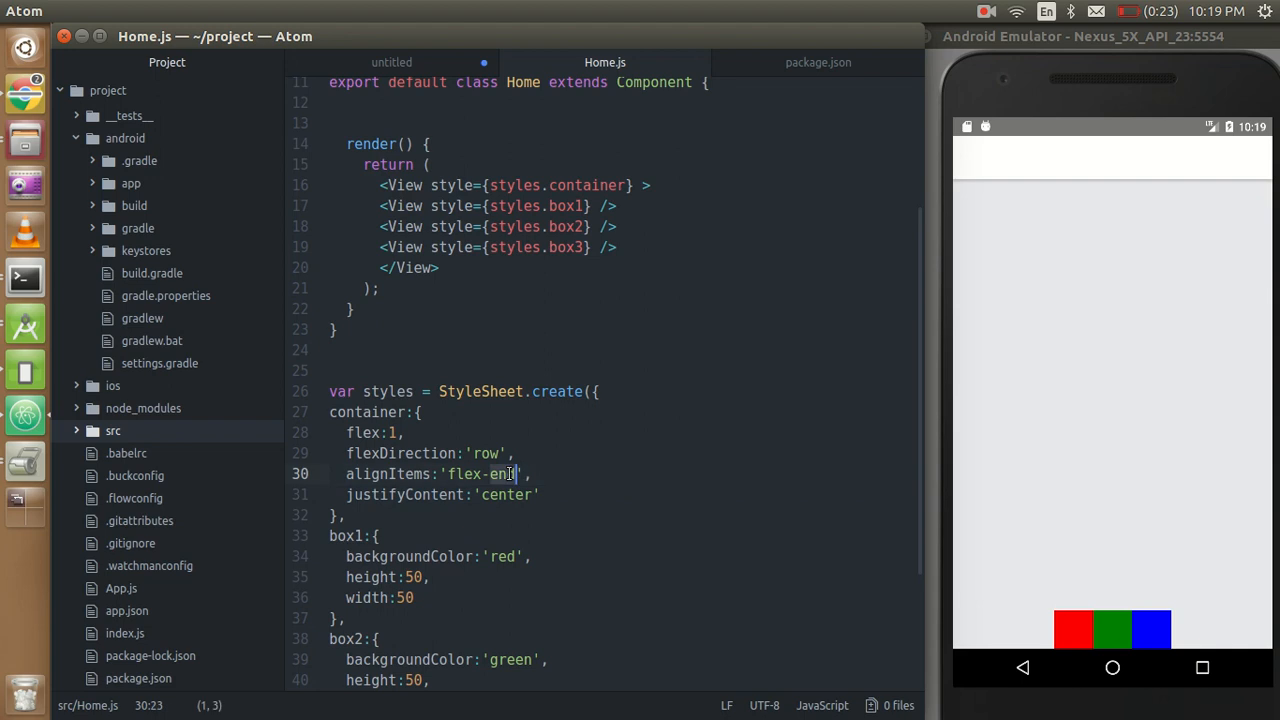
Change alignItems back to 'center'.
type("c")
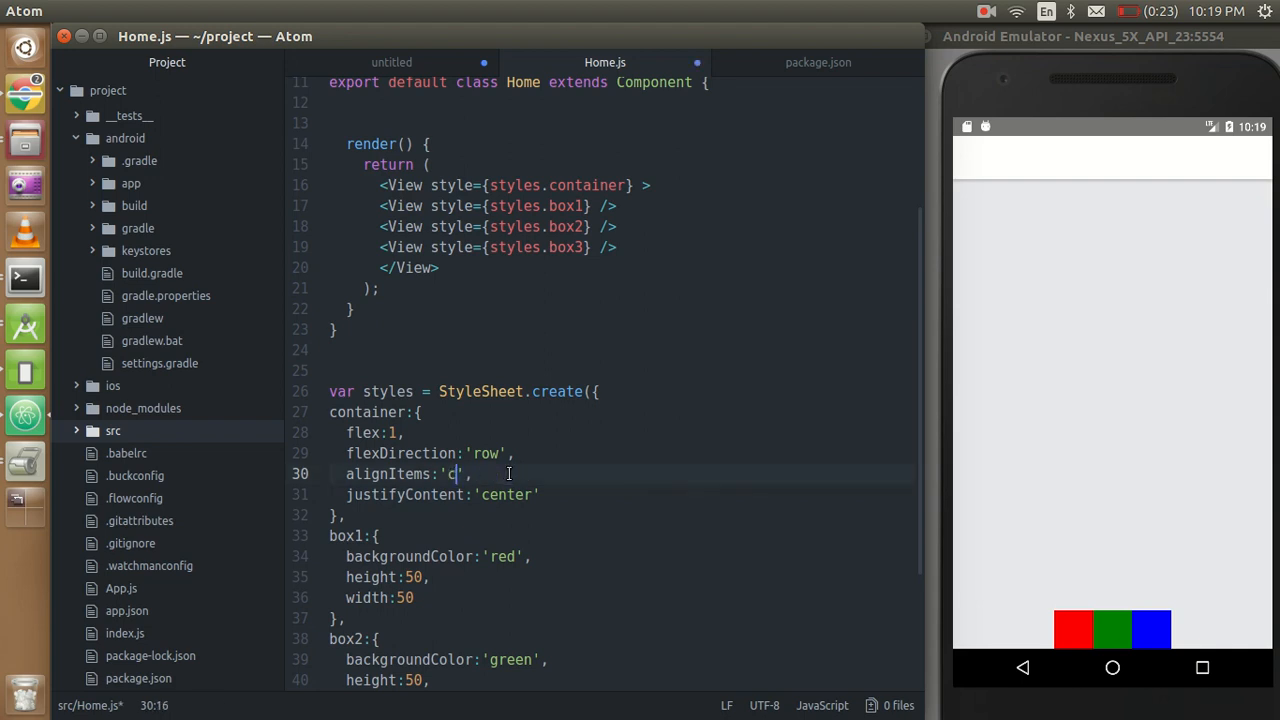
type("enter")
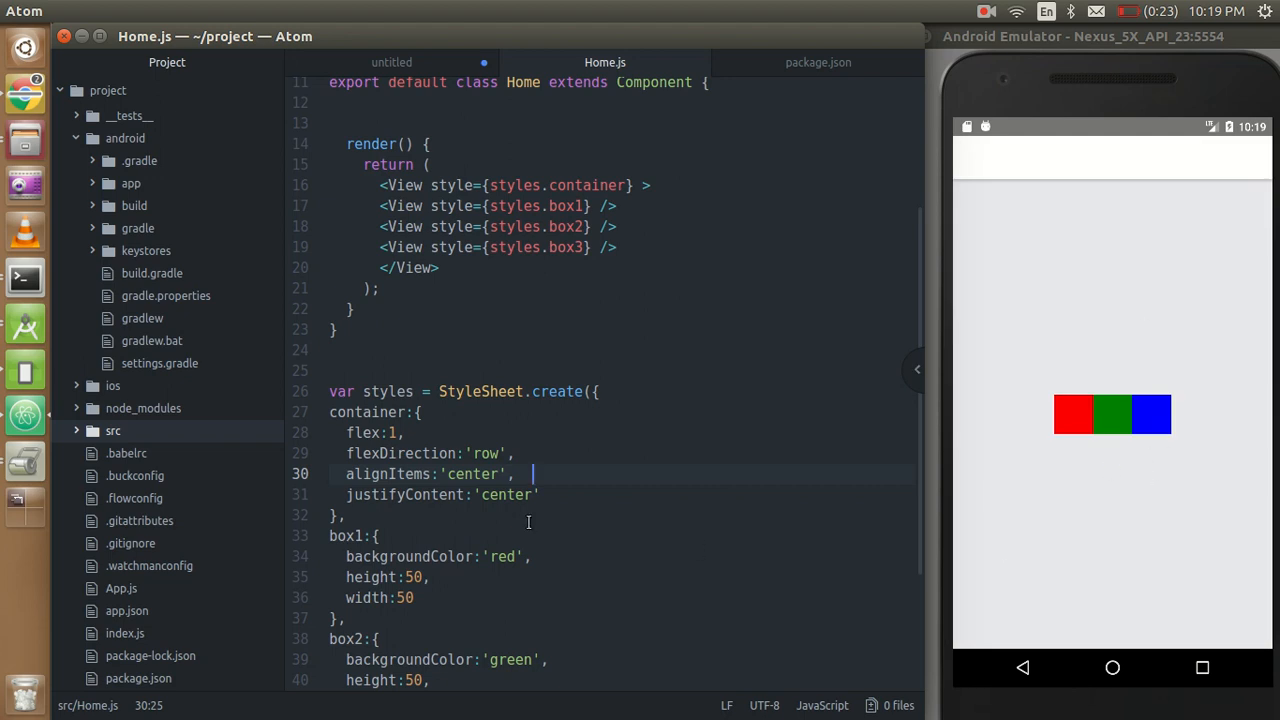
Change justifyContent from 'center' to 'space-between'.
double_click(506, 494)
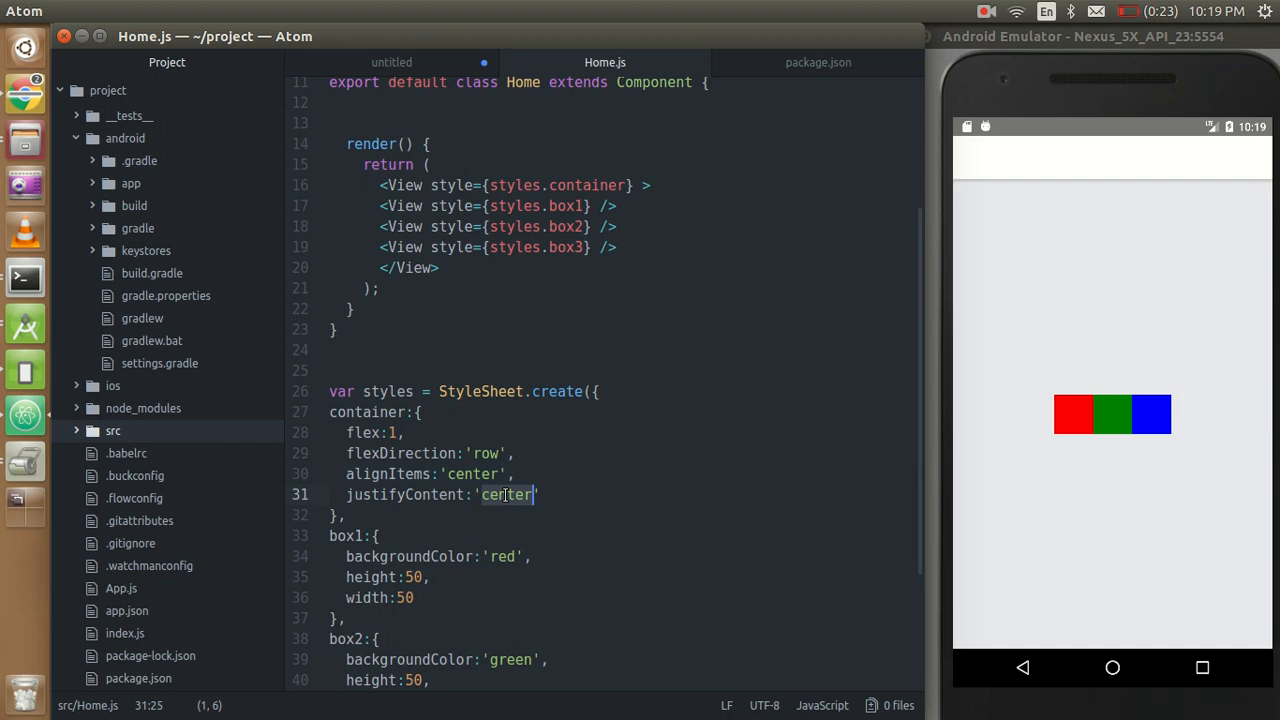
type("space")
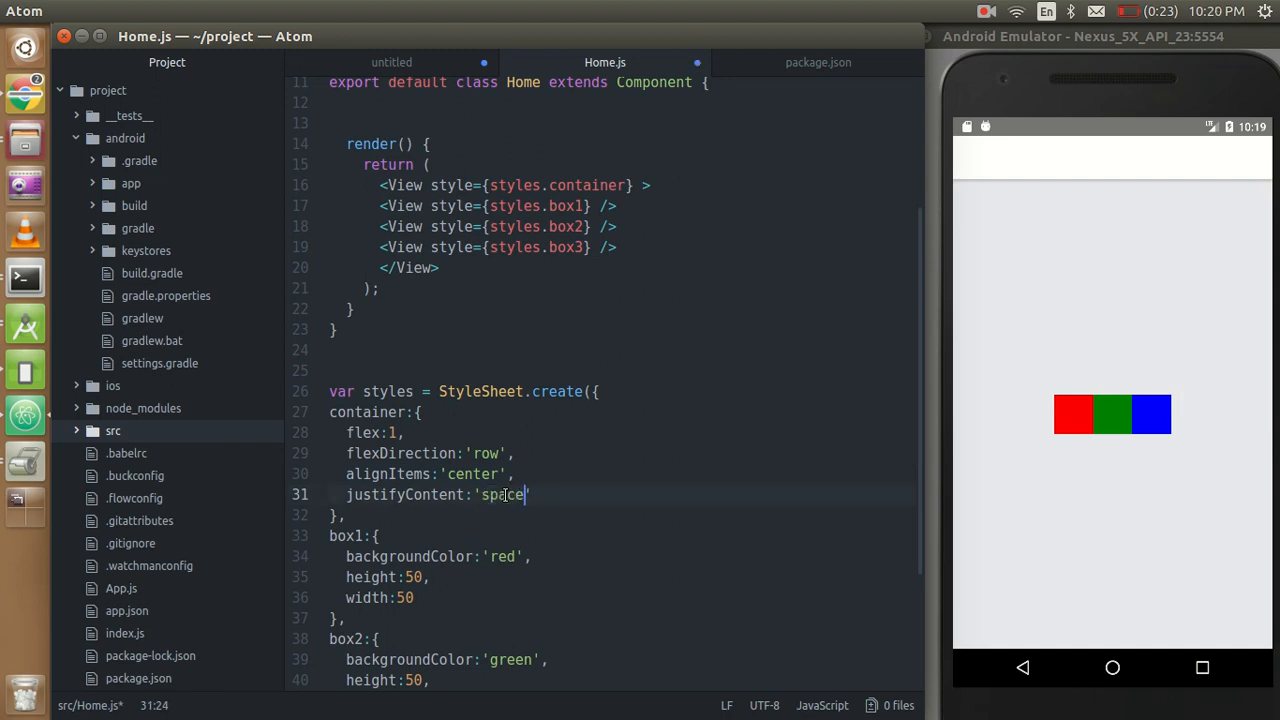
type("-bet")
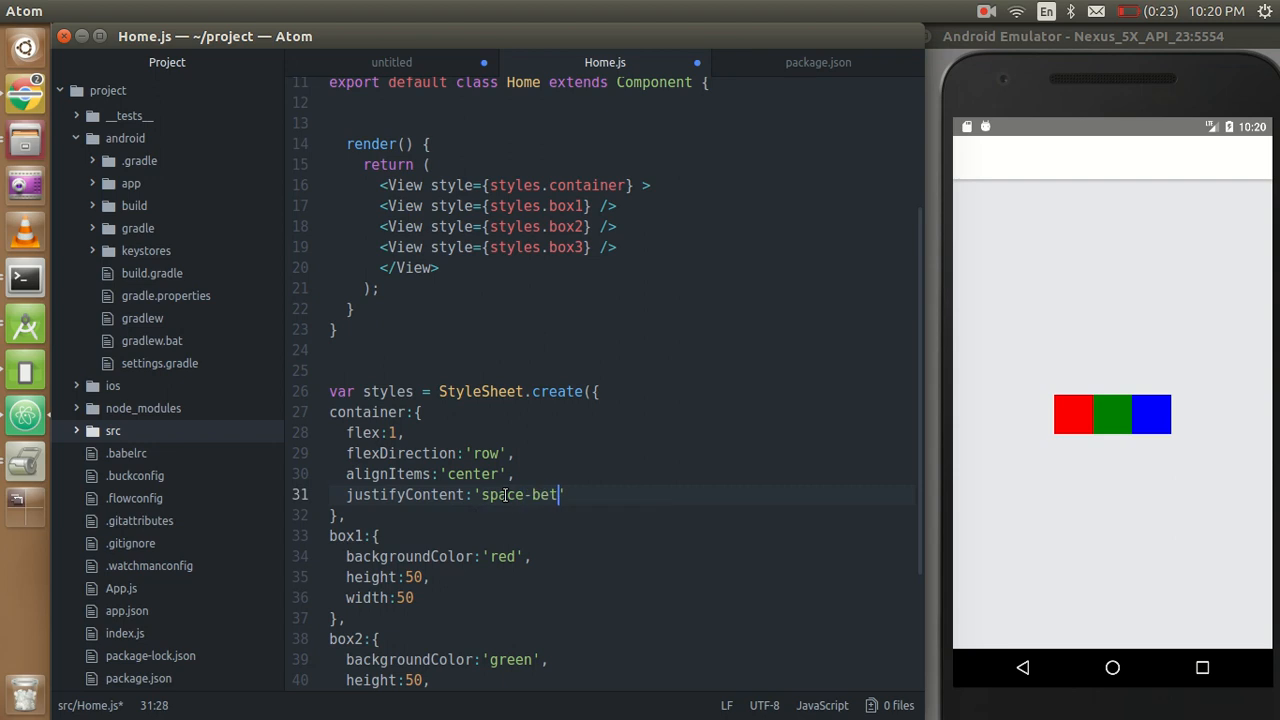
type("w")
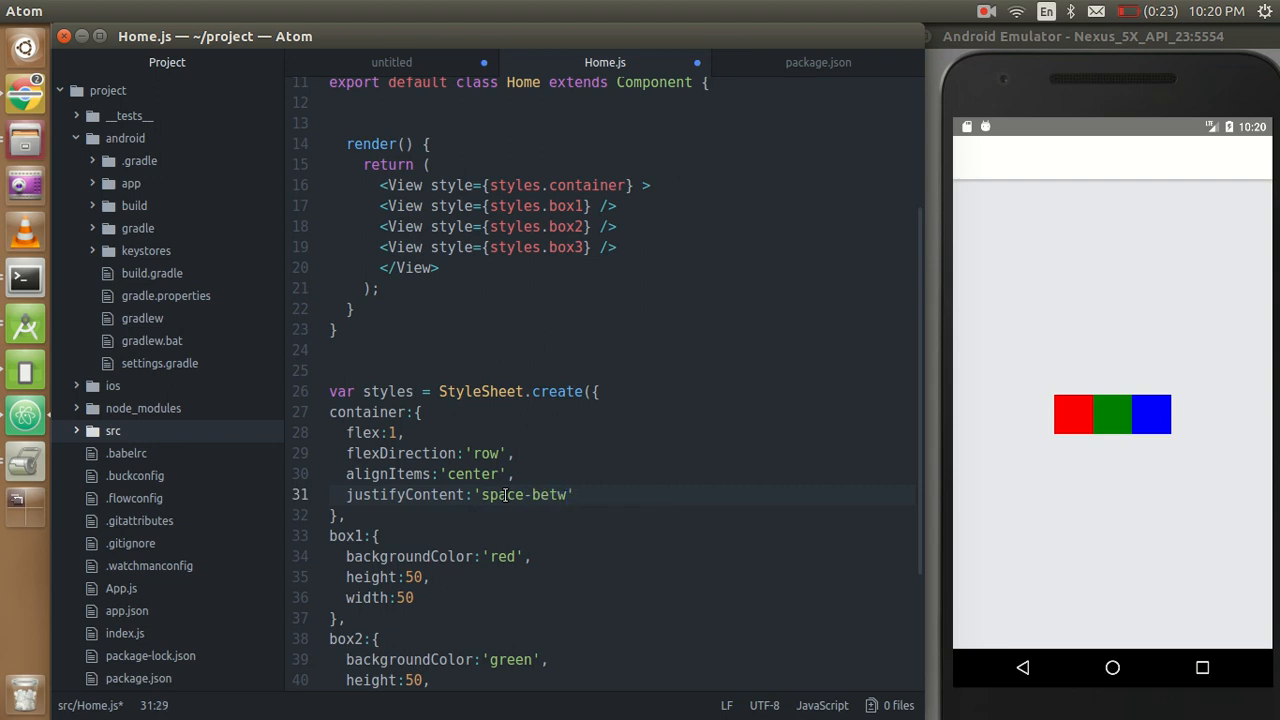
type("een")
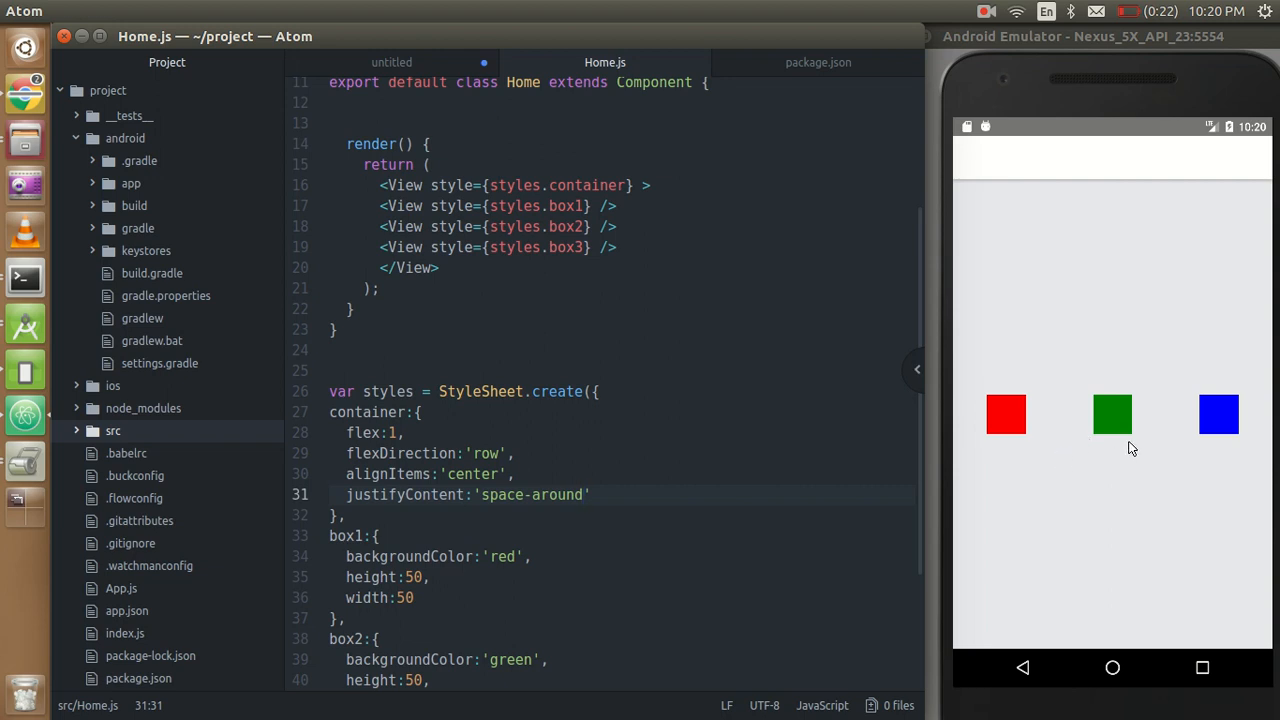
Revisit the justifyContent line to set it to 'space-around'.
left_click(598, 494)
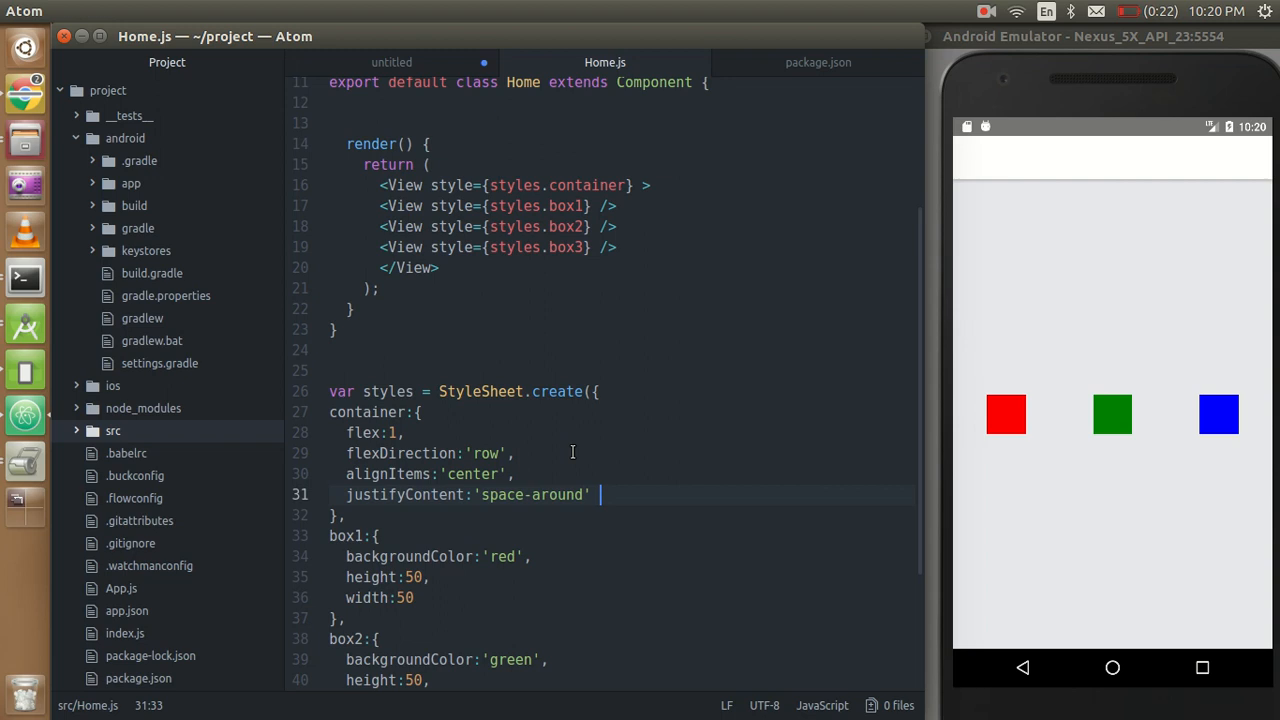
left_click(600, 494)
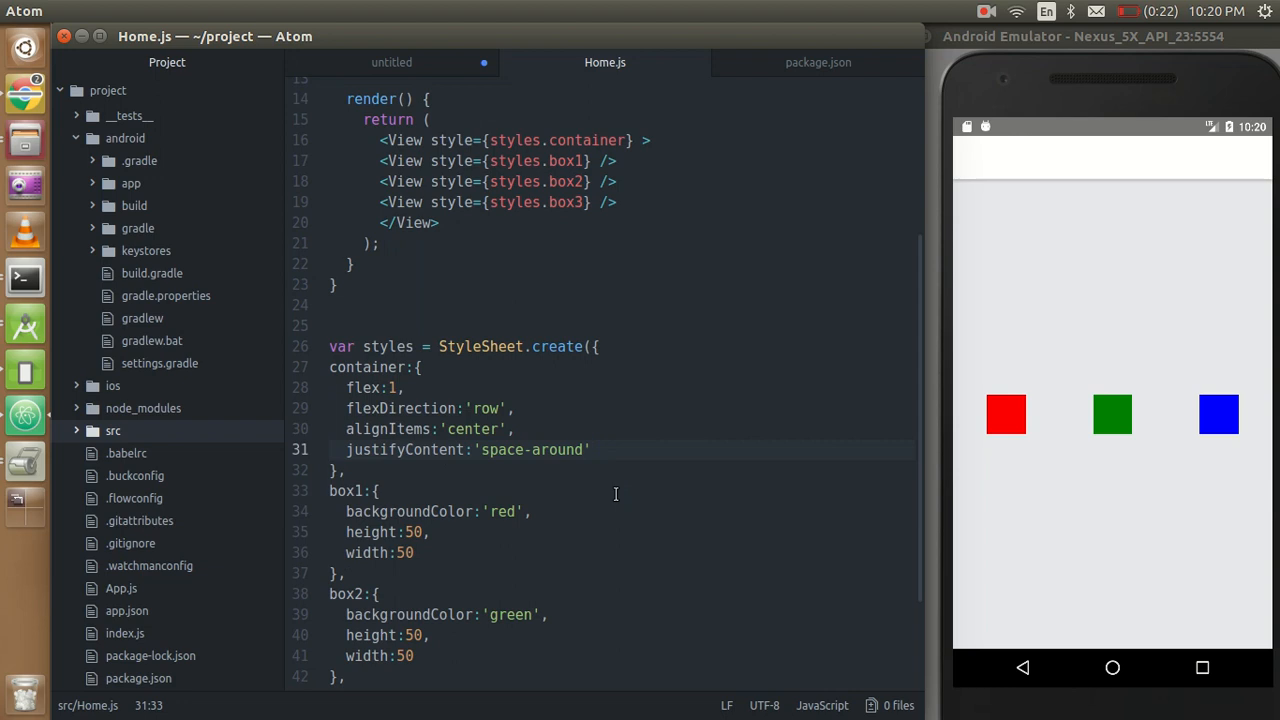
left_click(598, 449)
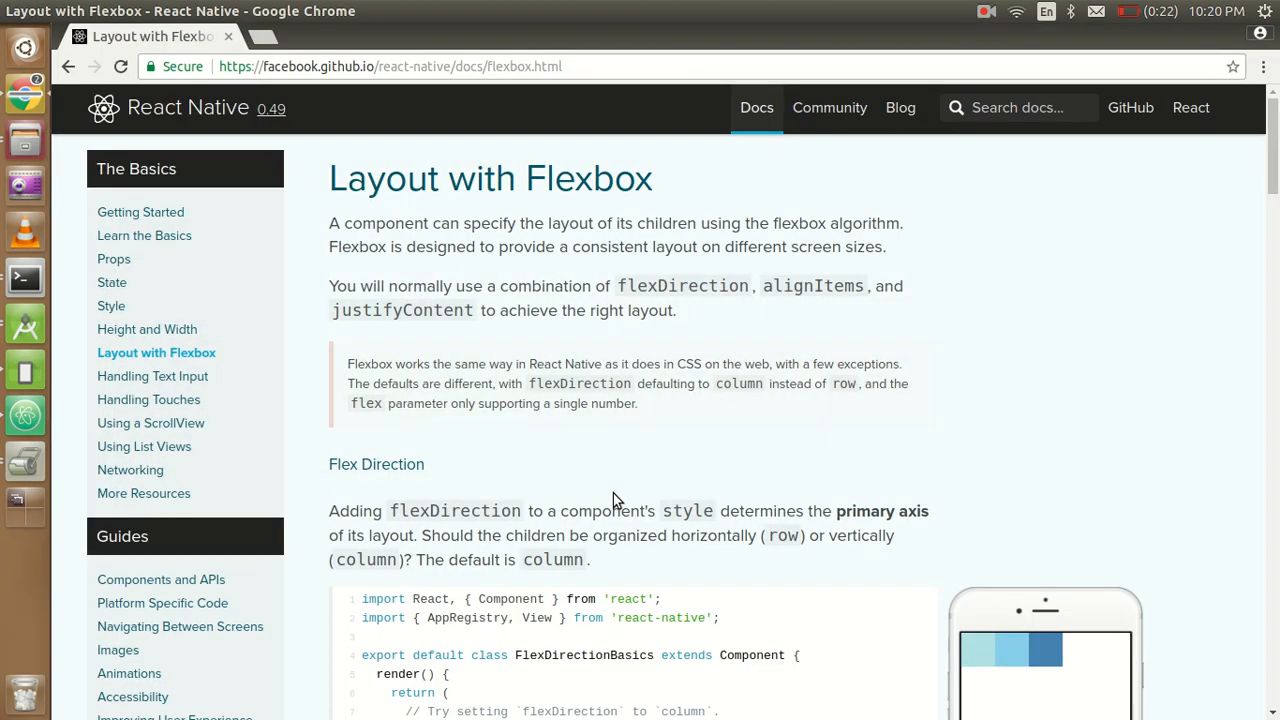
scroll("down", 3)
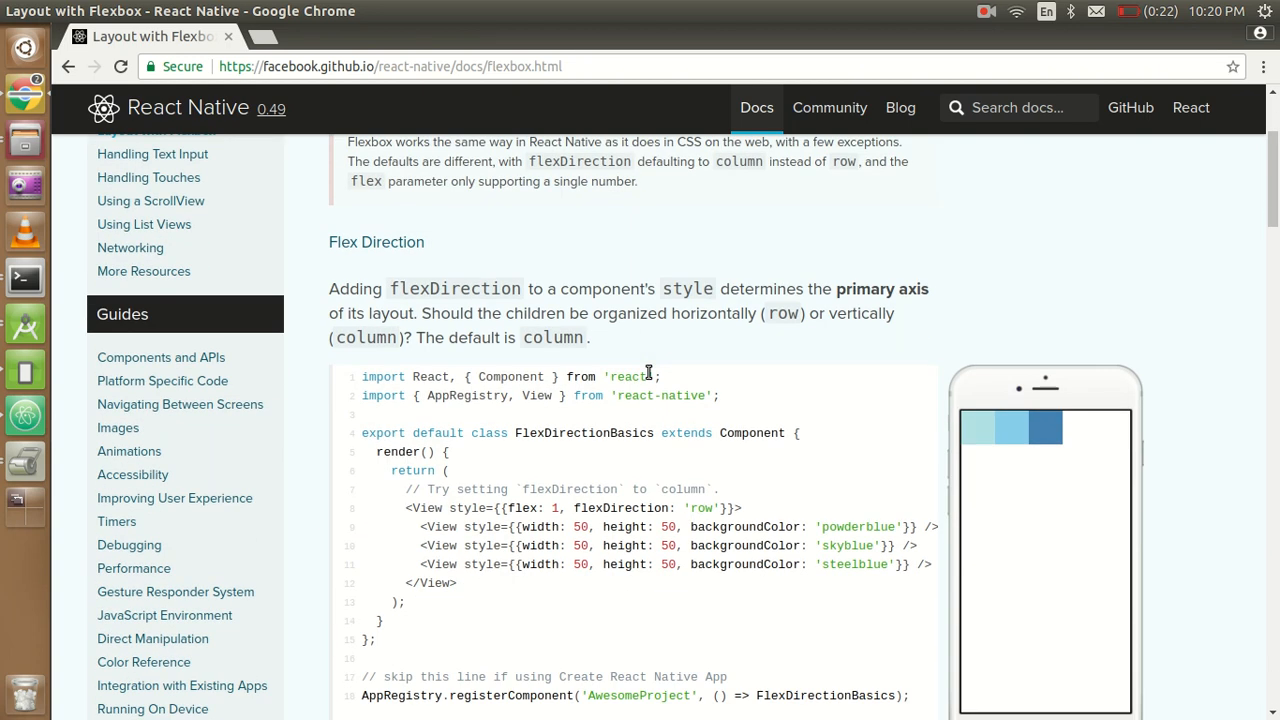
scroll("down", 3)
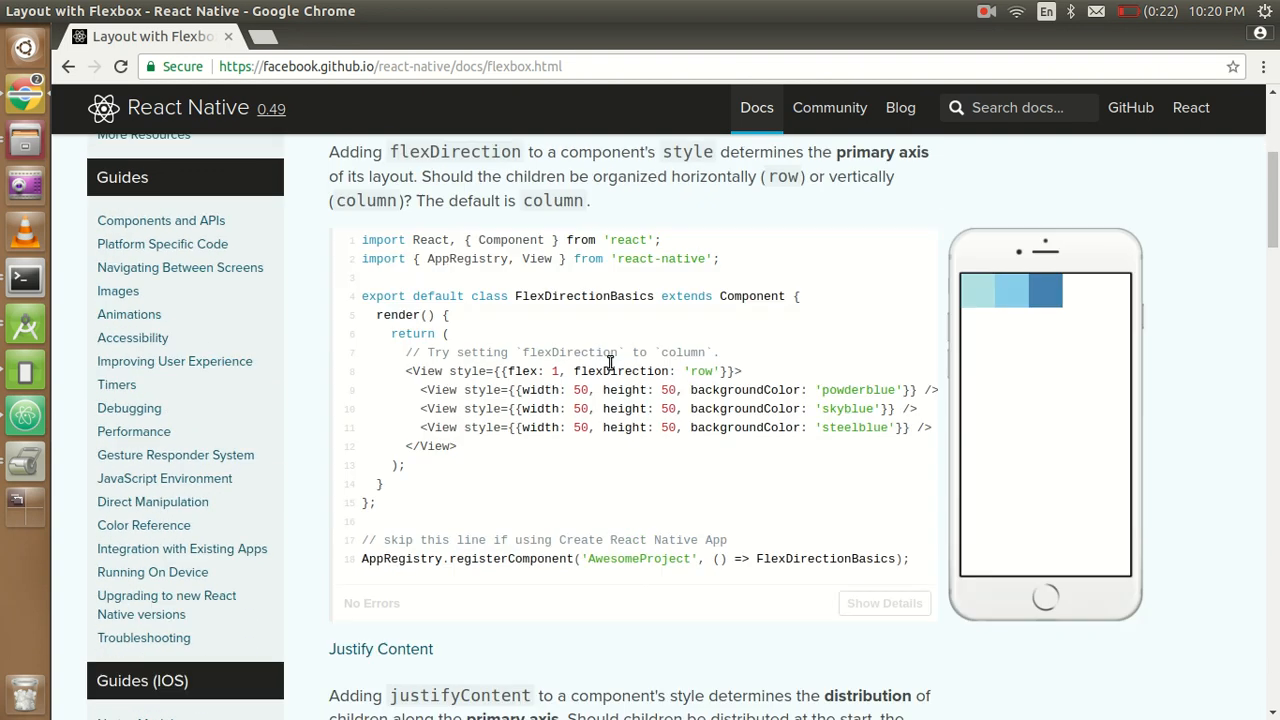
scroll("down", 3)
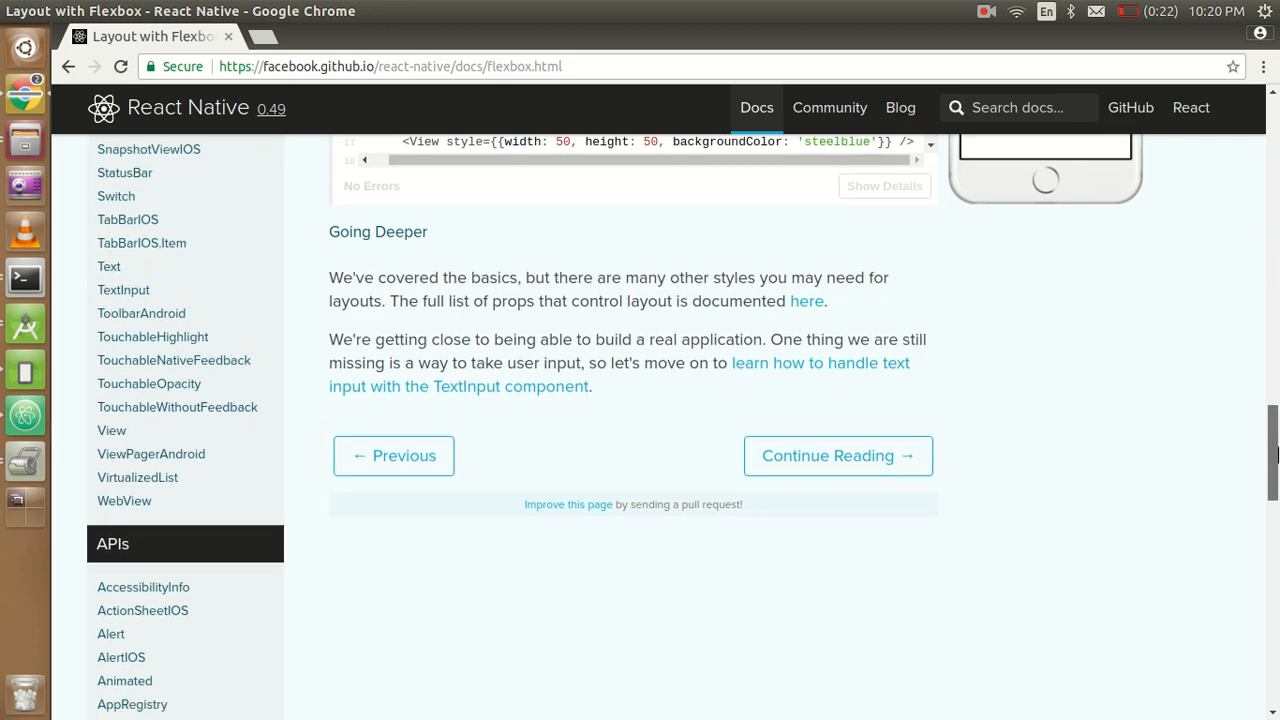
scroll("down", 3)
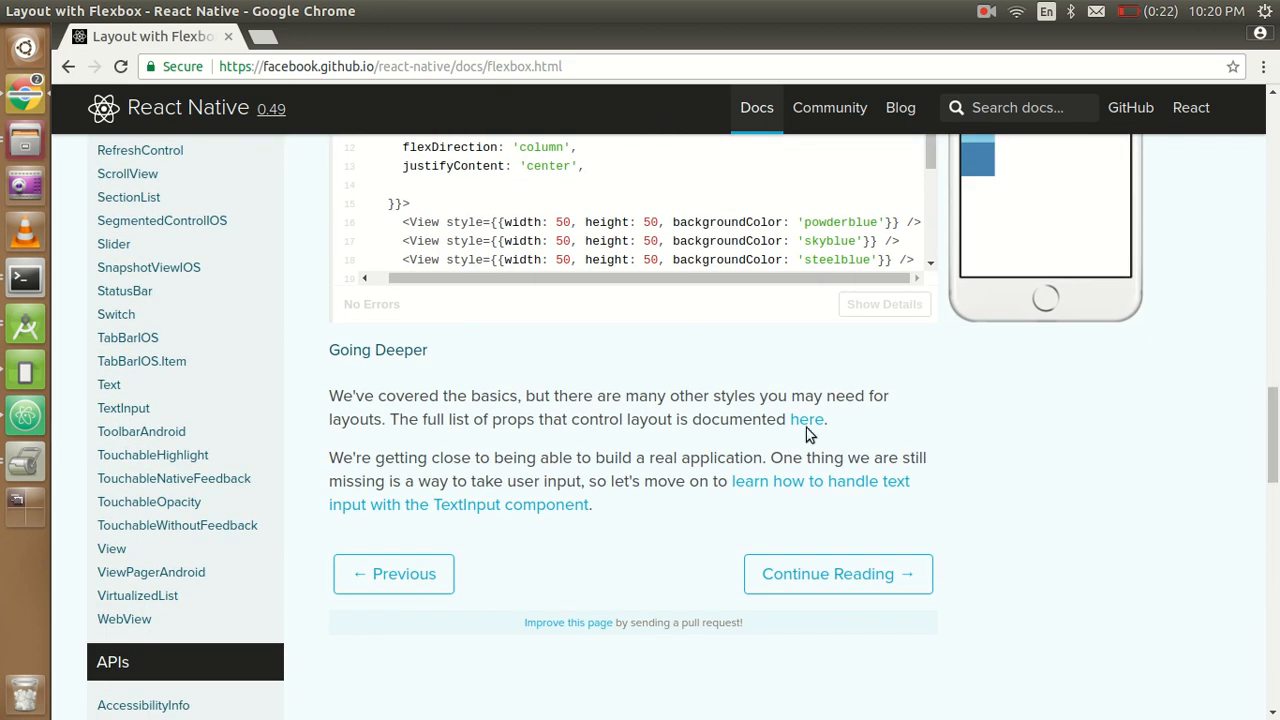
Open the Layout Props reference from the Going Deeper link in a new tab and switch to it.
left_click(806, 419)
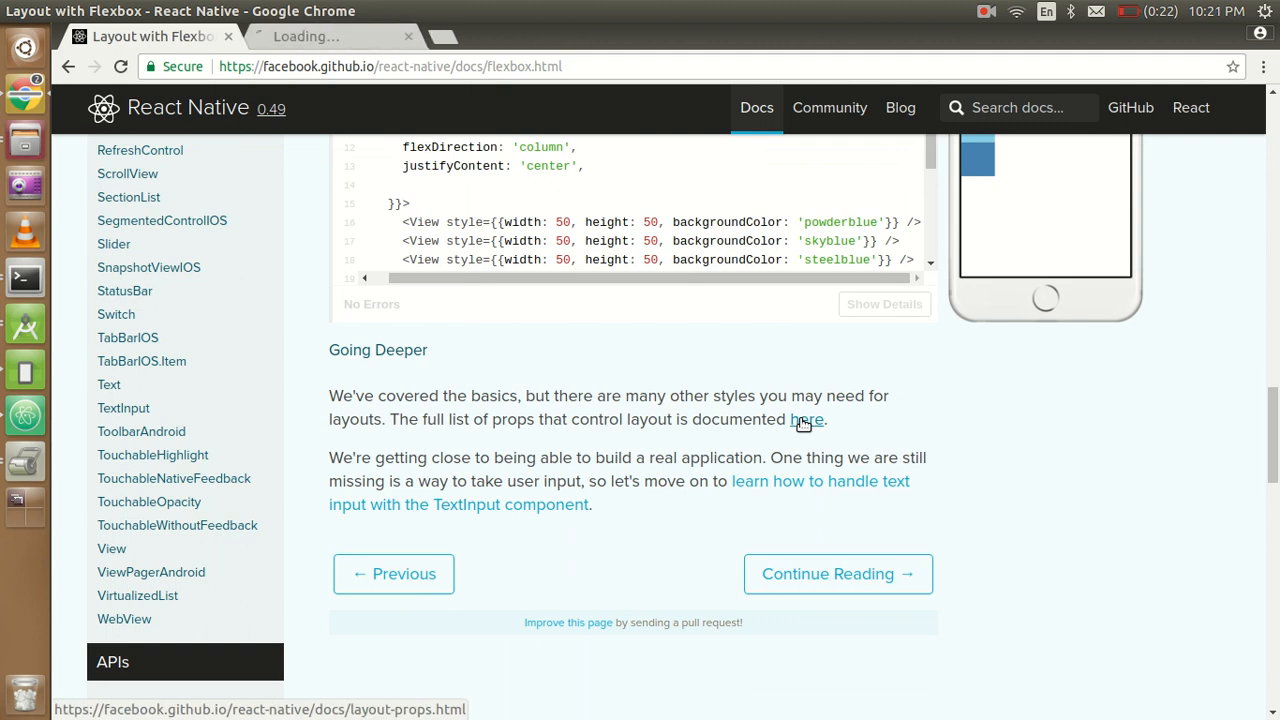
left_click(806, 419)
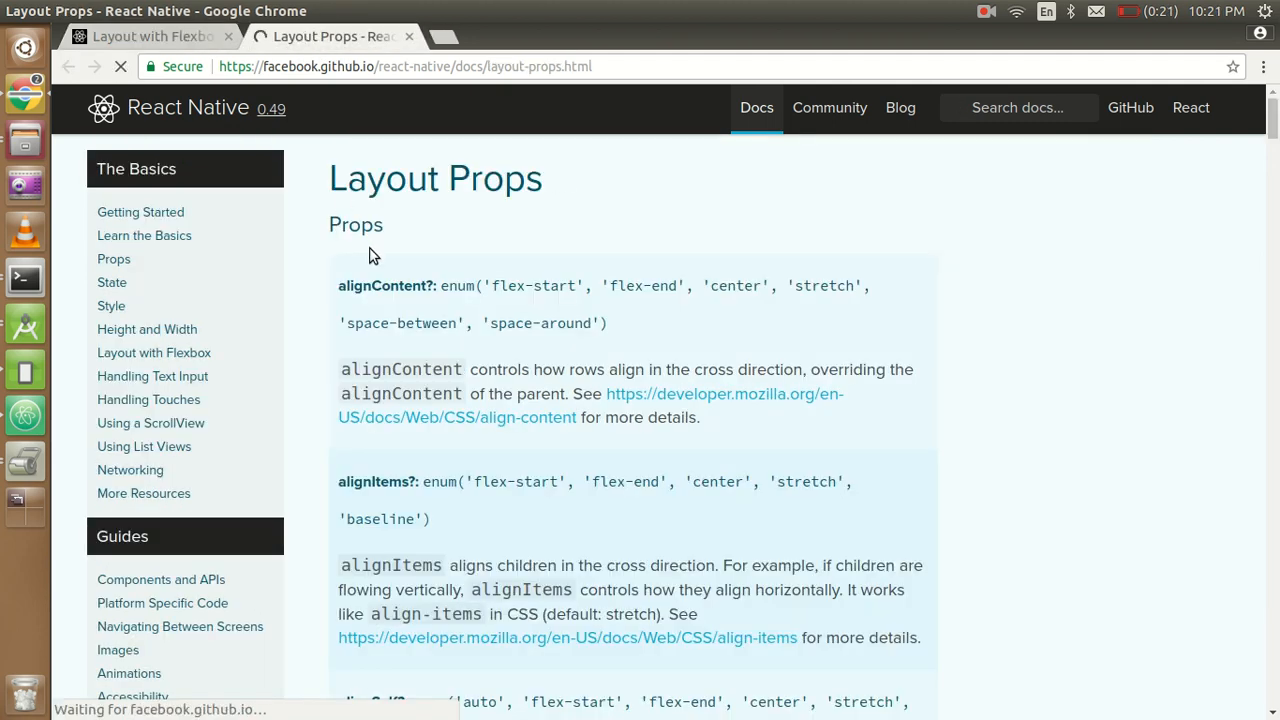
Scroll the Layout Props page down to the flexDirection, flexGrow and flexWrap entries.
scroll("down", 3)
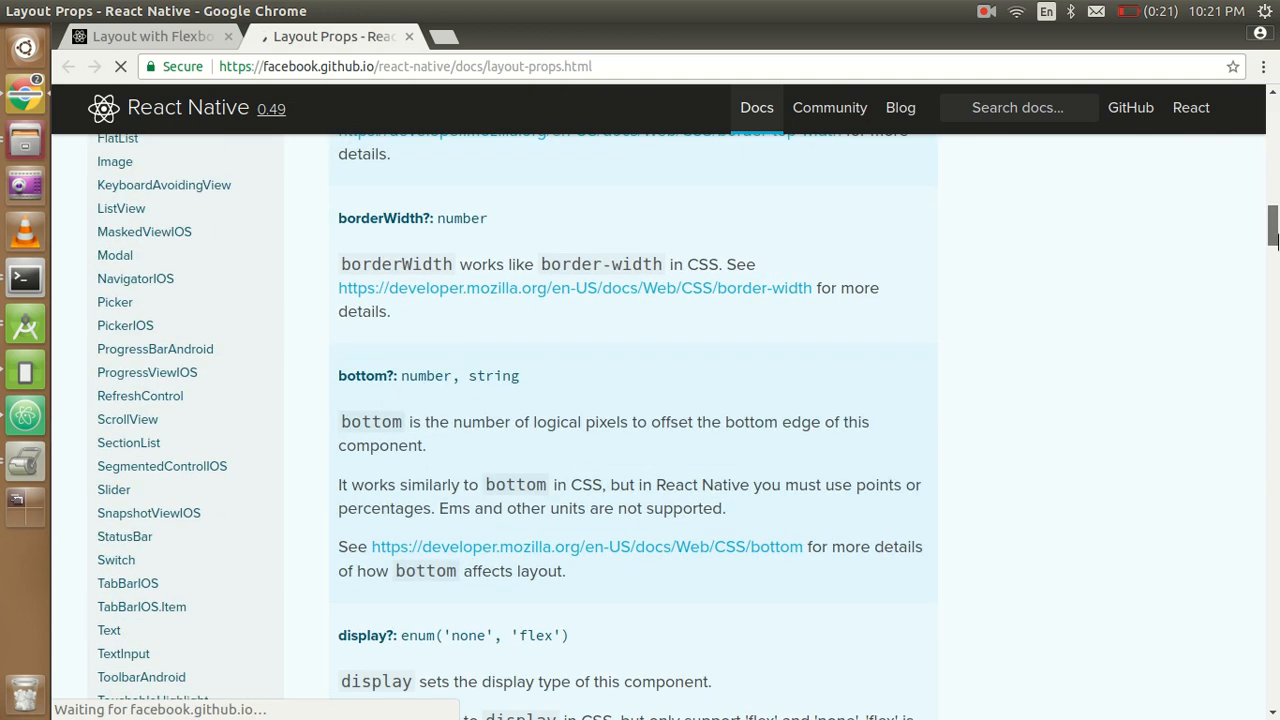
scroll("down", 3)
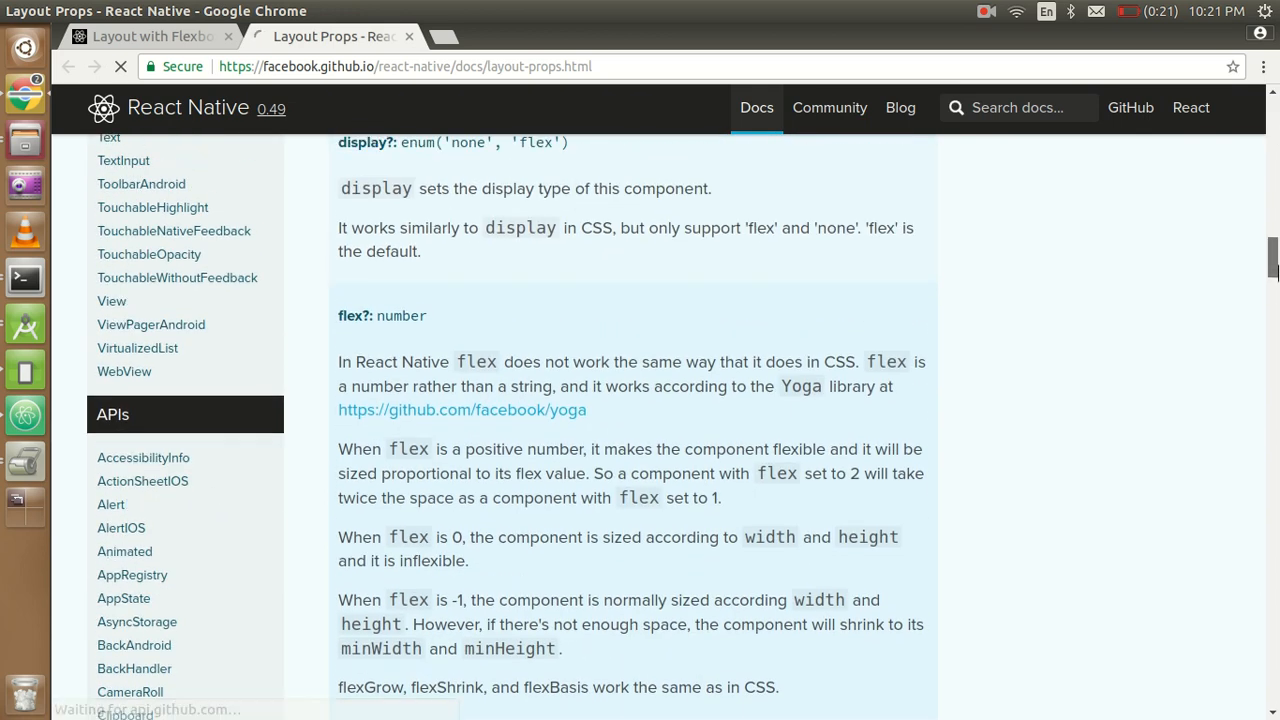
scroll("down", 3)
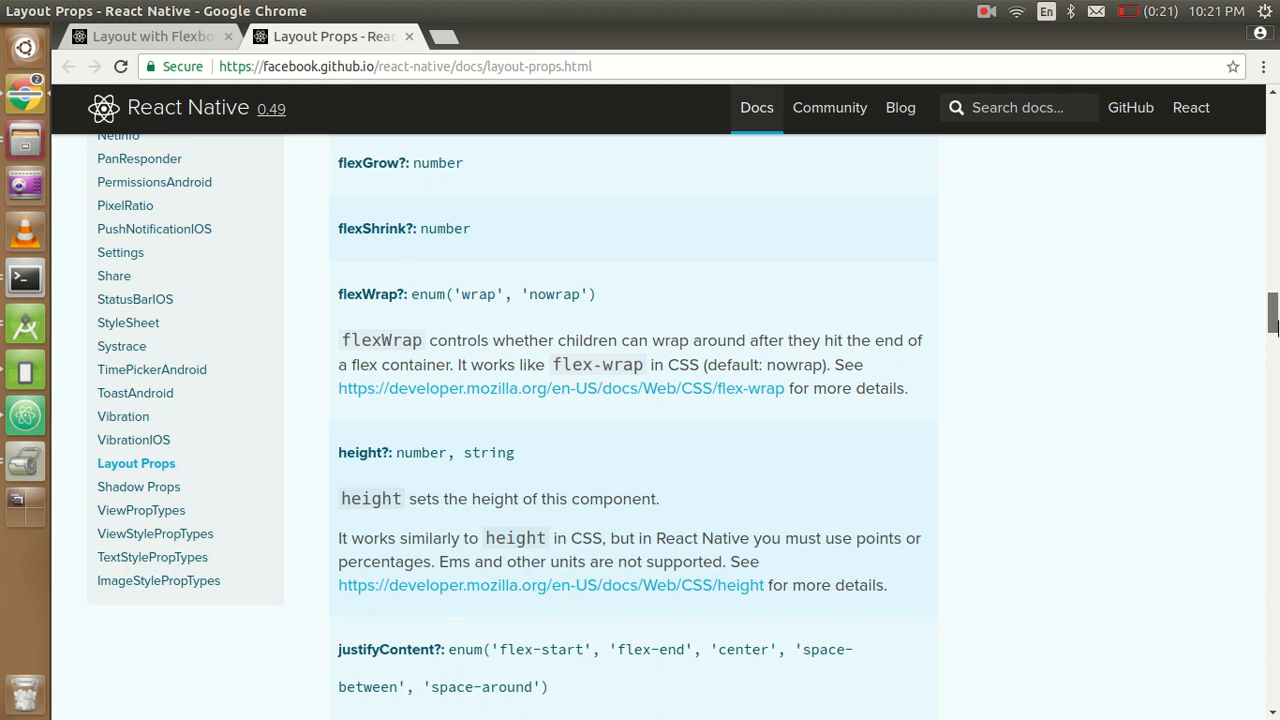
scroll("down", 3)
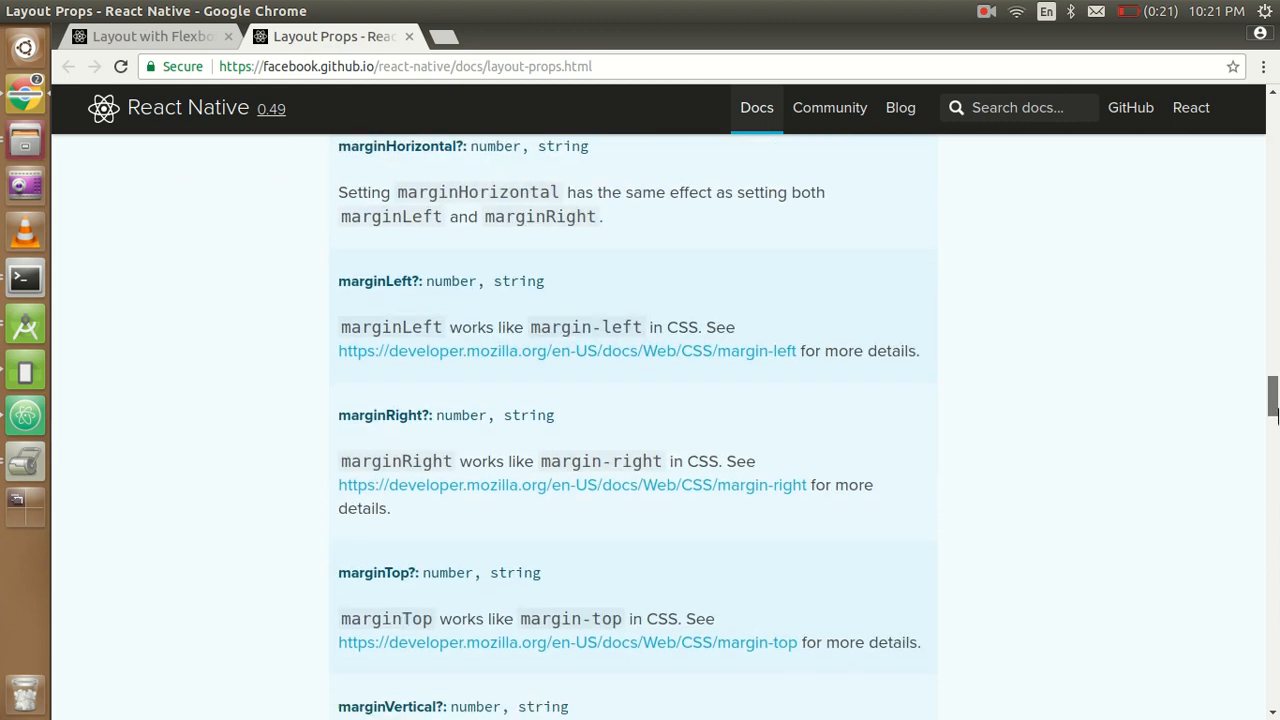
scroll("down", 3)
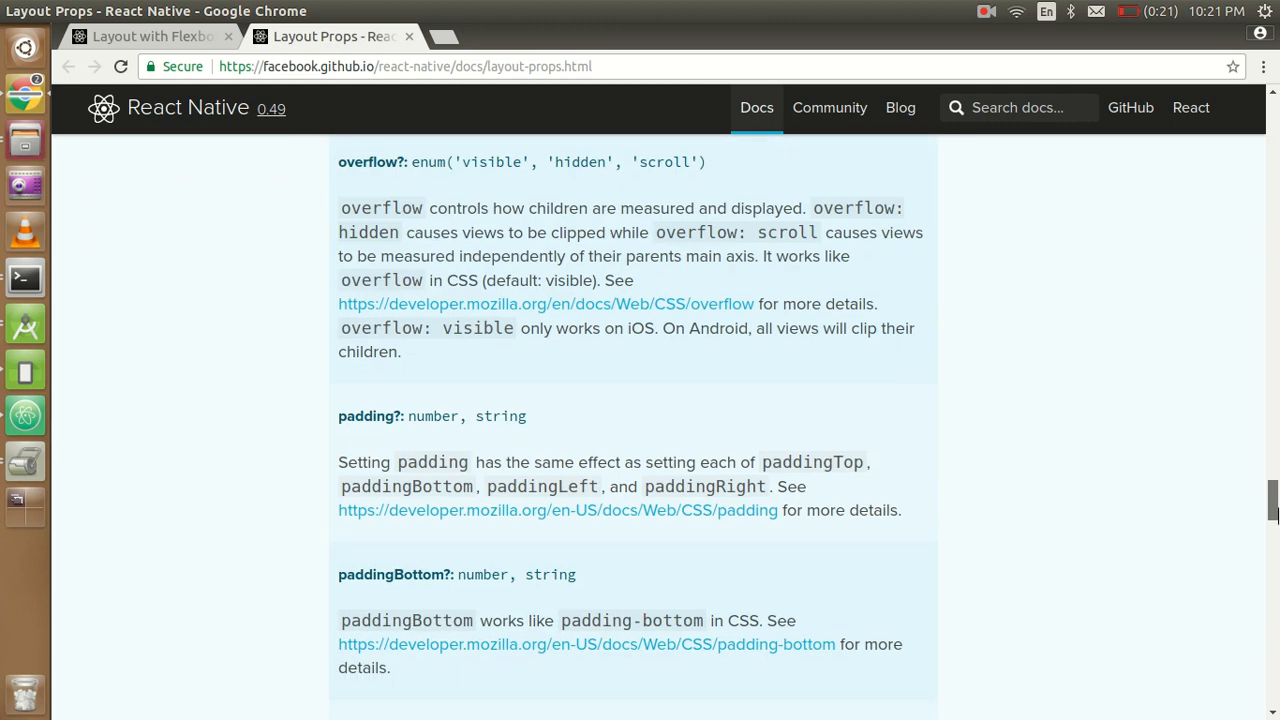
scroll("down", 3)
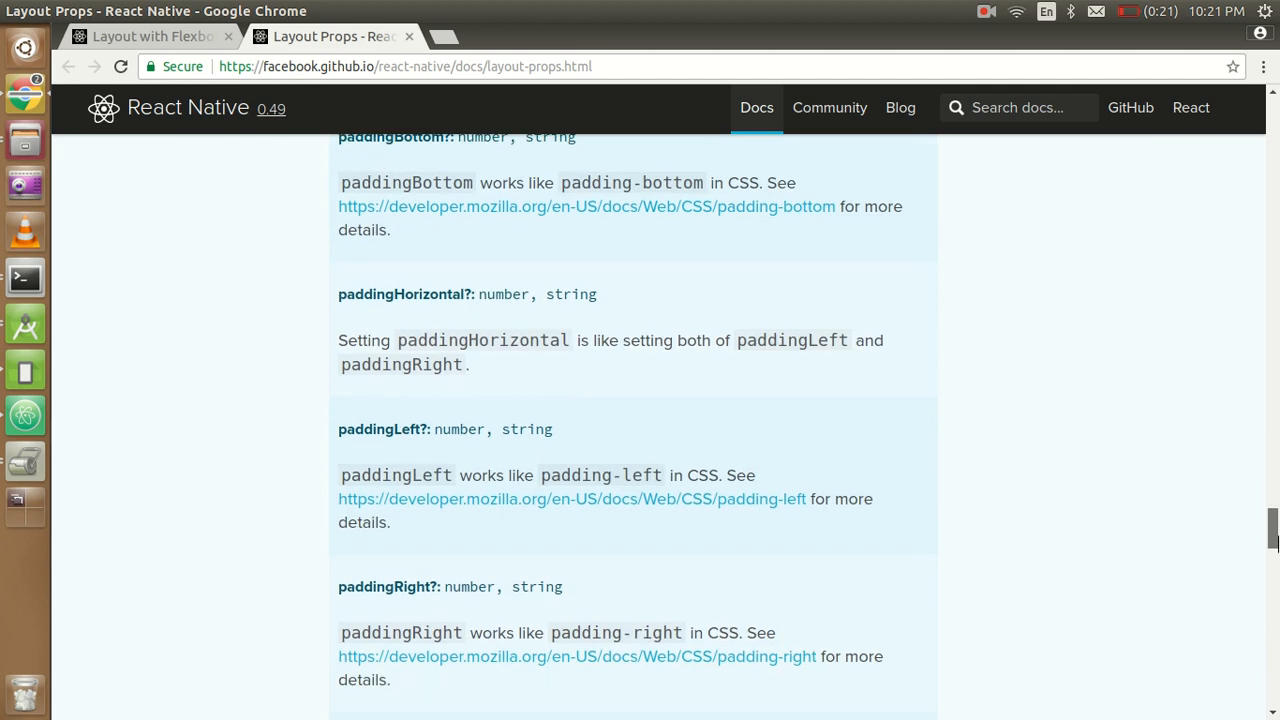
scroll("down", 3)
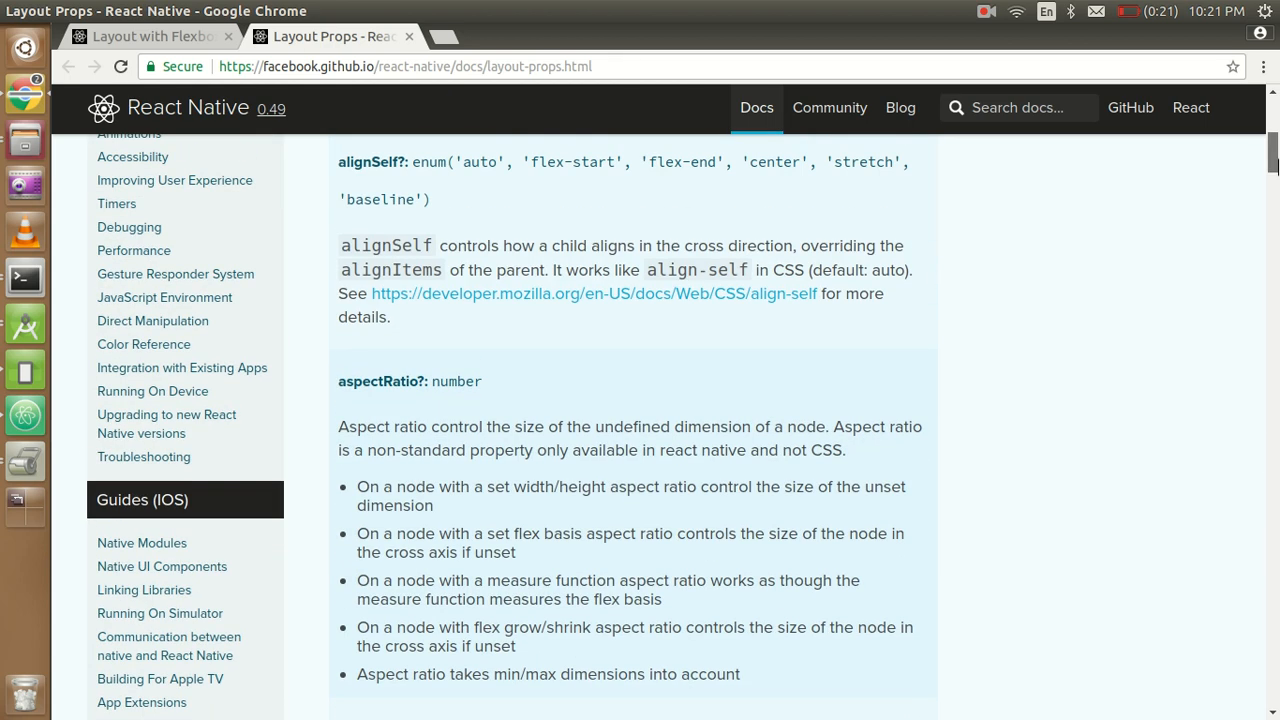
scroll("down", 3)
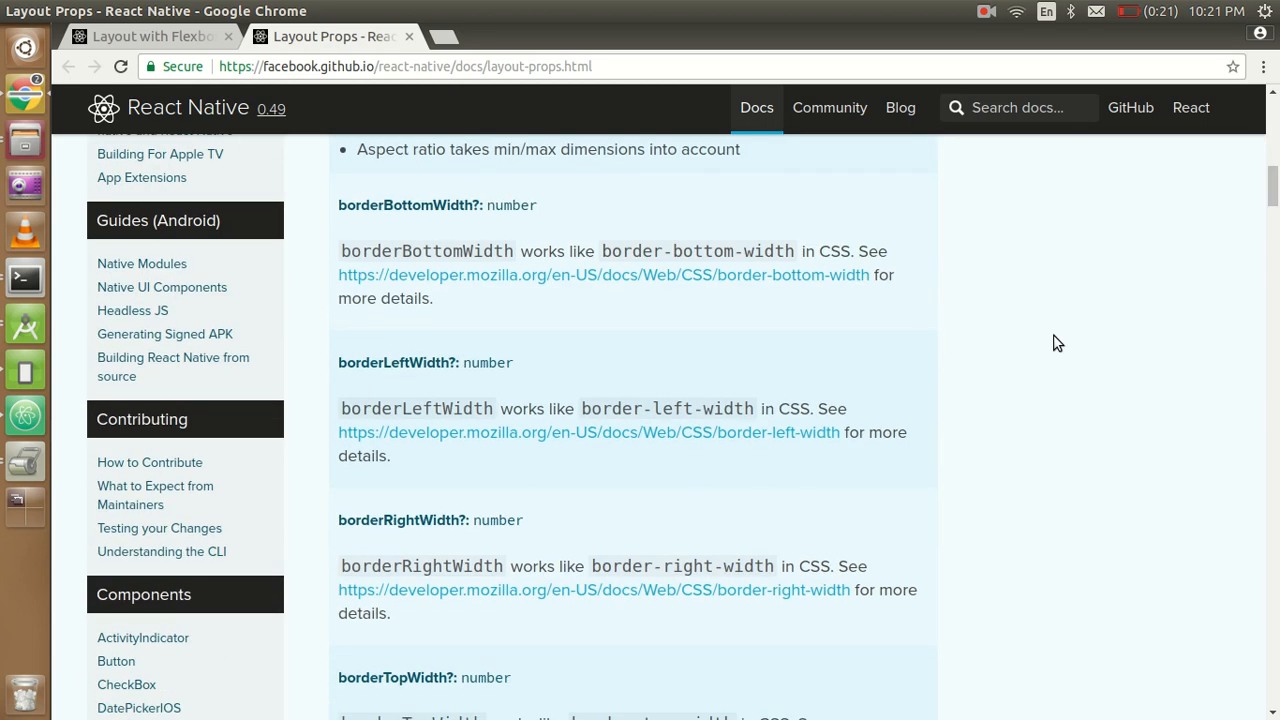
scroll("down", 3)
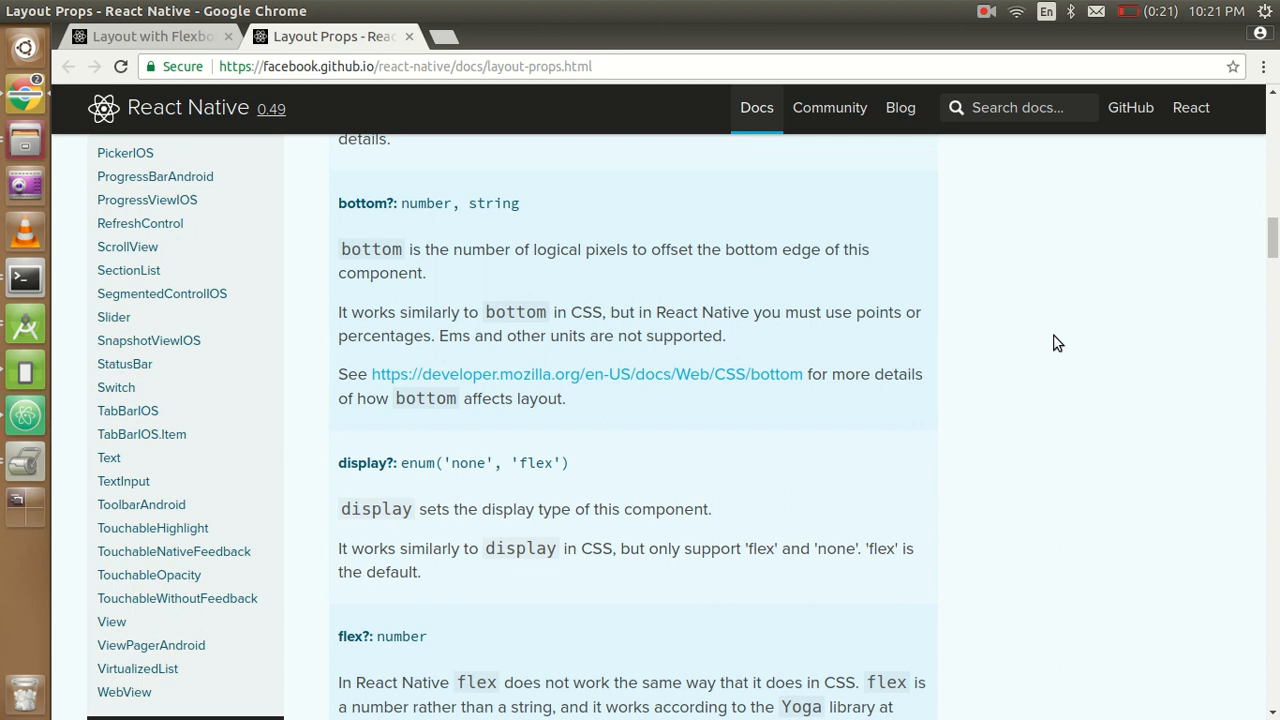
scroll("down", 3)
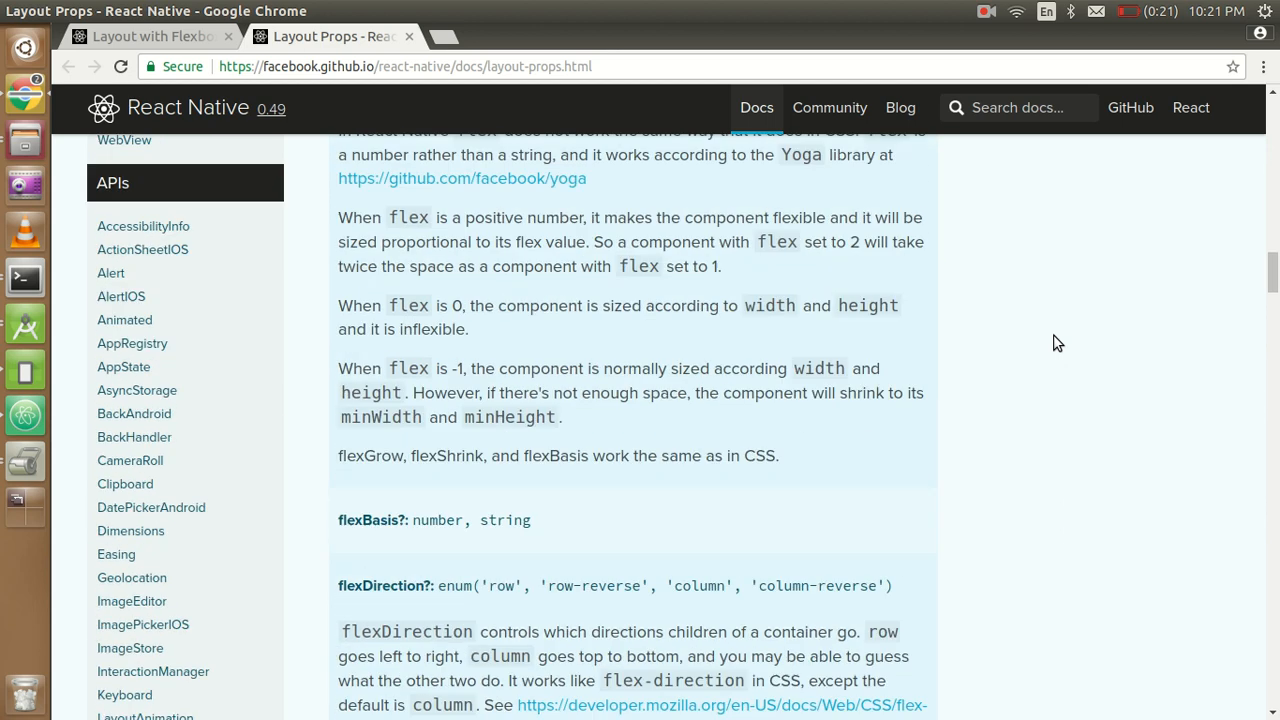
scroll("down", 3)
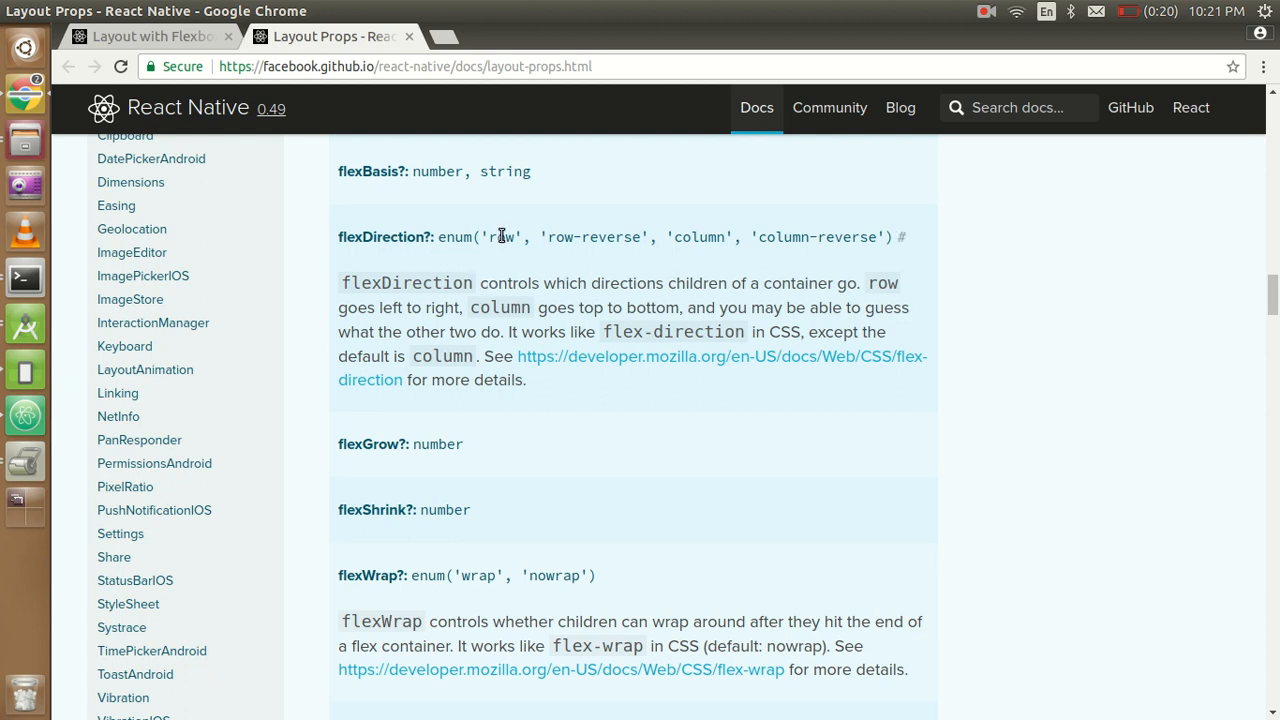
mouse_move(645, 238)
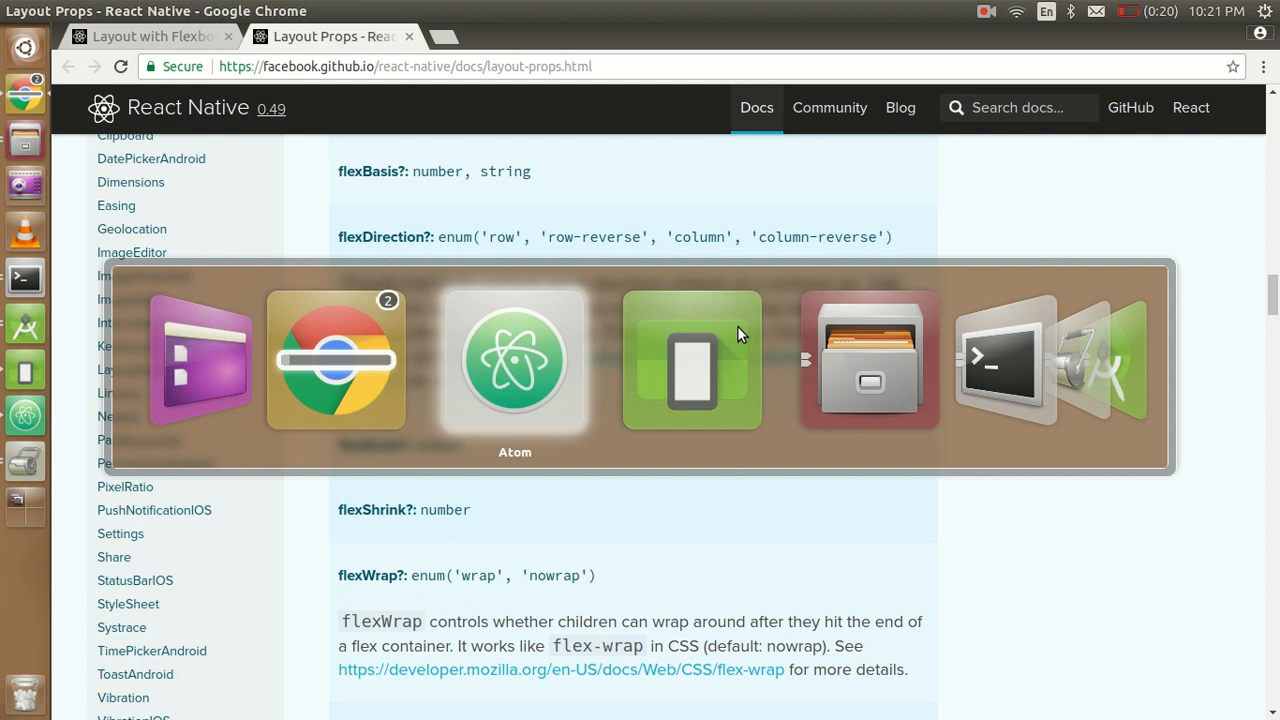
Return to Home.js in Atom and begin retyping flexDirection toward 'column-reverse'.
left_click(514, 360)
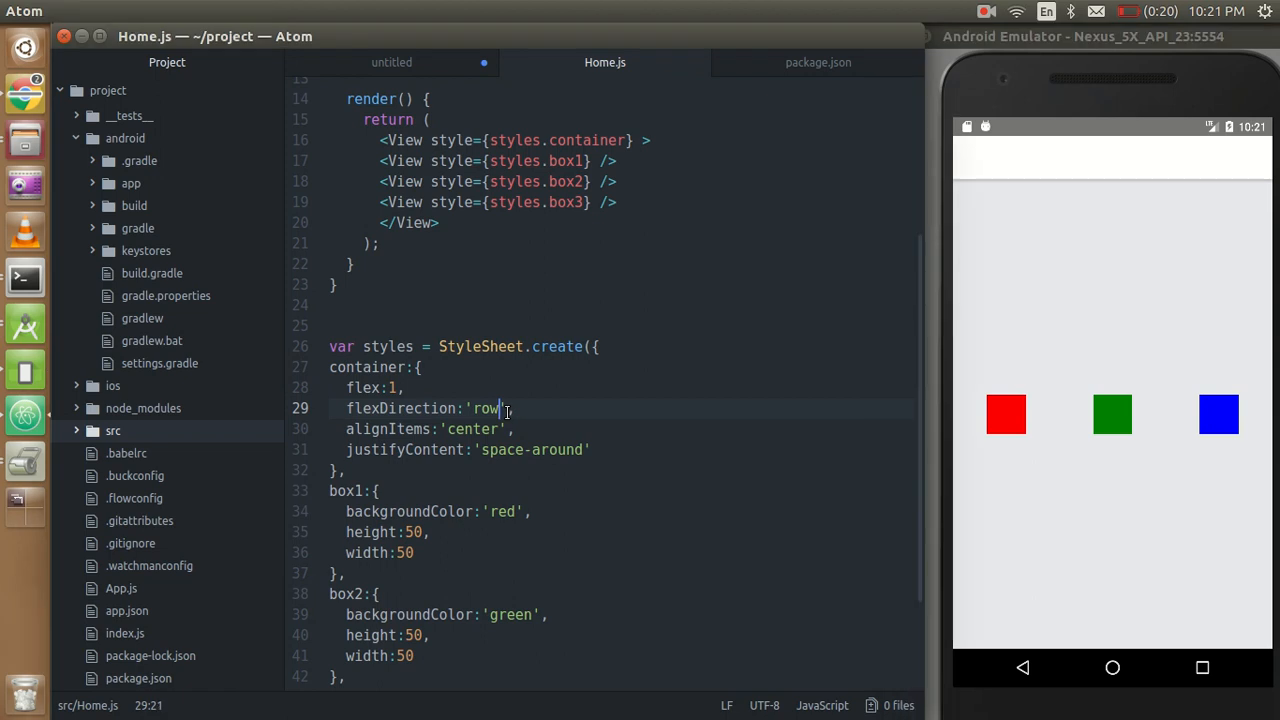
type("-reverse")
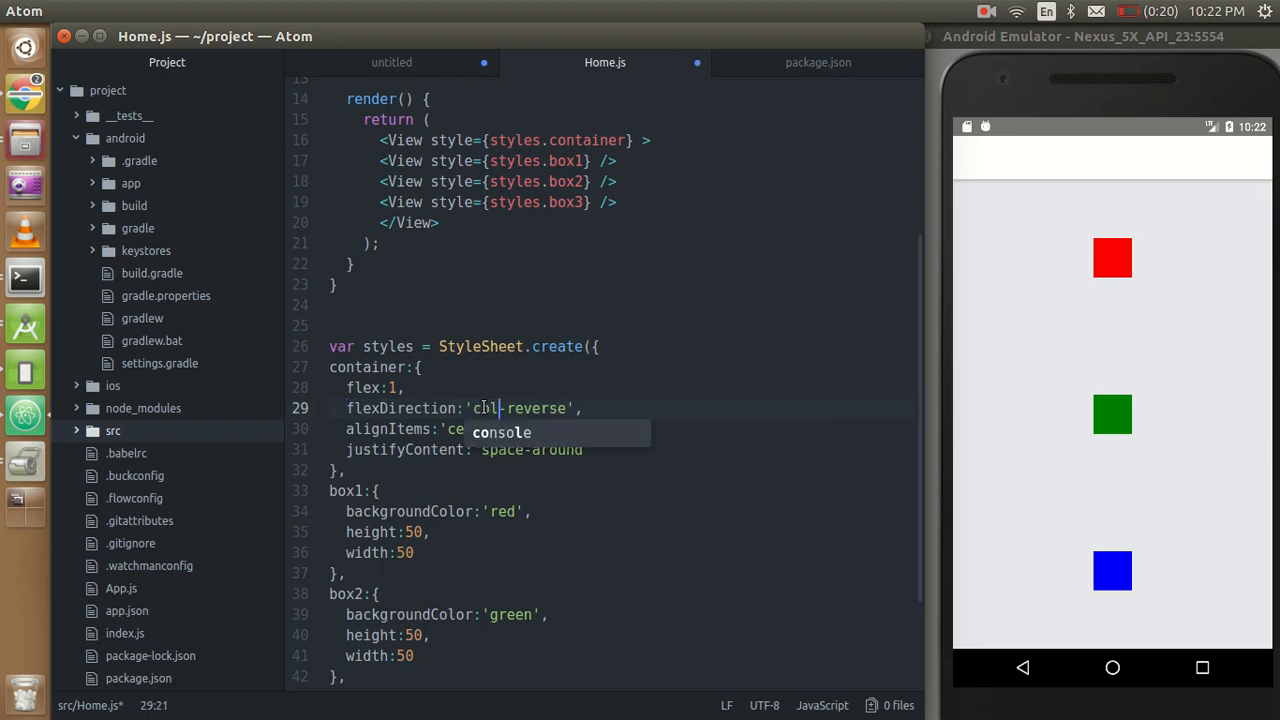
Complete flexDirection as 'column-reverse', correcting the misspelled suffix, and save so the emulator reloads.
type("umn")
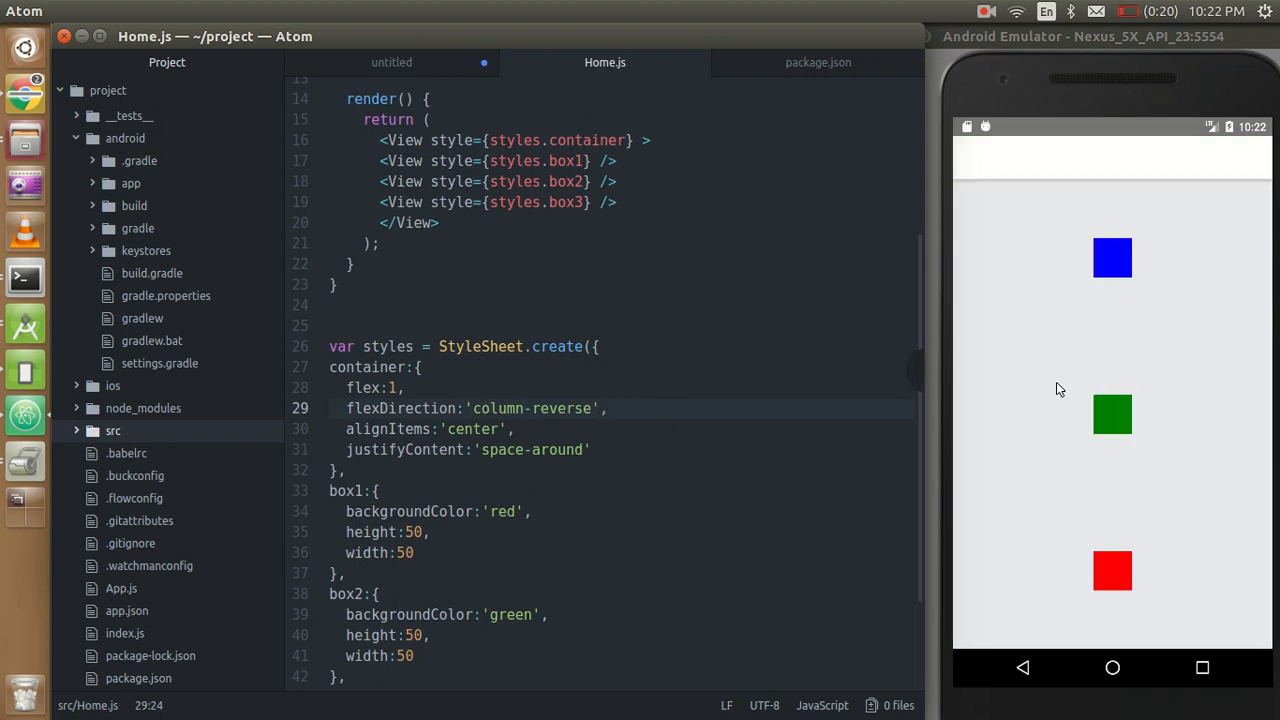
double_click(568, 408)
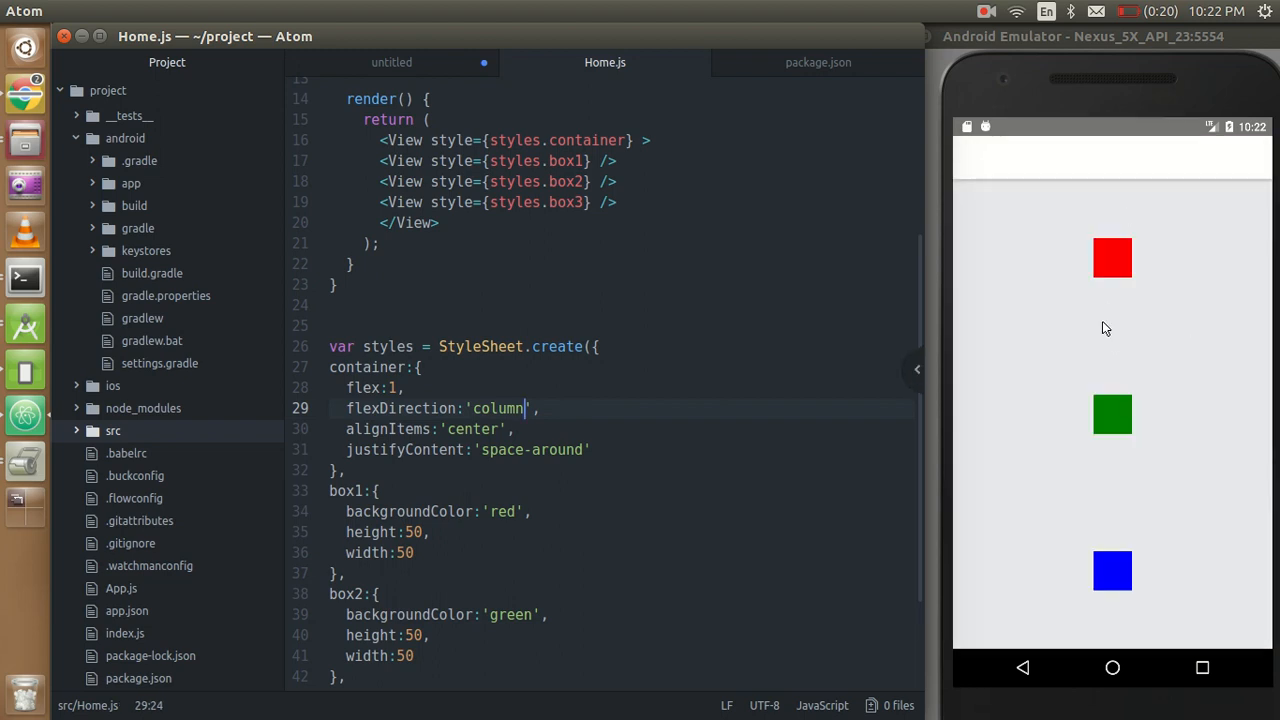
type("-")
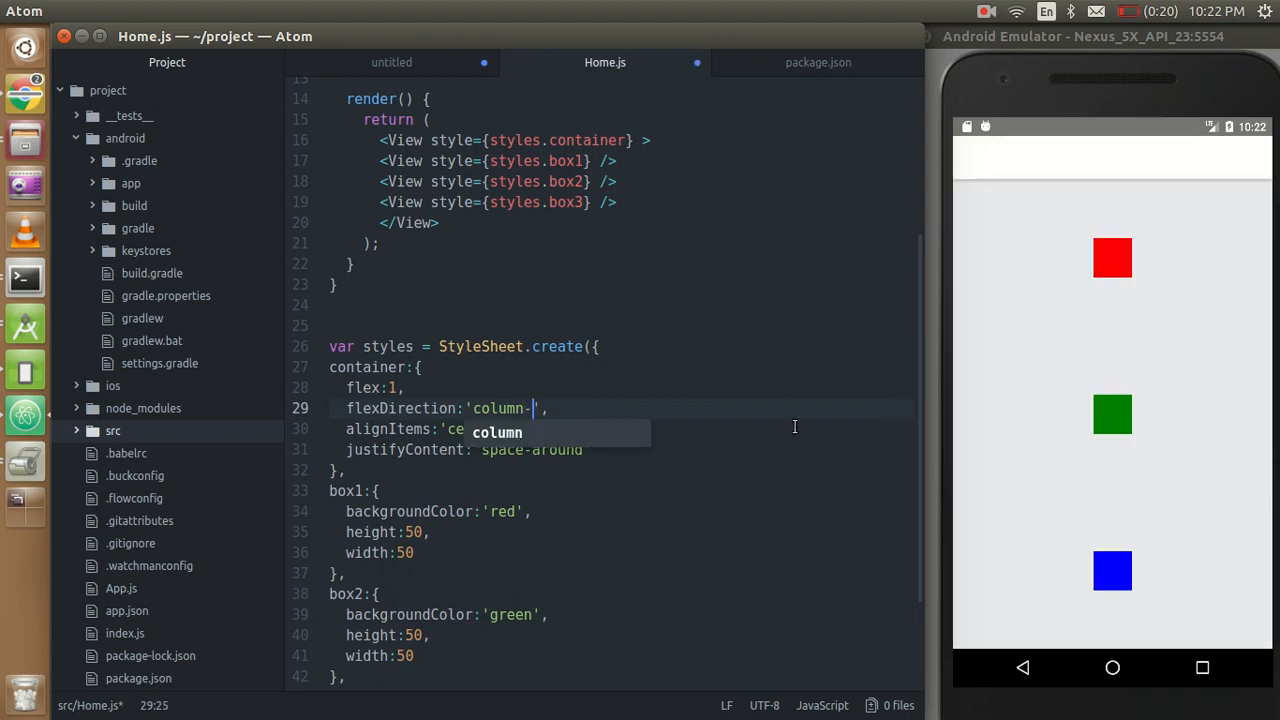
type("reverc")
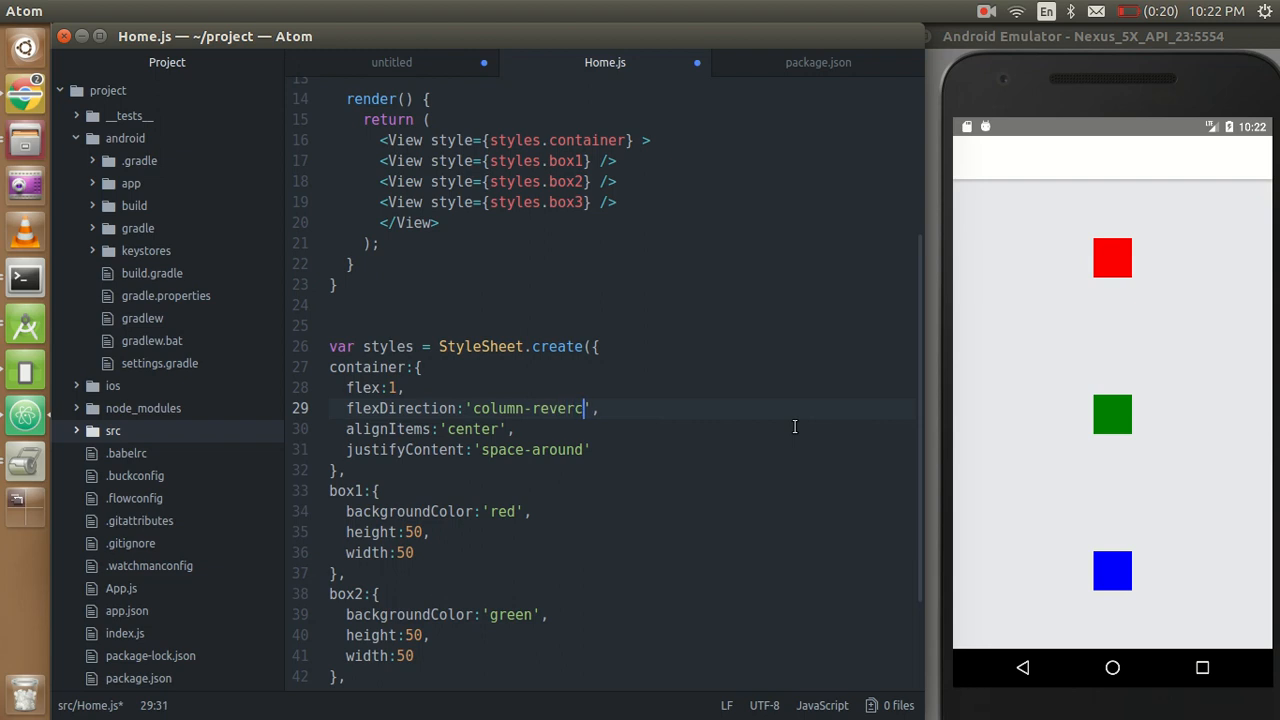
type("e")
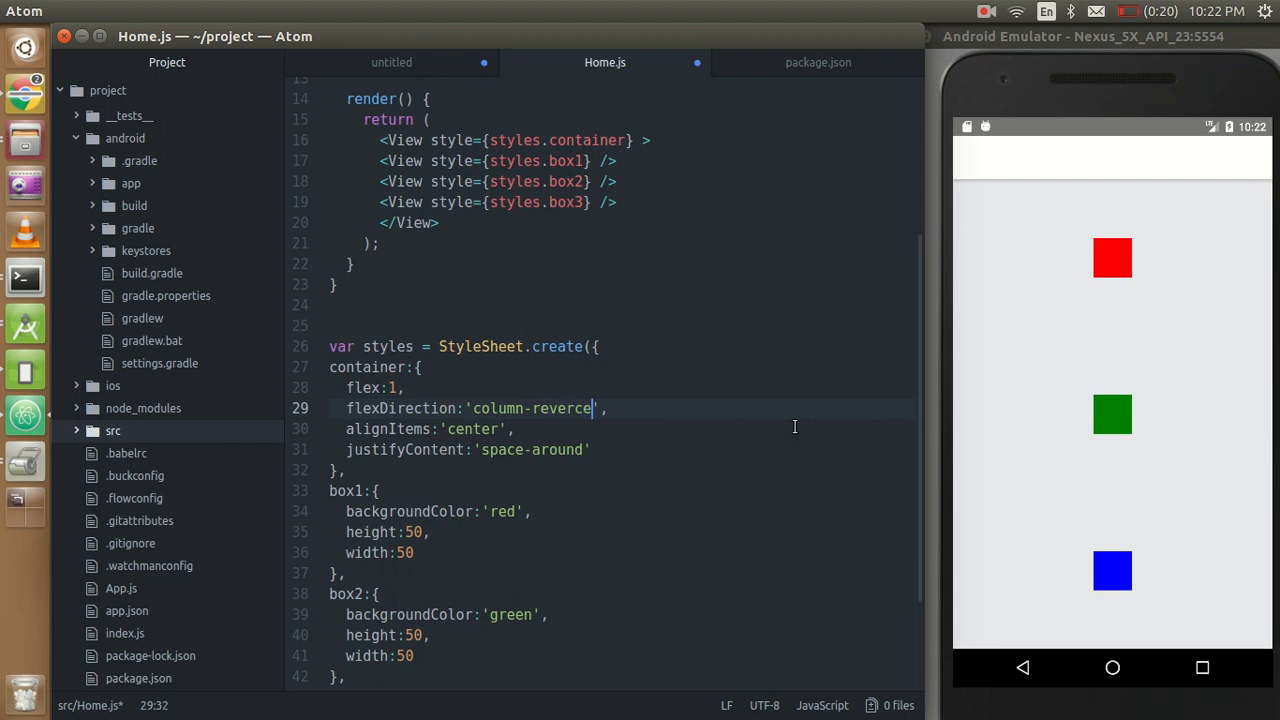
key("BackSpace")
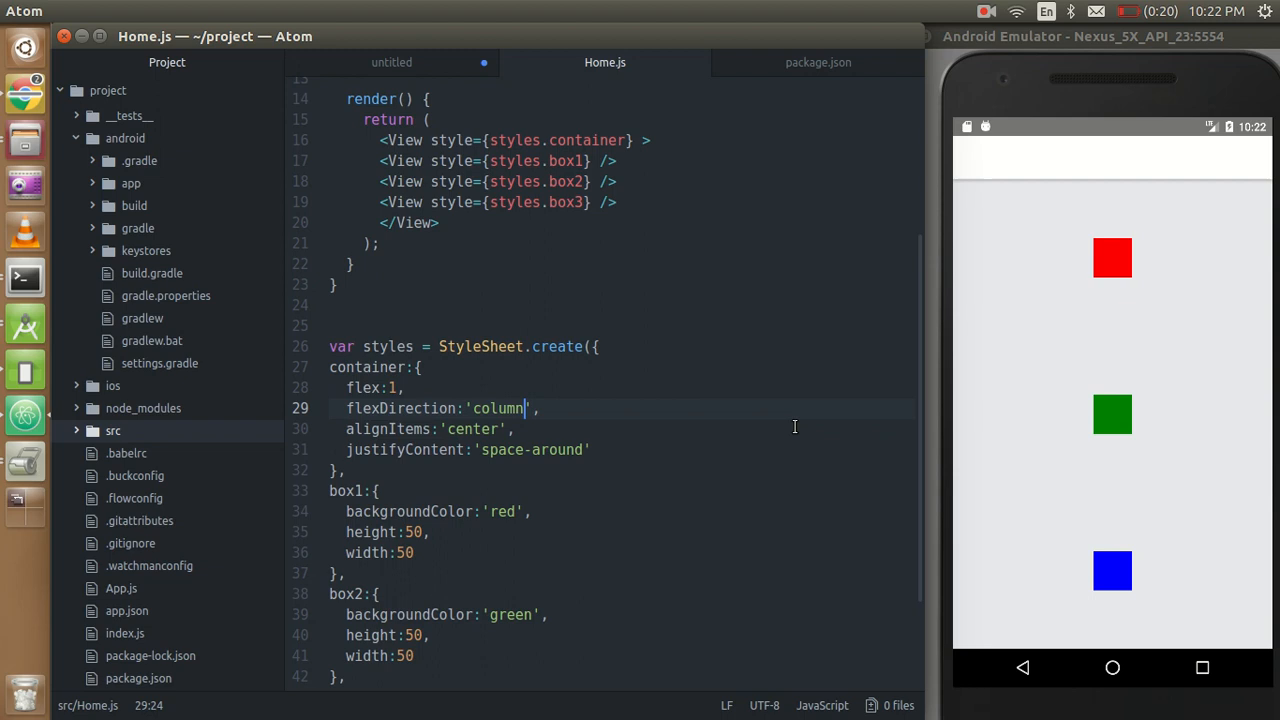
type("-reverse")
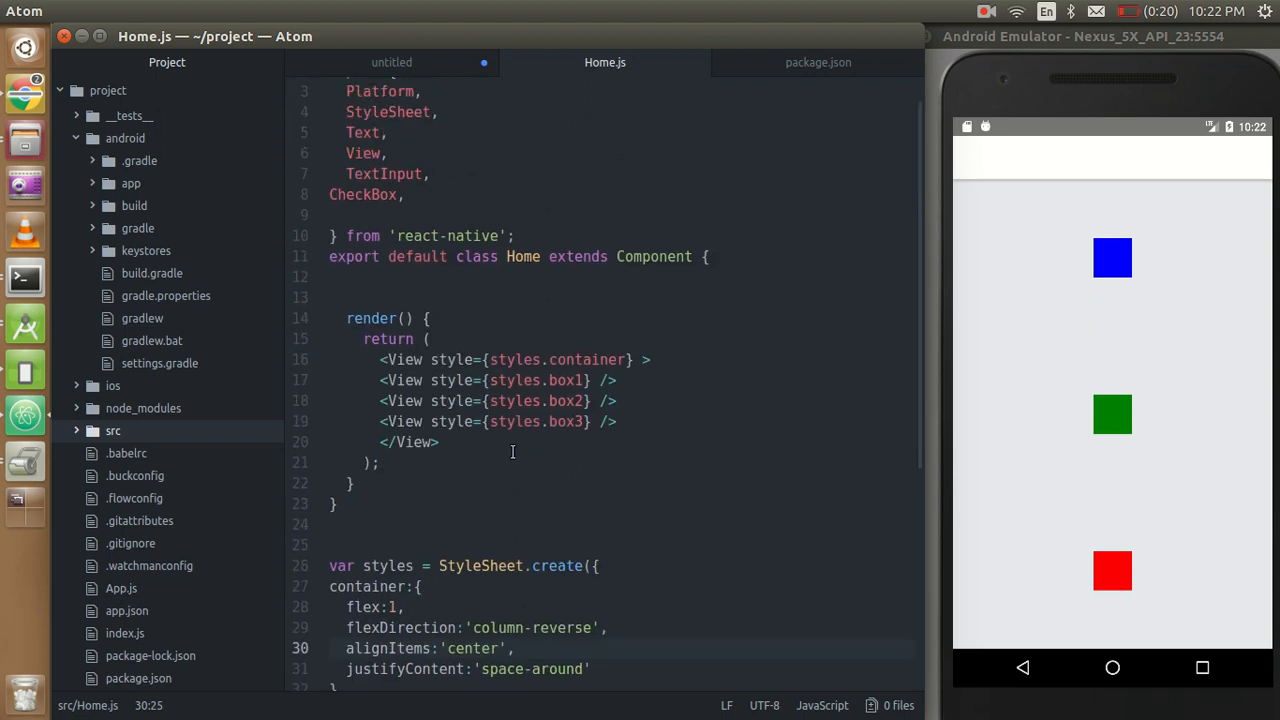
scroll("down", 3)
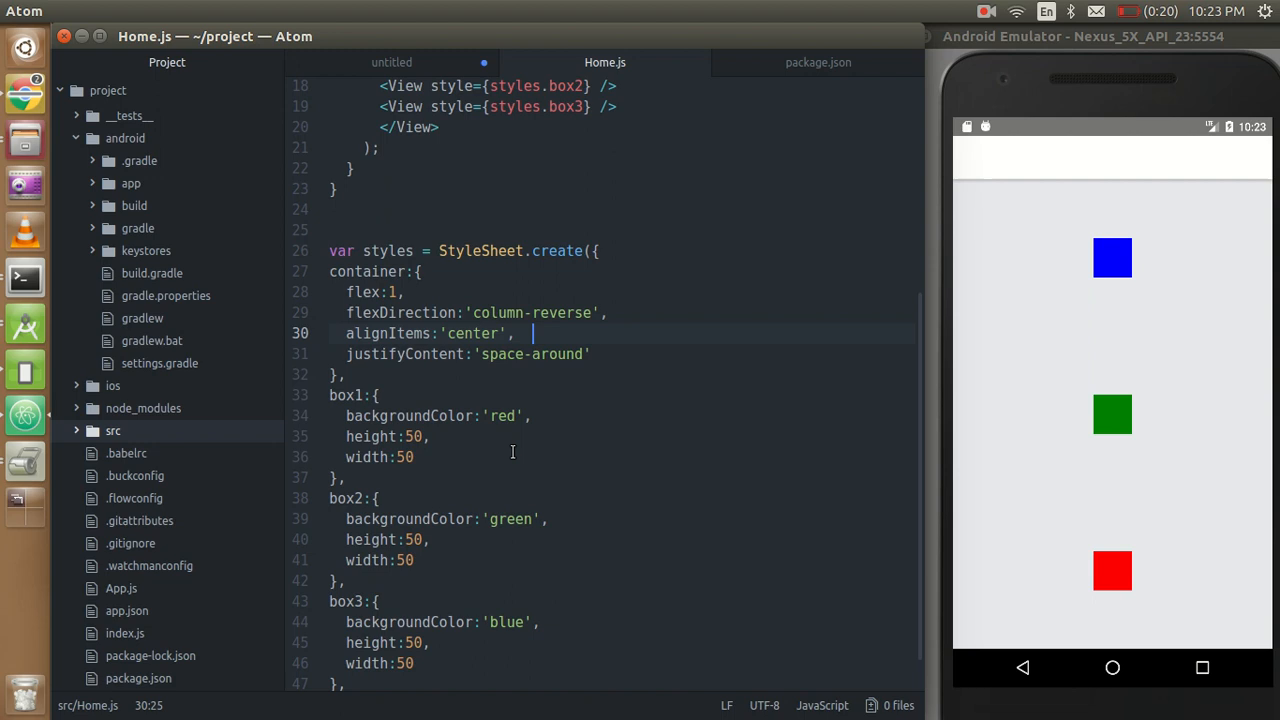
mouse_move(960, 30)
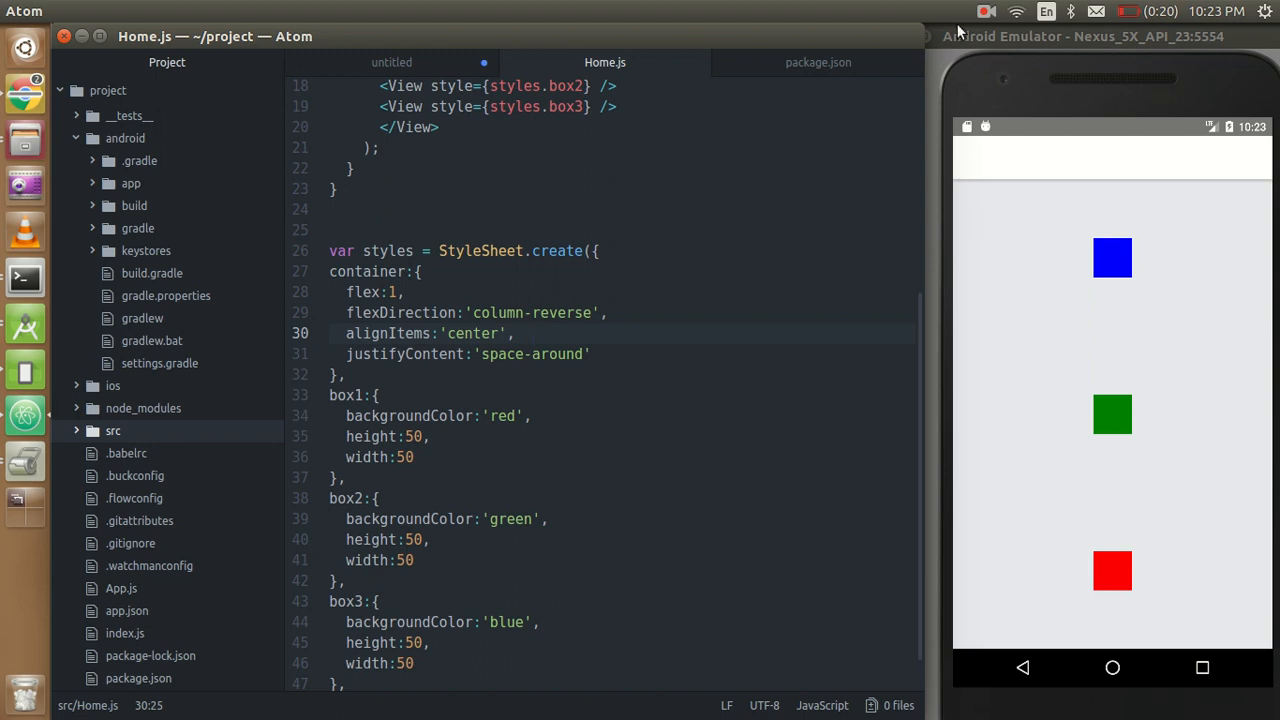